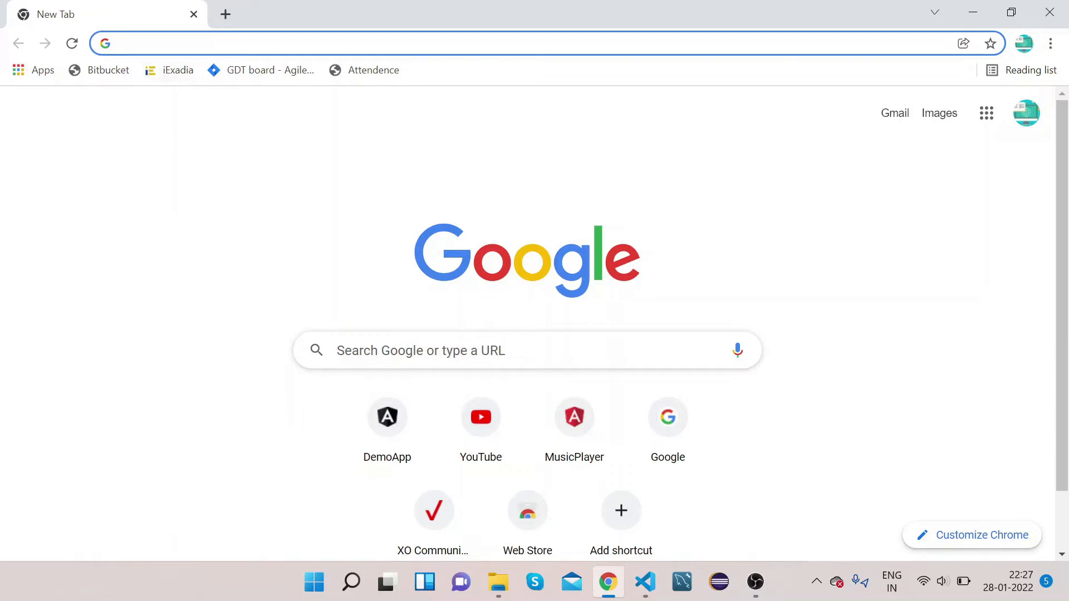
- Search 'angular material' from the address bar and land on the material.angular.io site
click(477, 44)
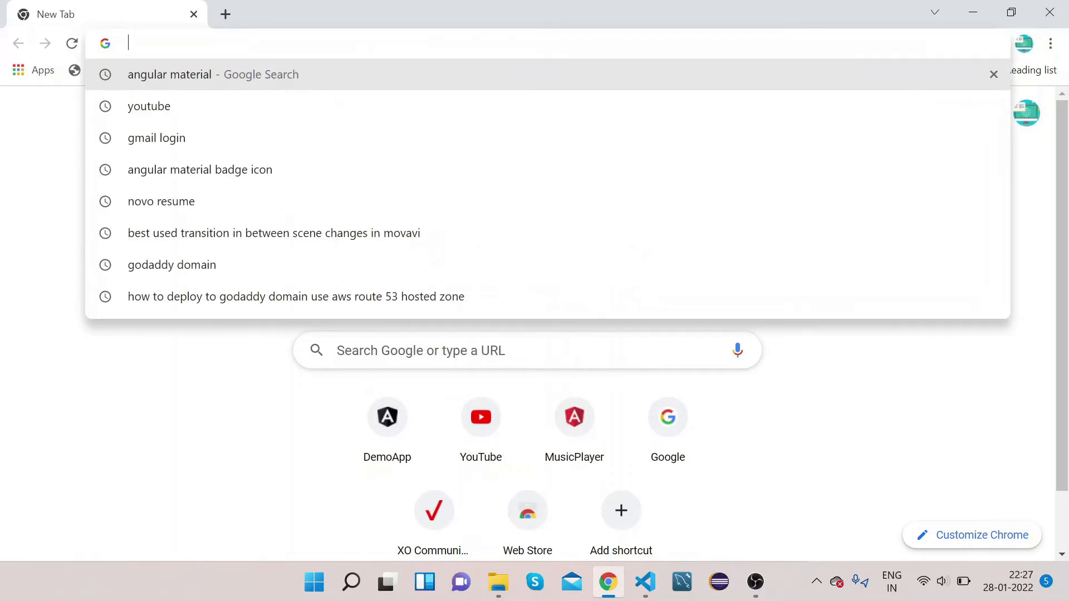
text(angular material)
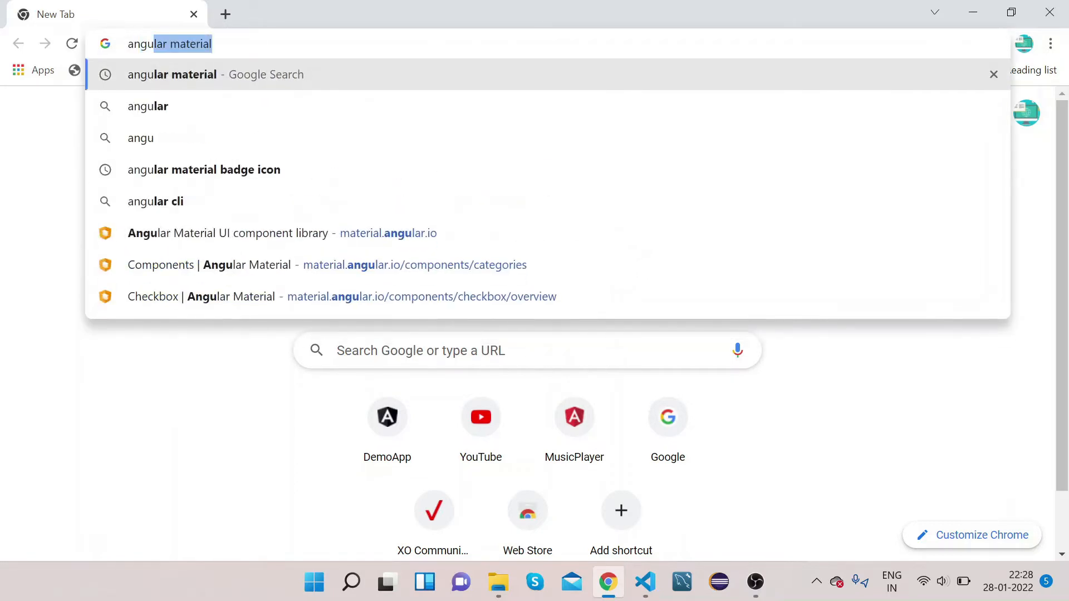
double_click(189, 44)
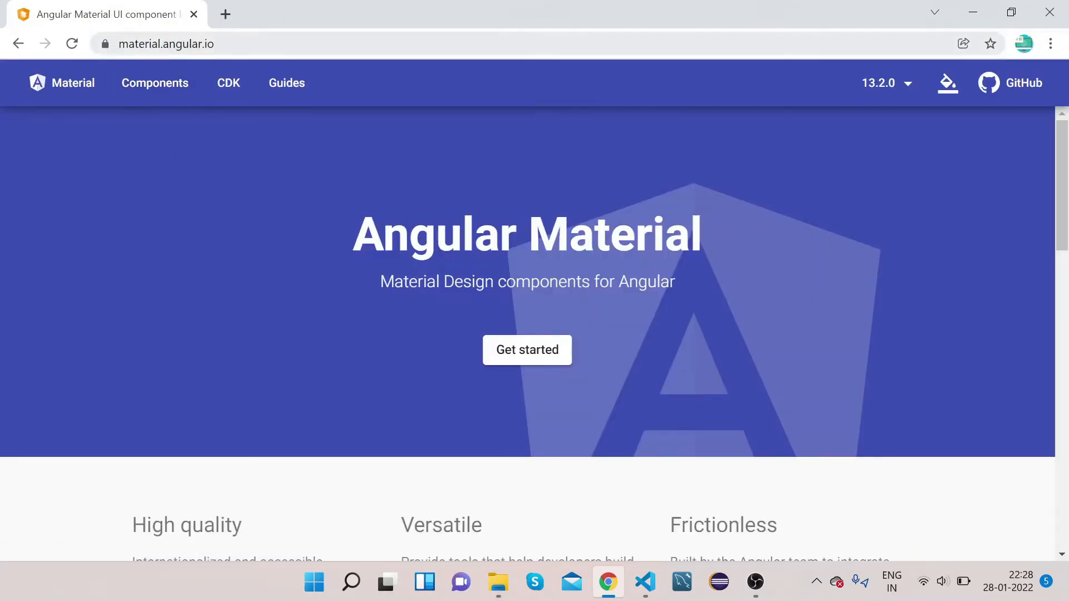
mouse_move(155, 82)
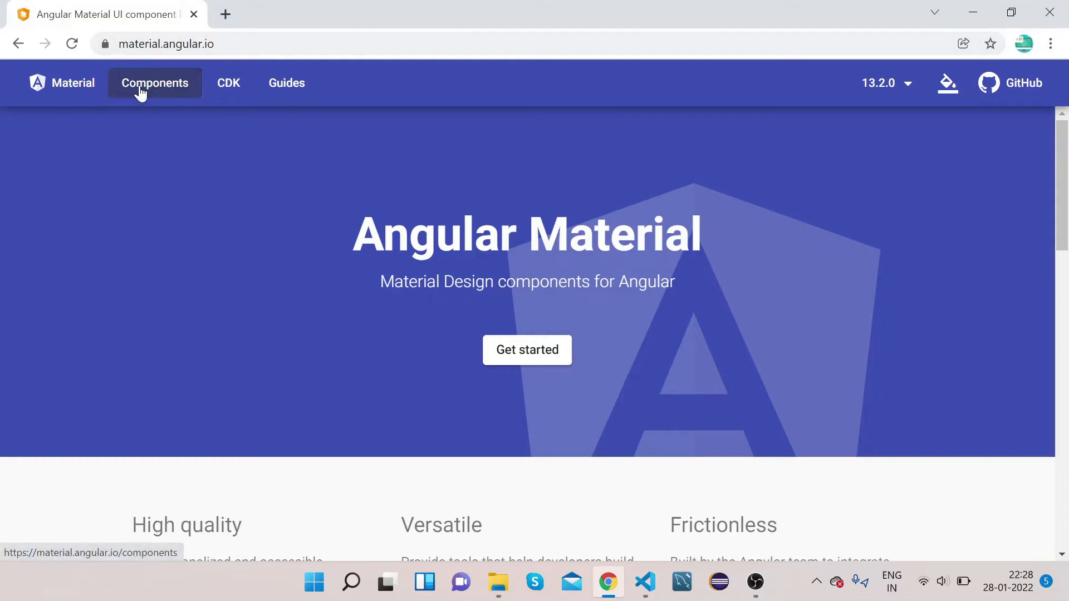
- Go to Components and pick Select from the sidebar to reach its overview page
click(154, 82)
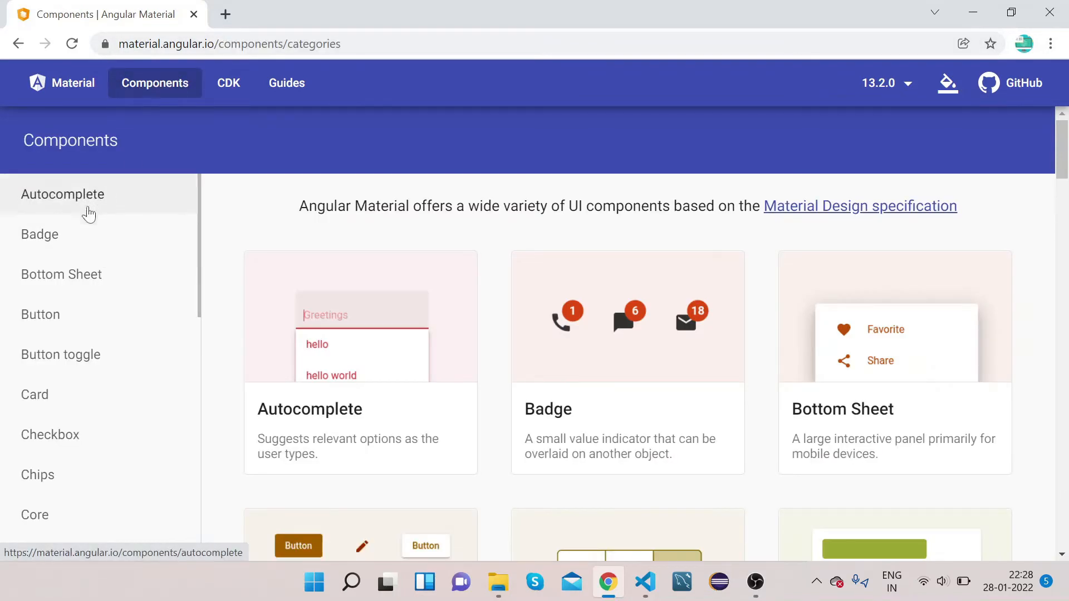
mouse_move(35, 514)
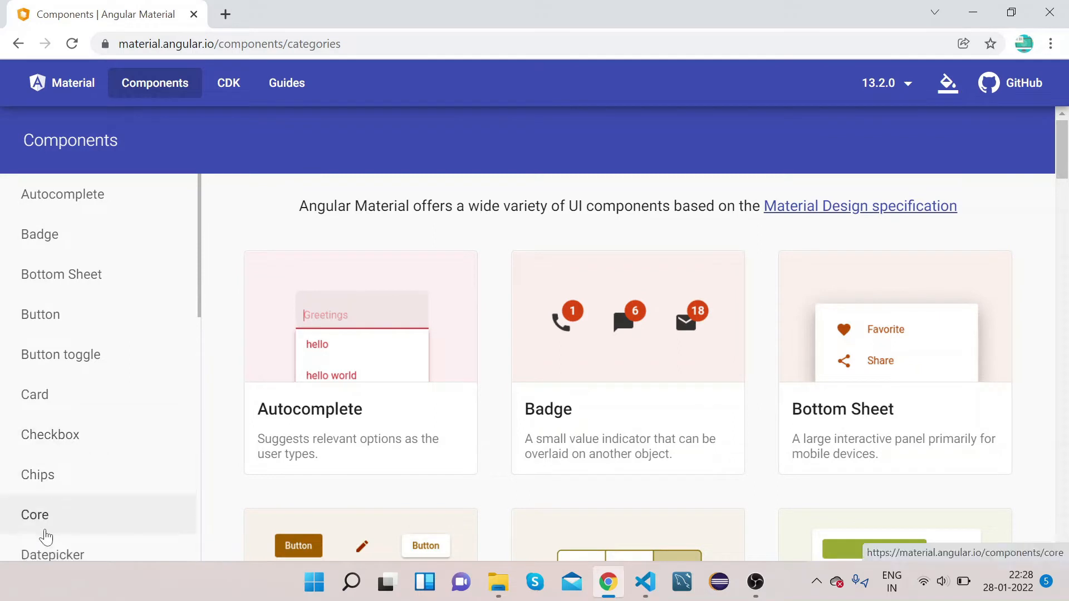
mouse_move(204, 259)
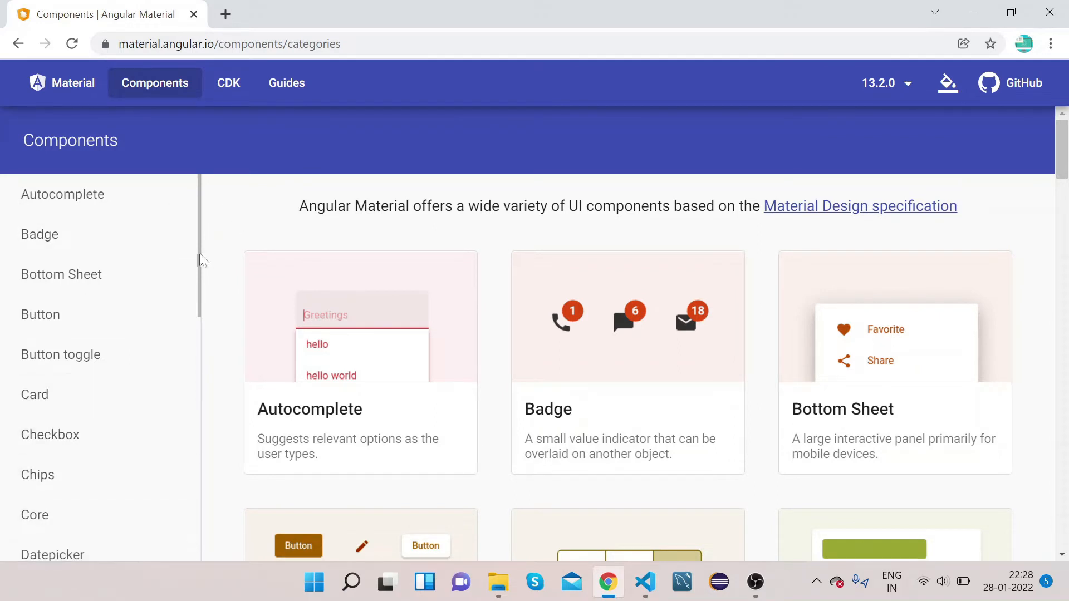
scroll(down, 3)
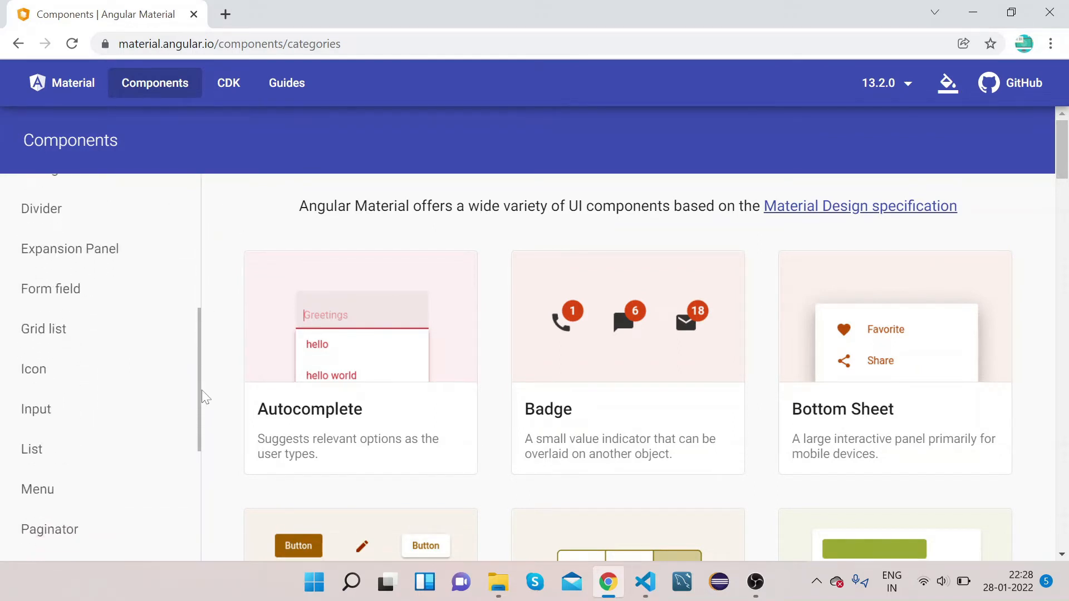
scroll(down, 3)
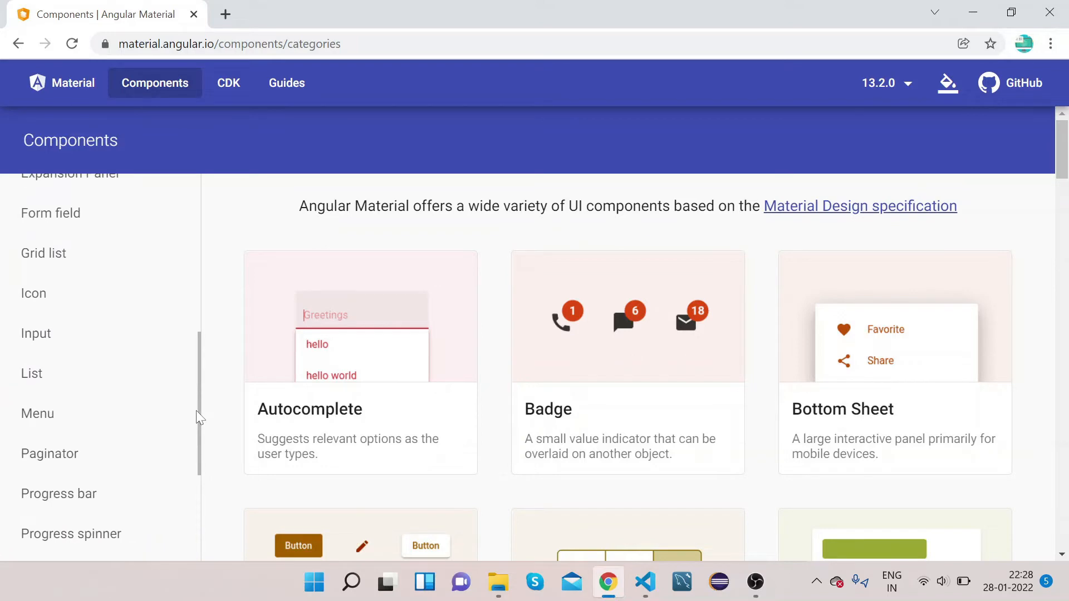
scroll(down, 3)
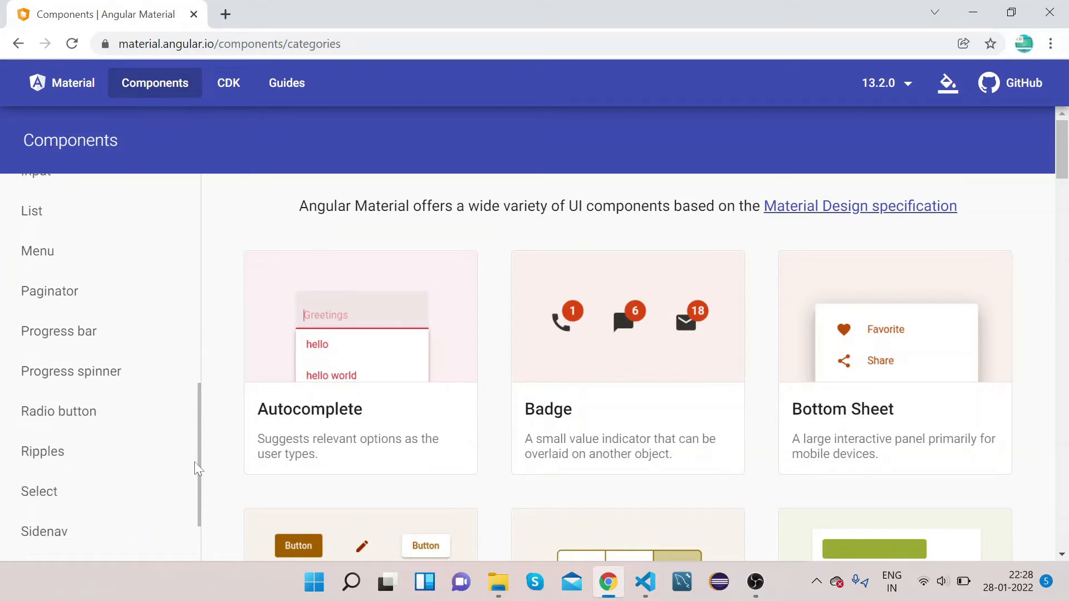
click(39, 491)
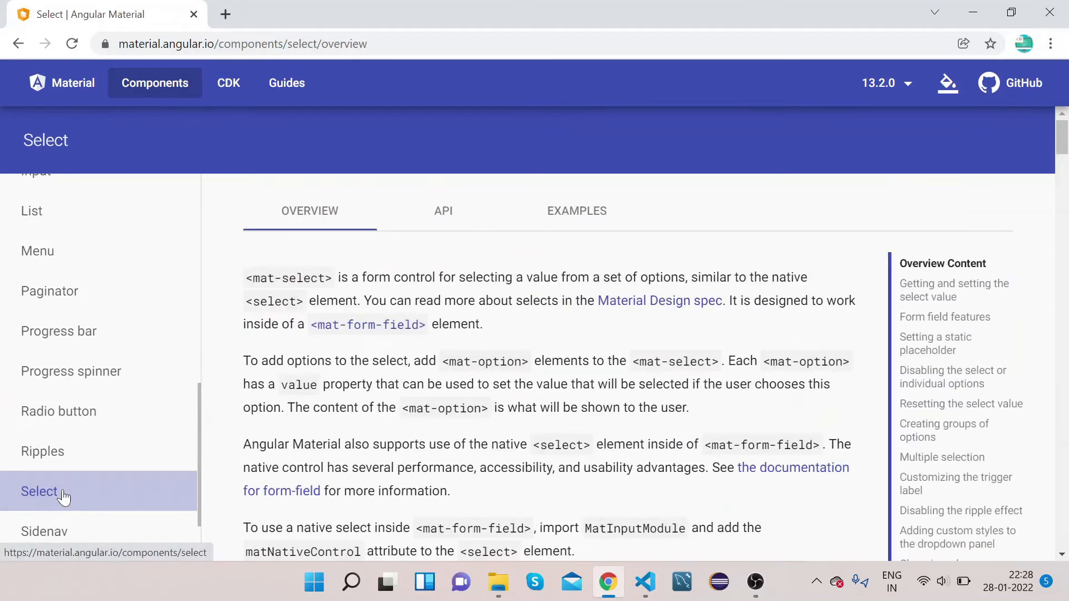
mouse_move(605, 254)
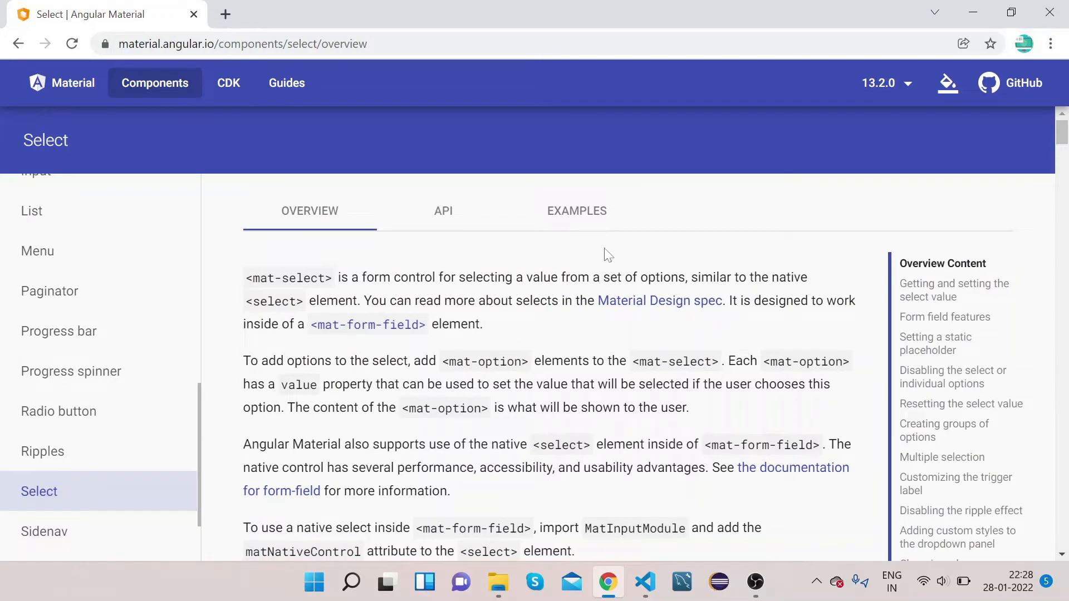
mouse_move(639, 257)
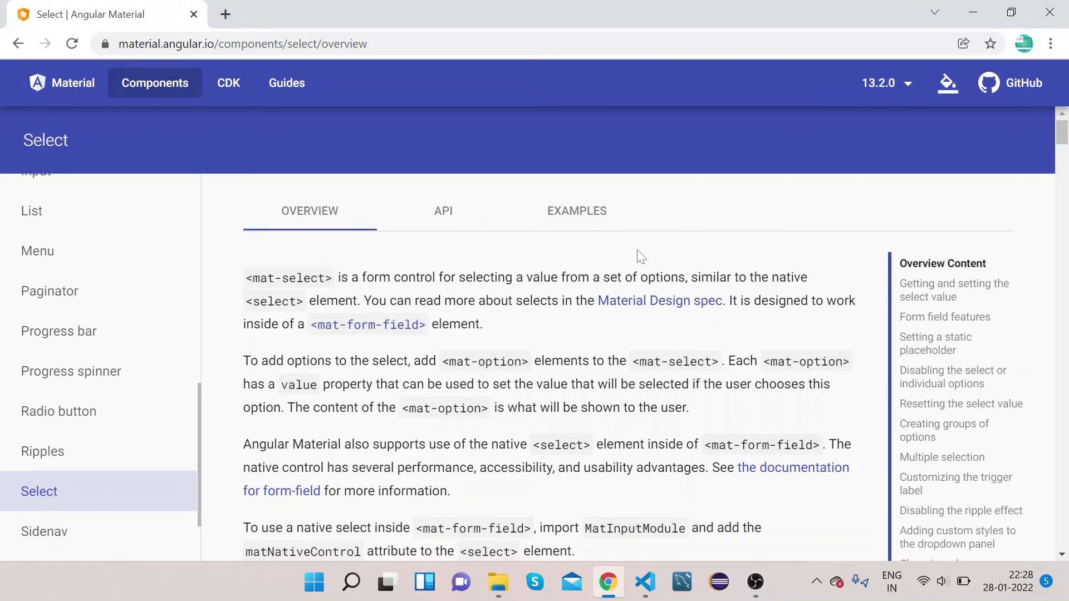
mouse_move(518, 266)
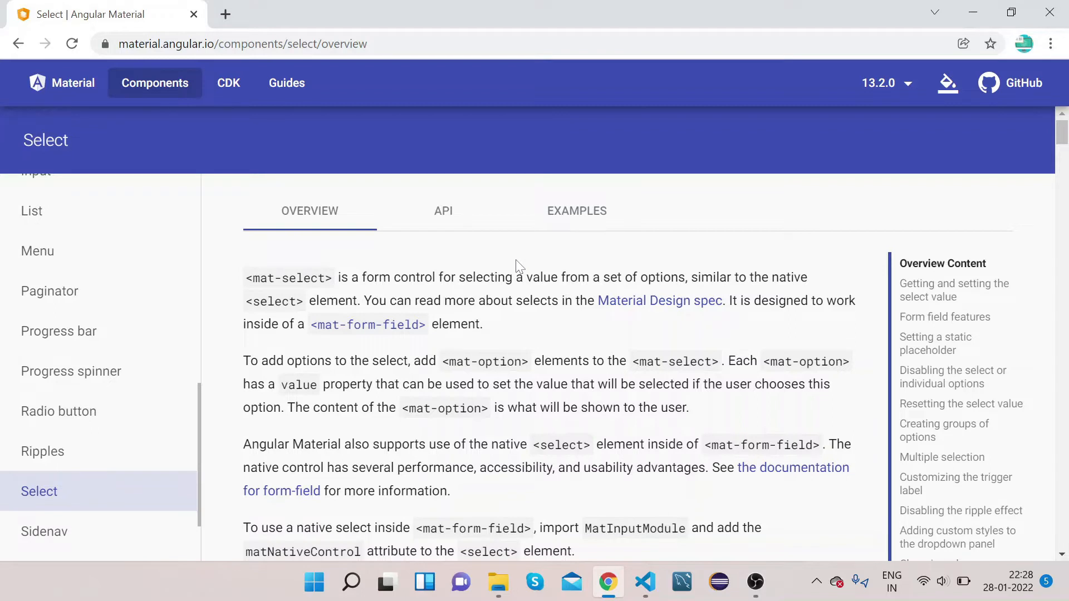
mouse_move(454, 265)
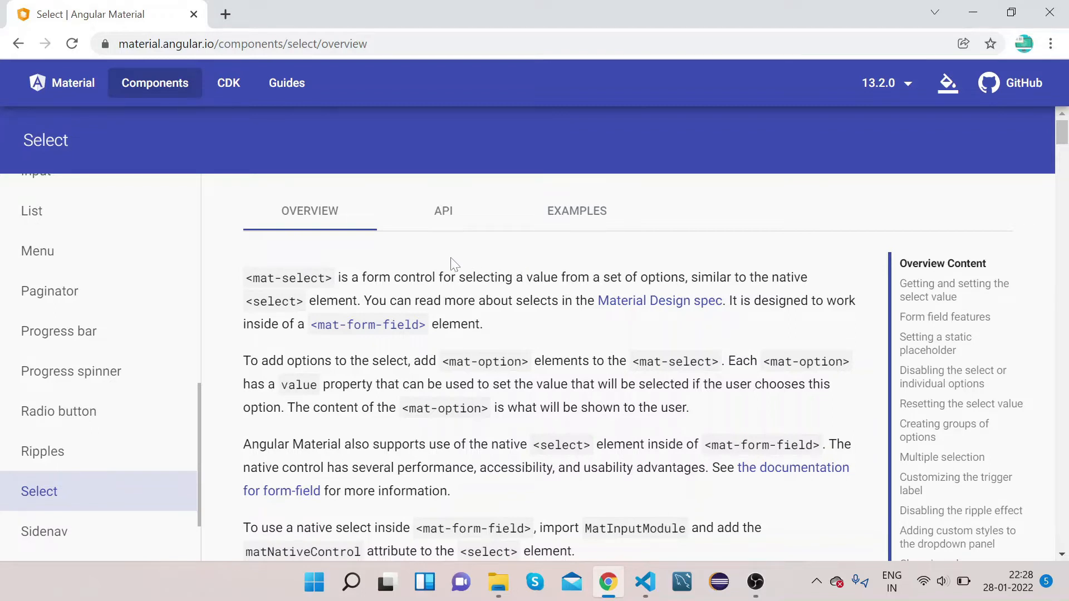
- Switch to the Select EXAMPLES tab and choose Onion in the first Toppings example
click(575, 211)
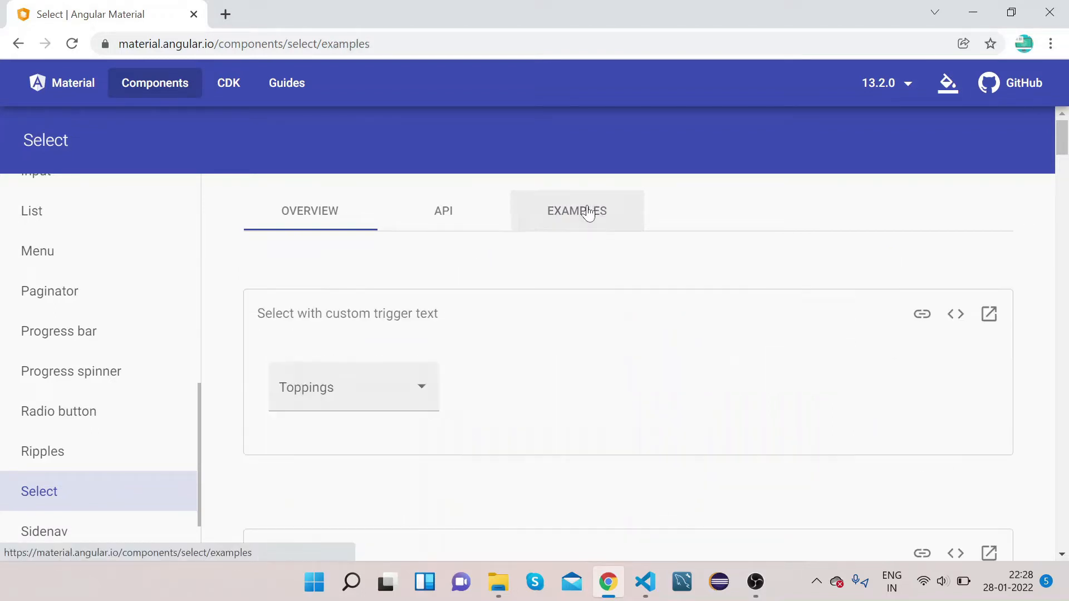
click(576, 211)
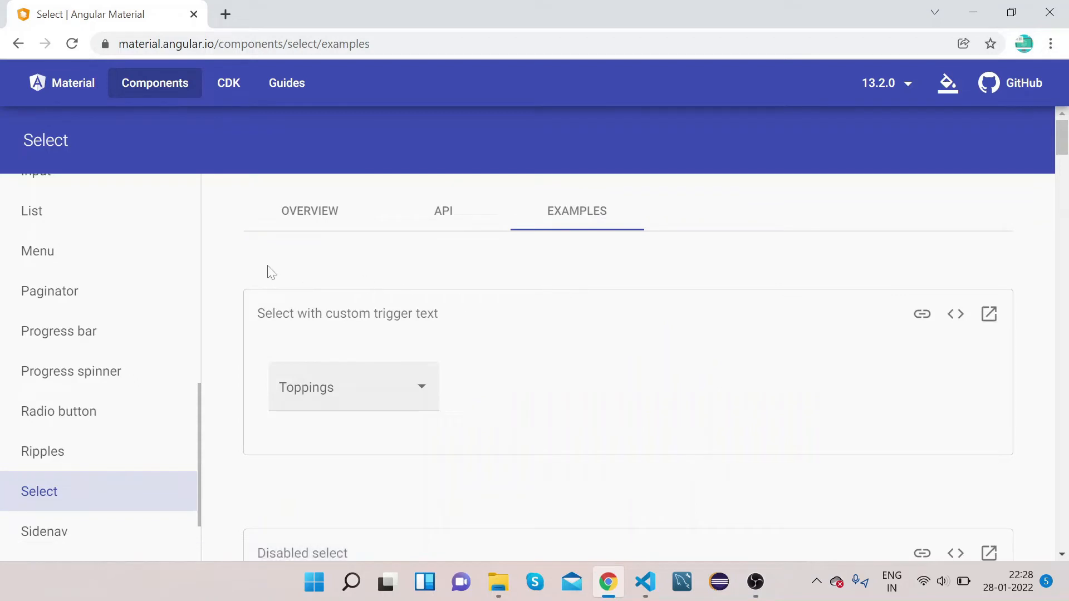
mouse_move(233, 327)
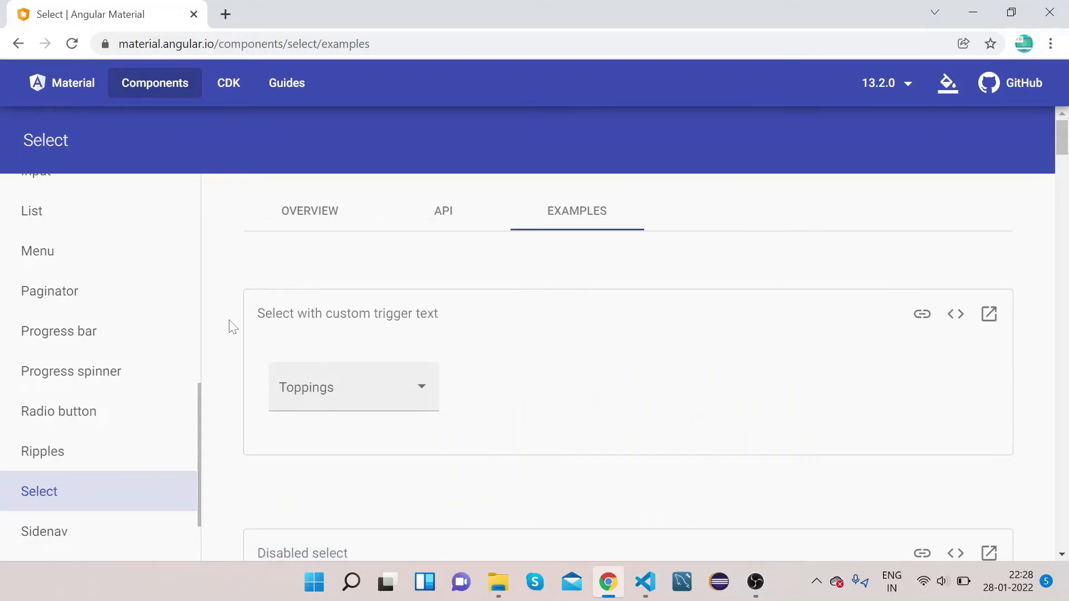
mouse_move(240, 334)
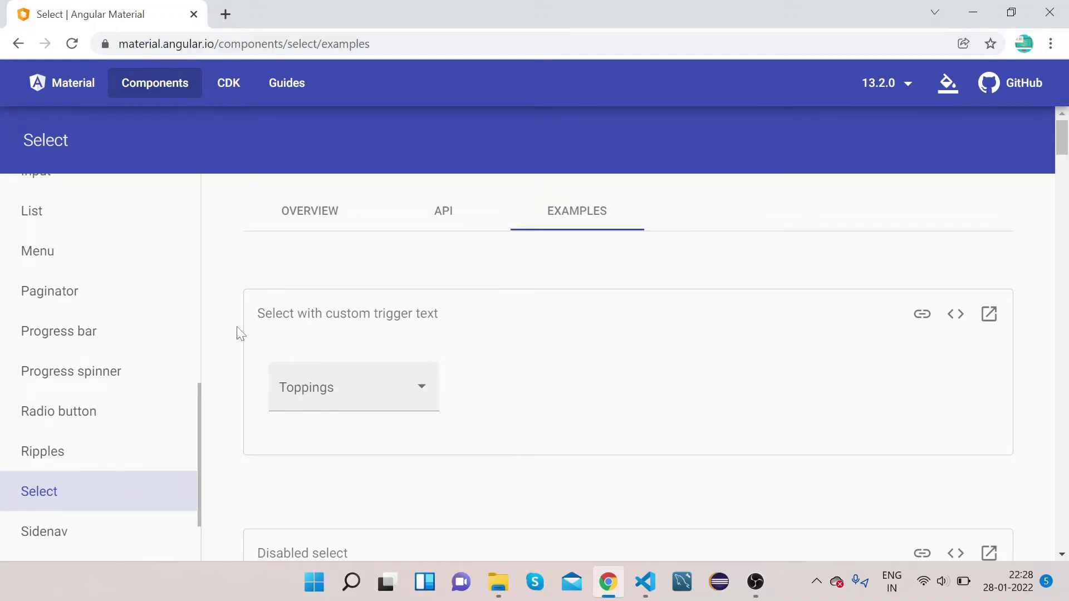
mouse_move(364, 398)
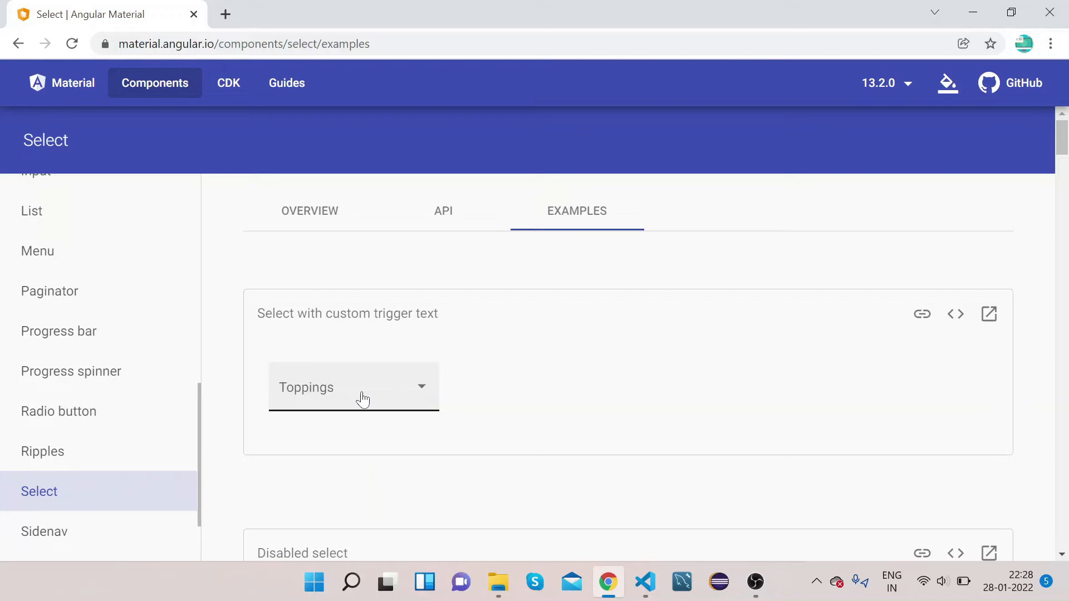
click(353, 386)
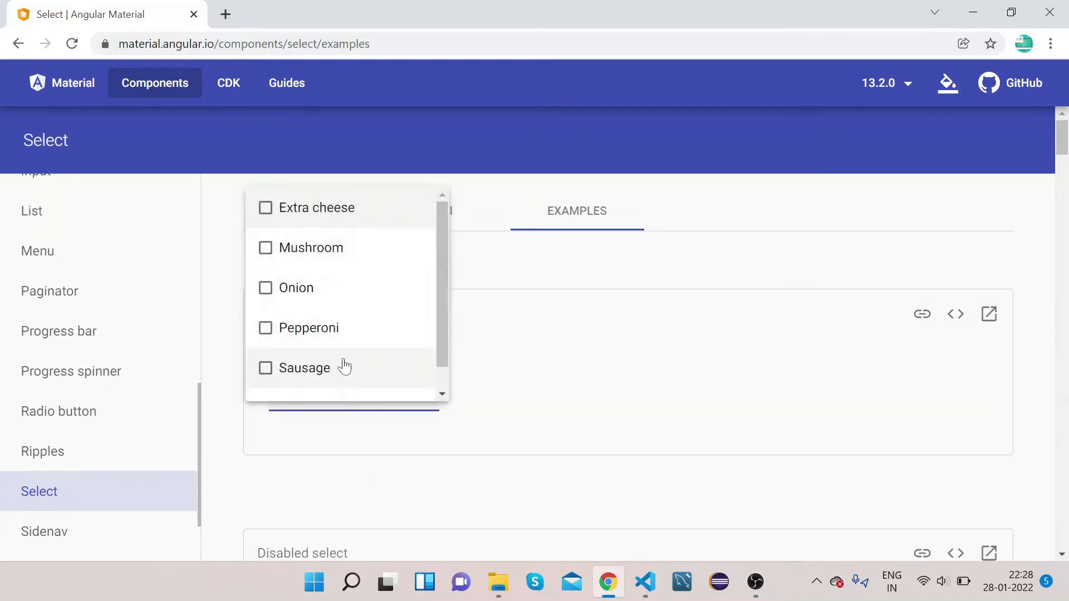
mouse_move(296, 287)
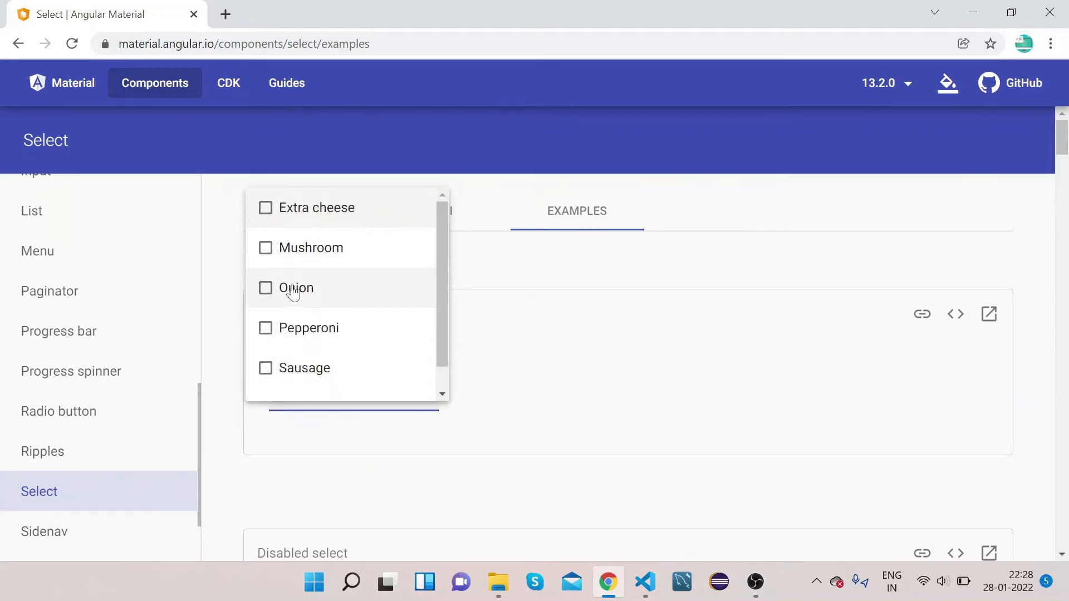
click(295, 287)
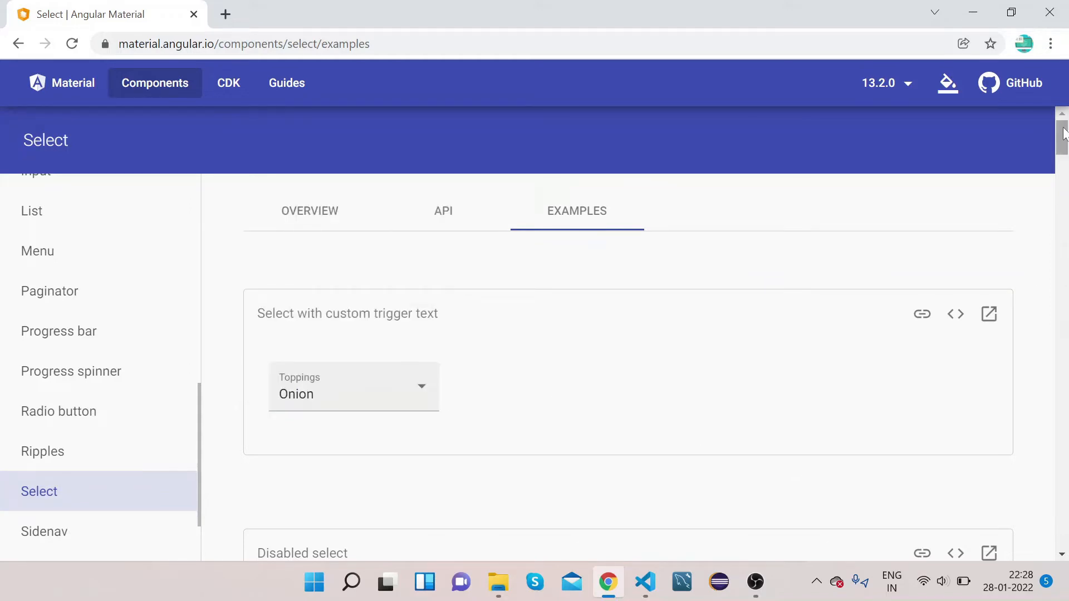
- Scroll through the remaining select examples and back up
scroll(down, 3)
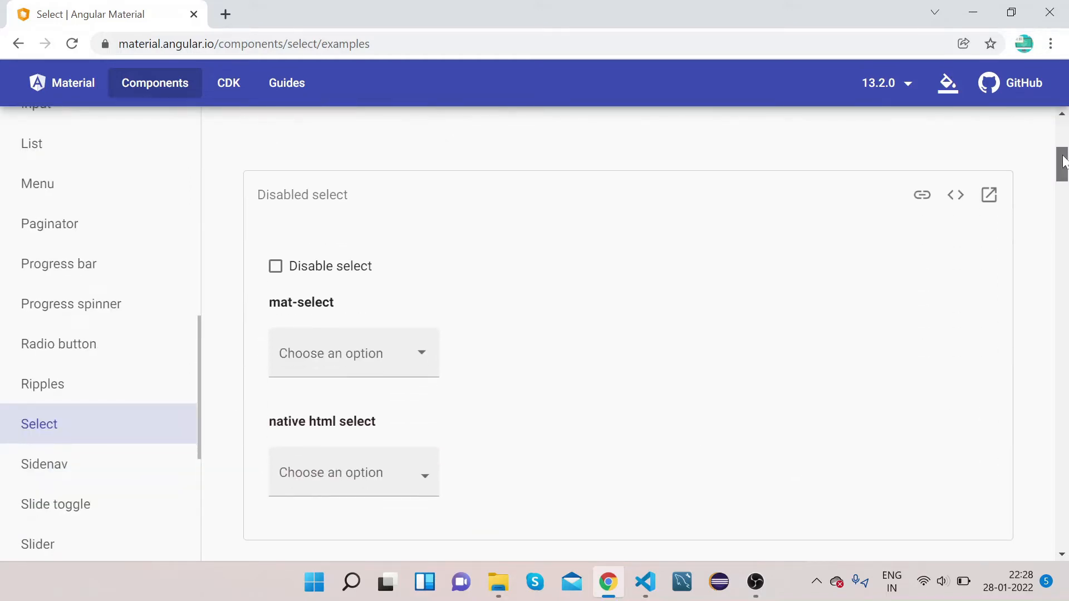
scroll(down, 3)
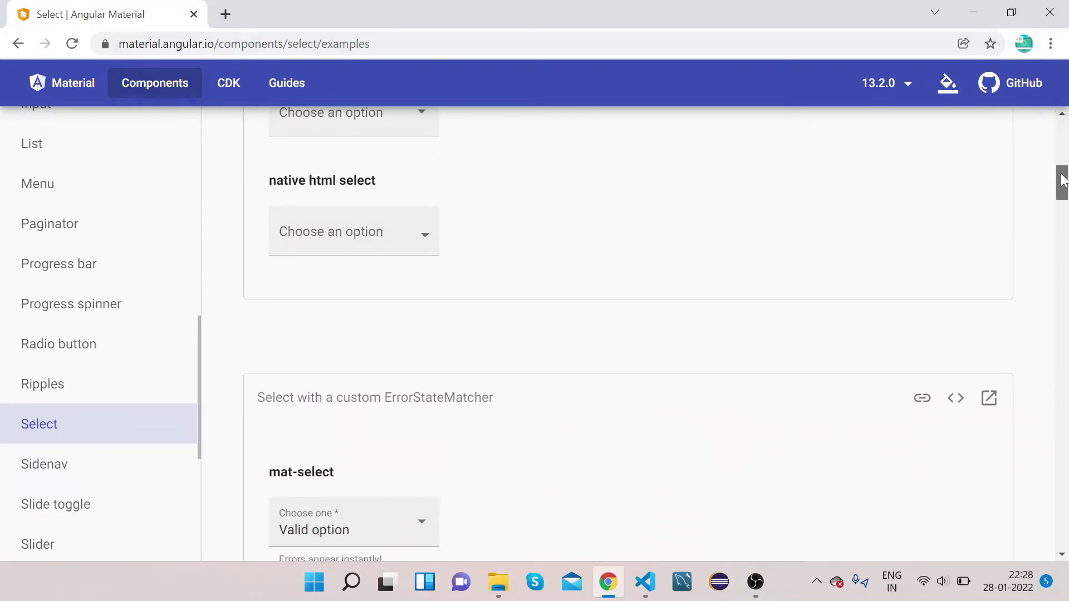
scroll(down, 3)
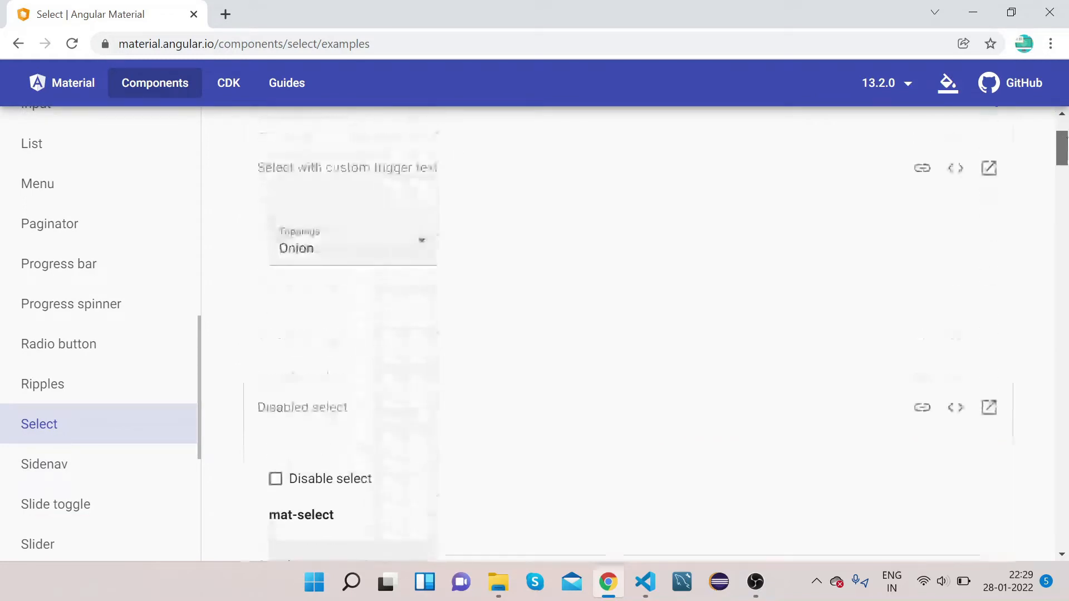
scroll(up, 3)
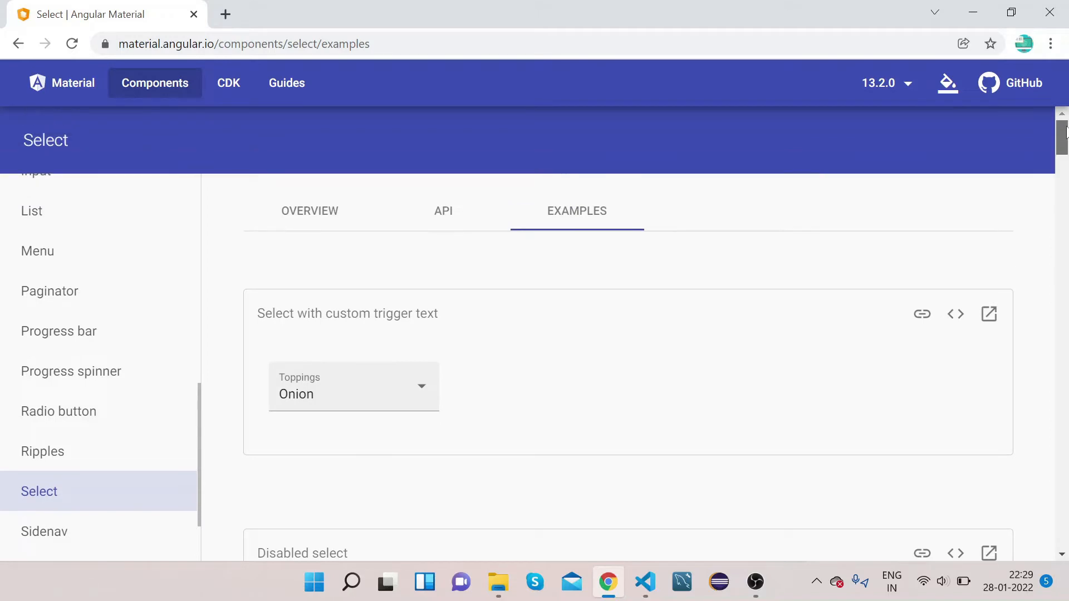
scroll(down, 3)
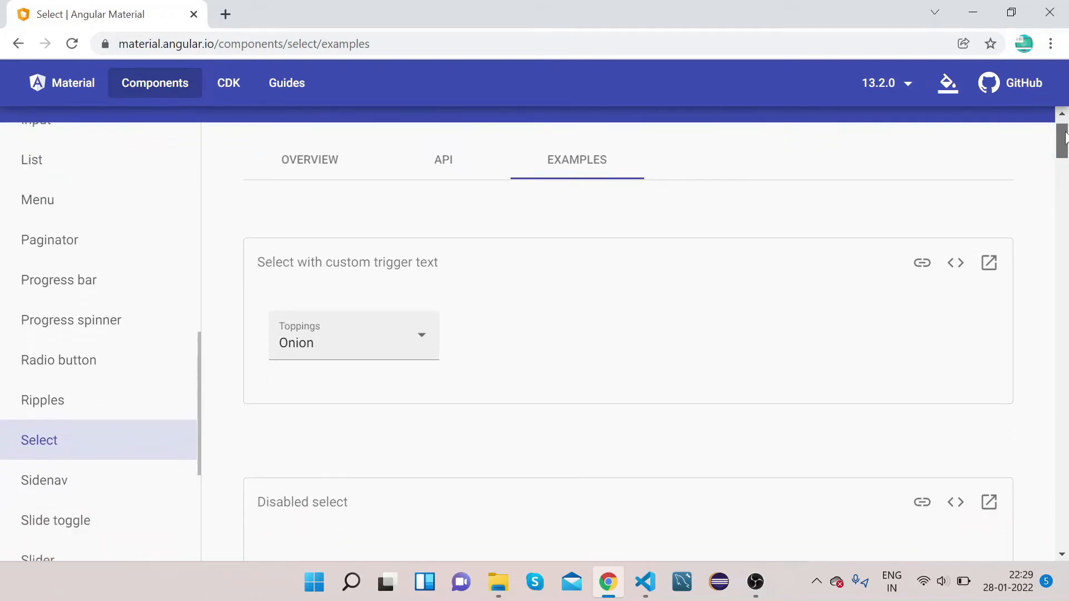
scroll(up, 3)
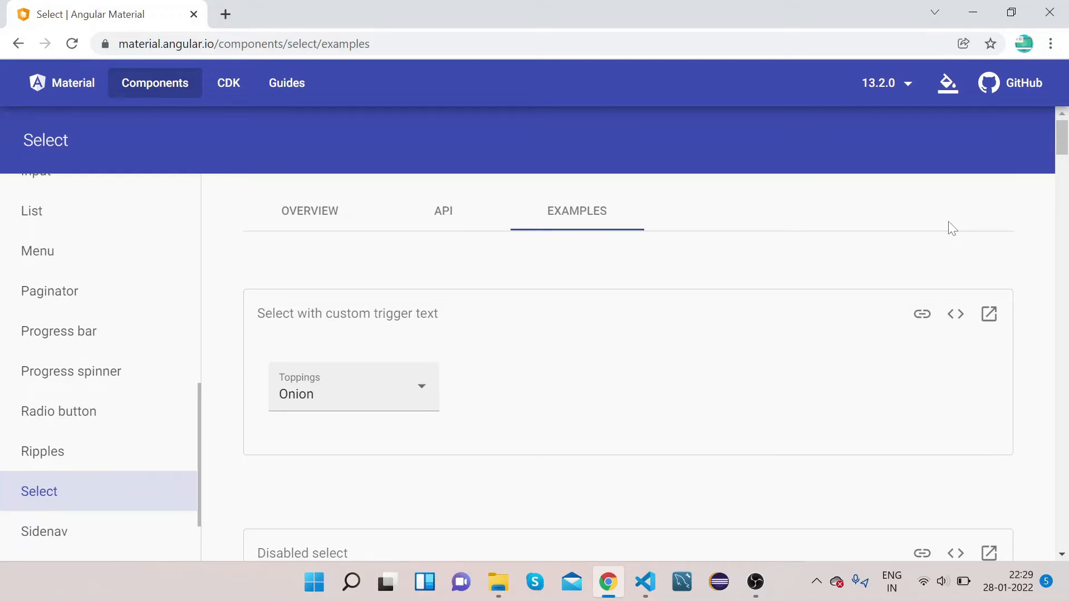
mouse_move(411, 218)
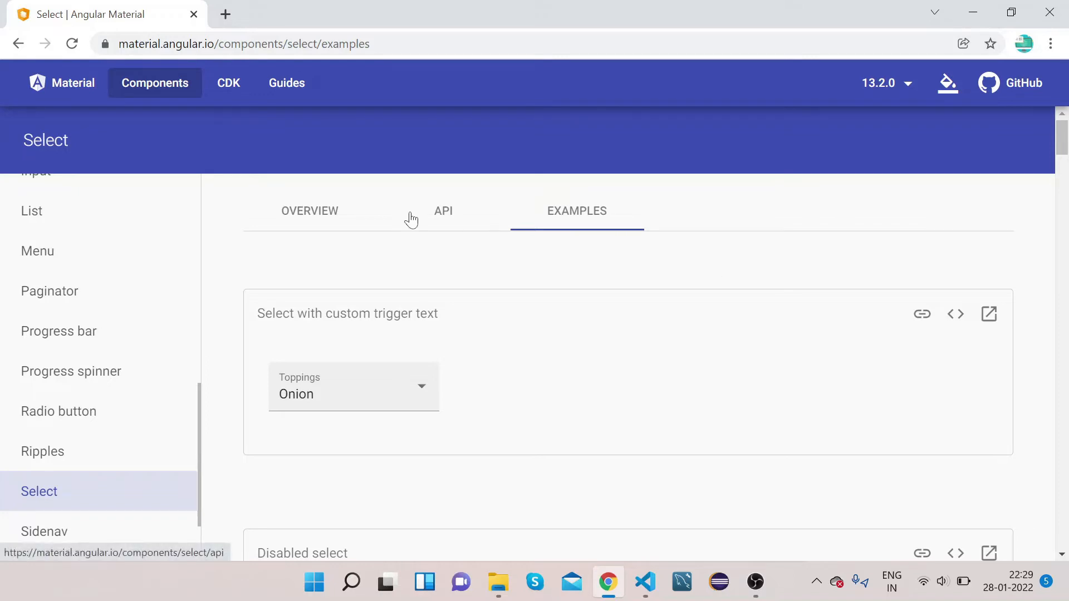
- On the Select API tab, copy the import {MatSelectModule} line for app.module.ts
click(442, 210)
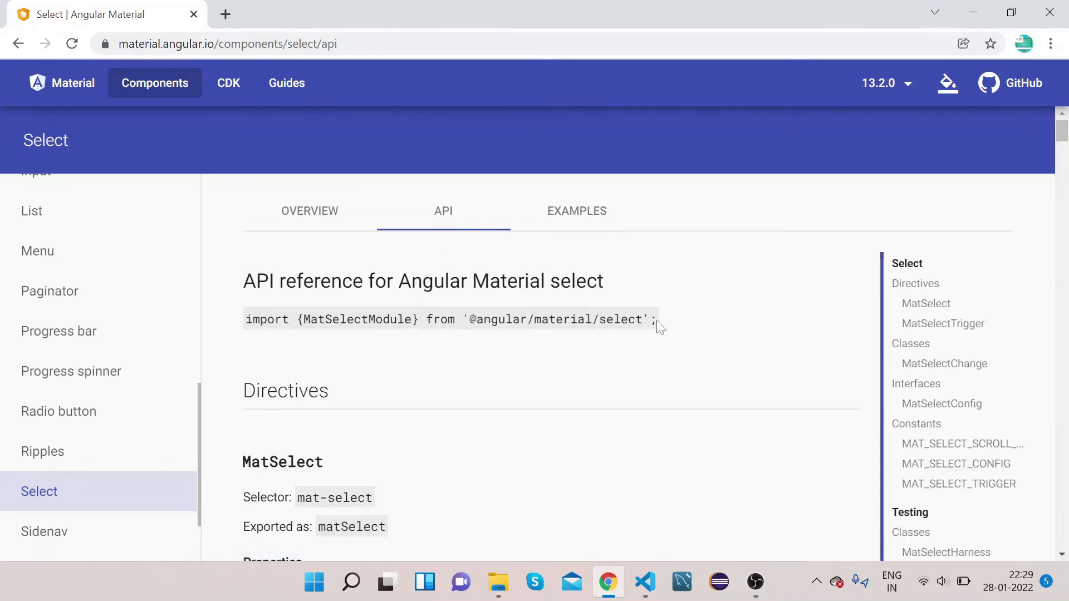
triple_click(450, 319)
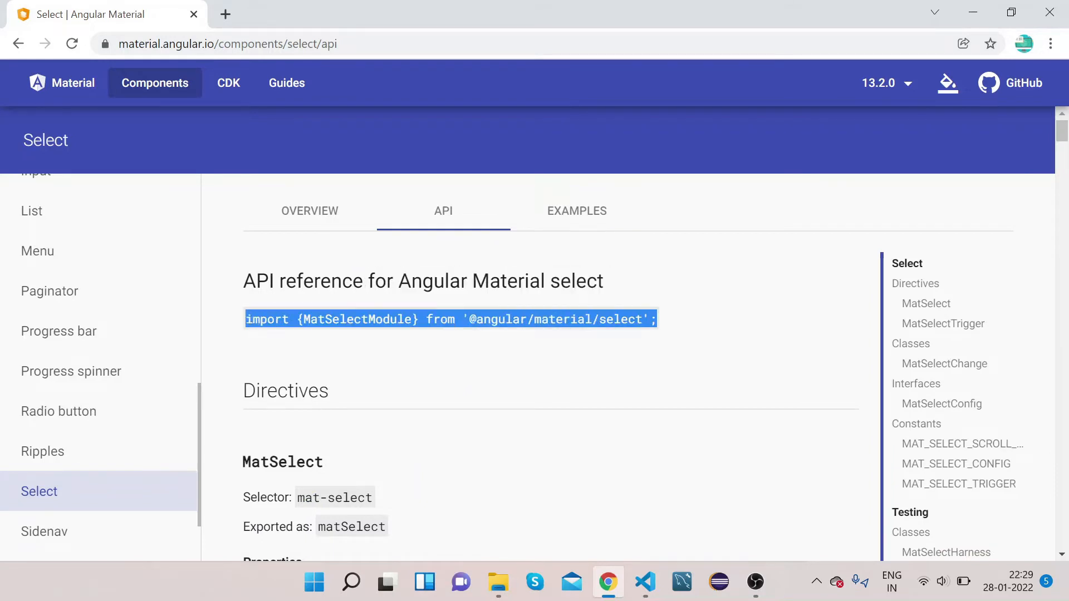
mouse_move(671, 474)
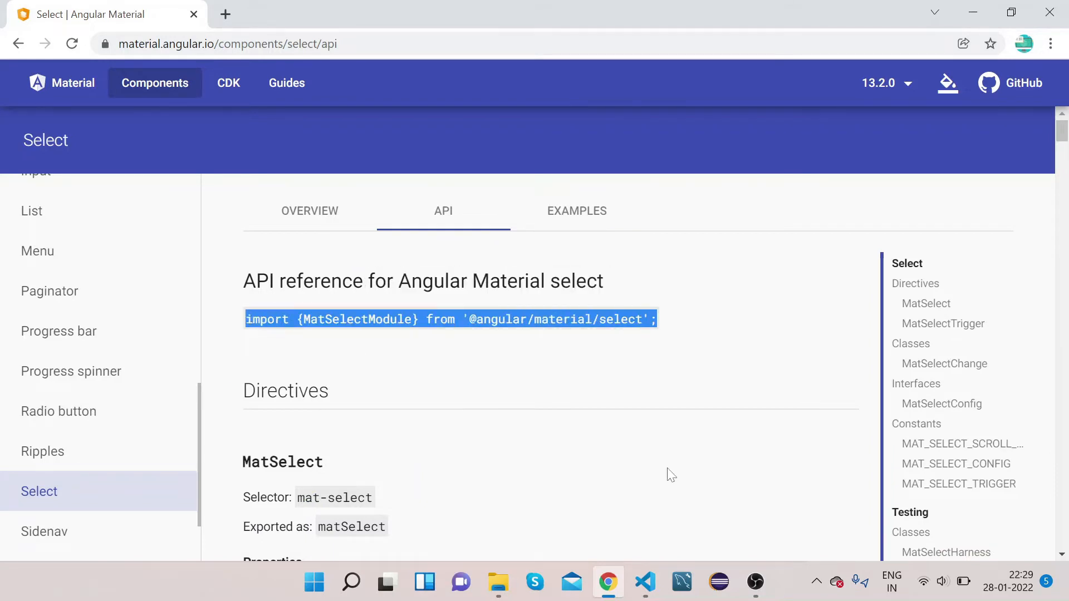
click(642, 582)
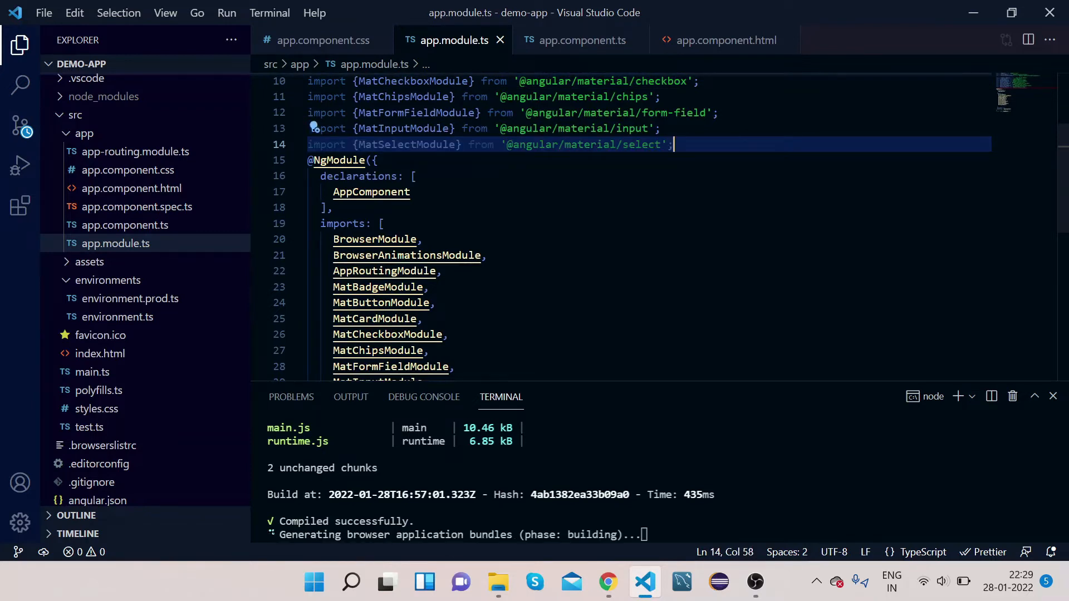
- Add MatSelectModule to the AppModule imports array, then move to app.component.html
double_click(407, 144)
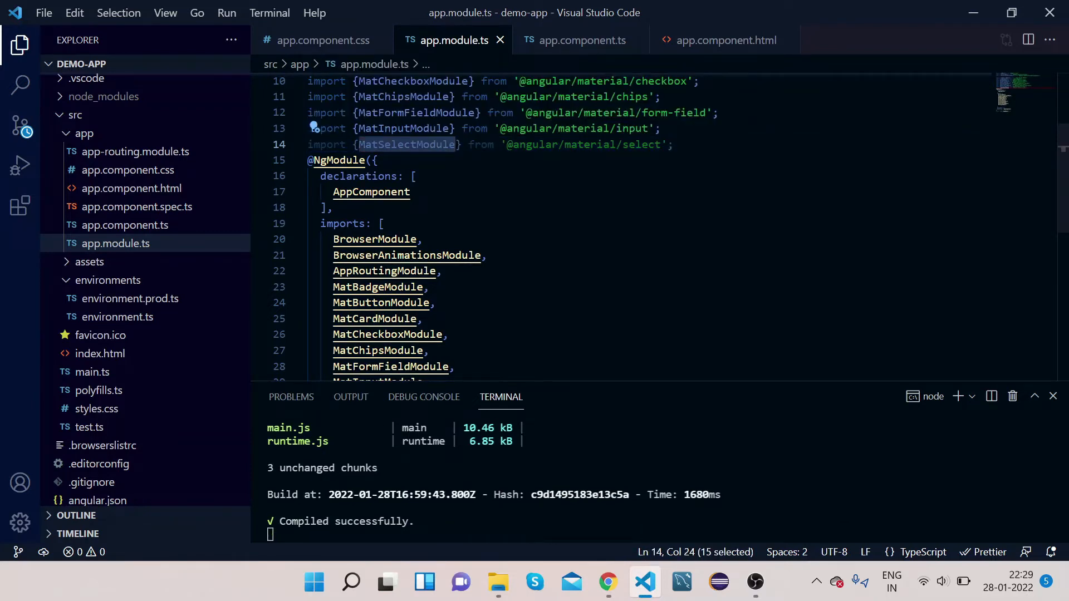
mouse_move(344, 224)
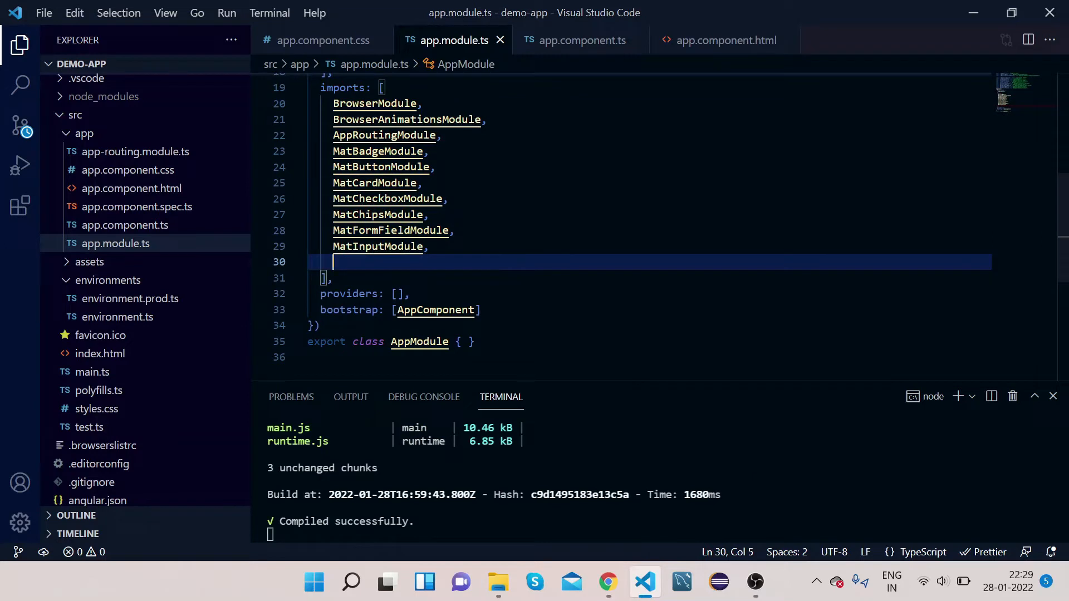
text(MatSelectModule)
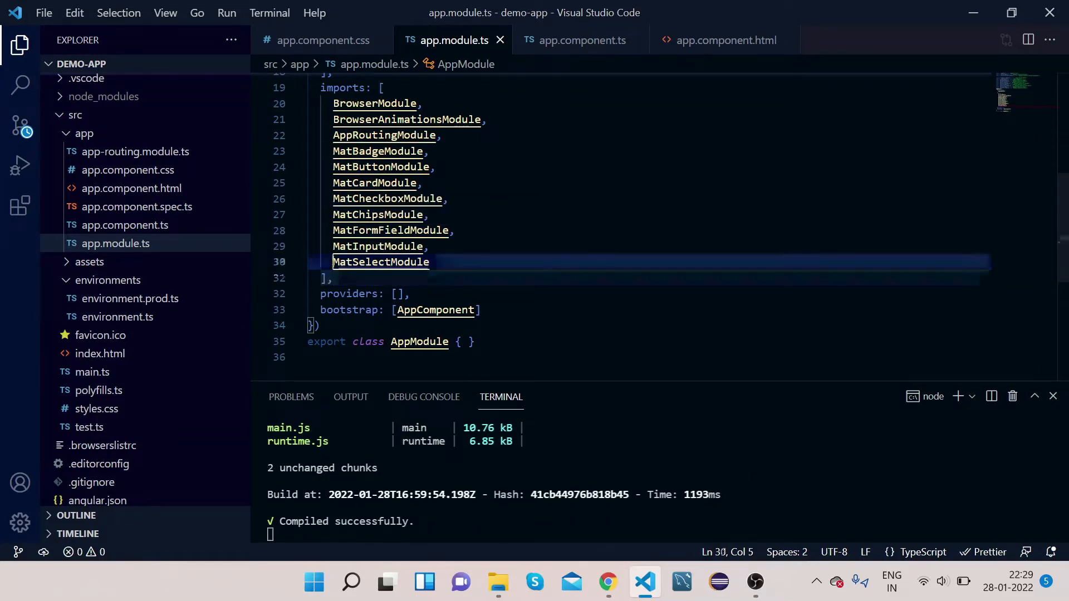
scroll(up, 3)
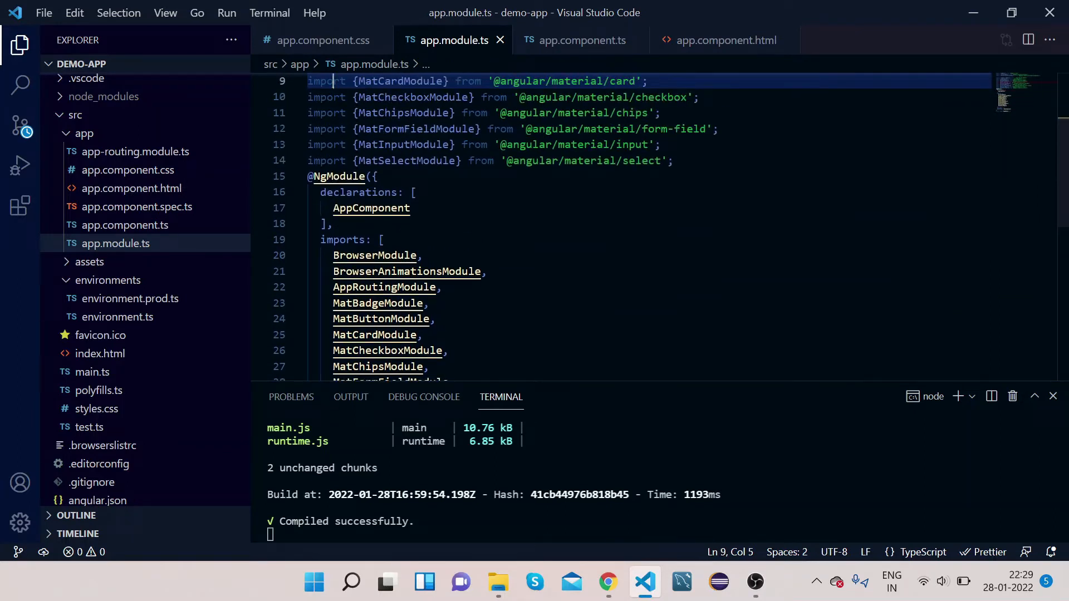
scroll(up, 3)
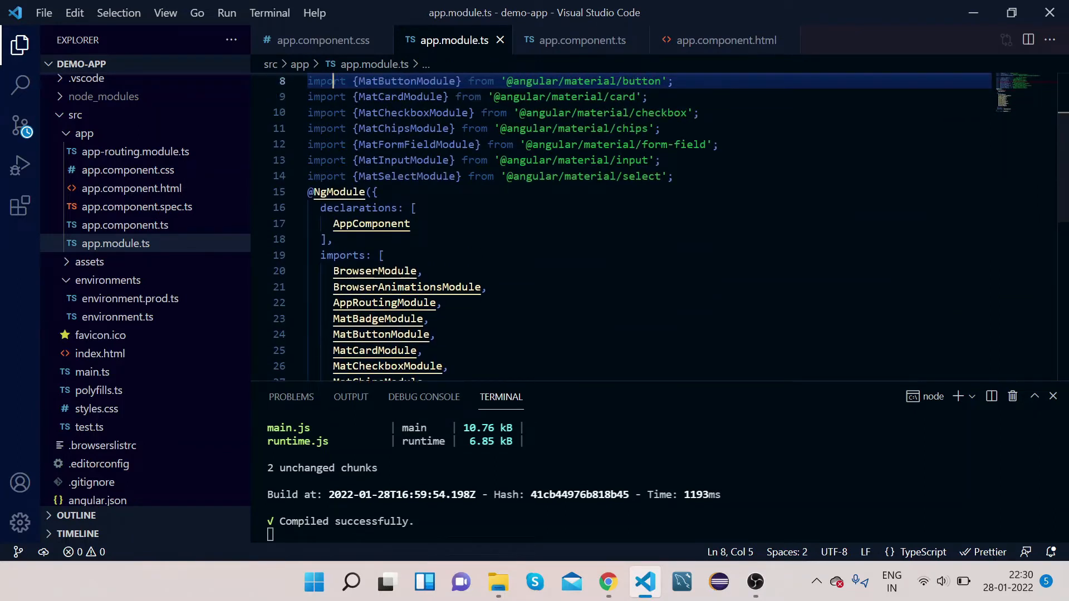
scroll(up, 3)
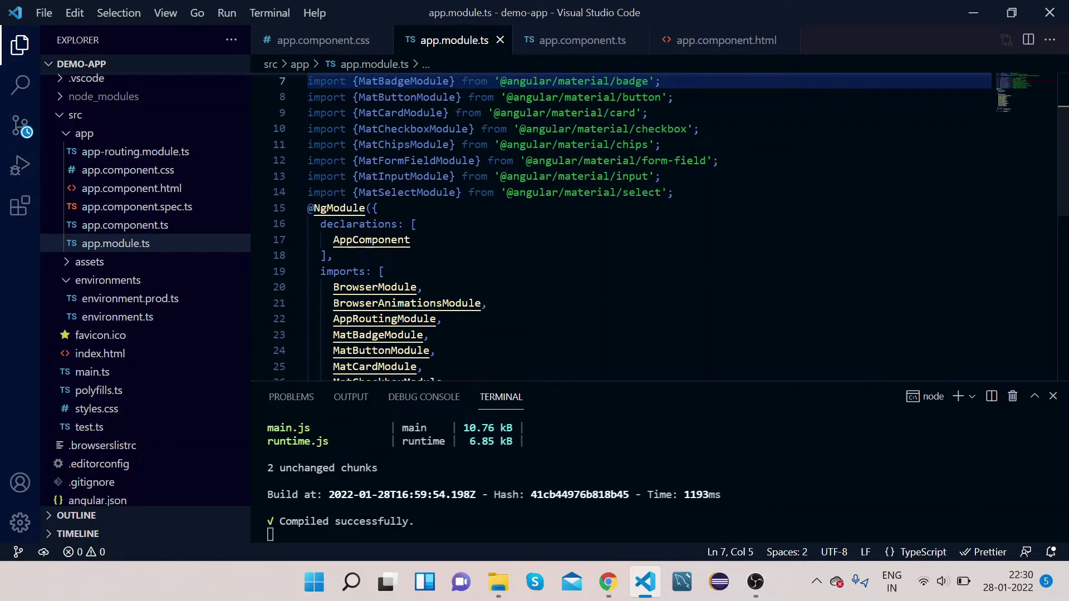
mouse_move(407, 303)
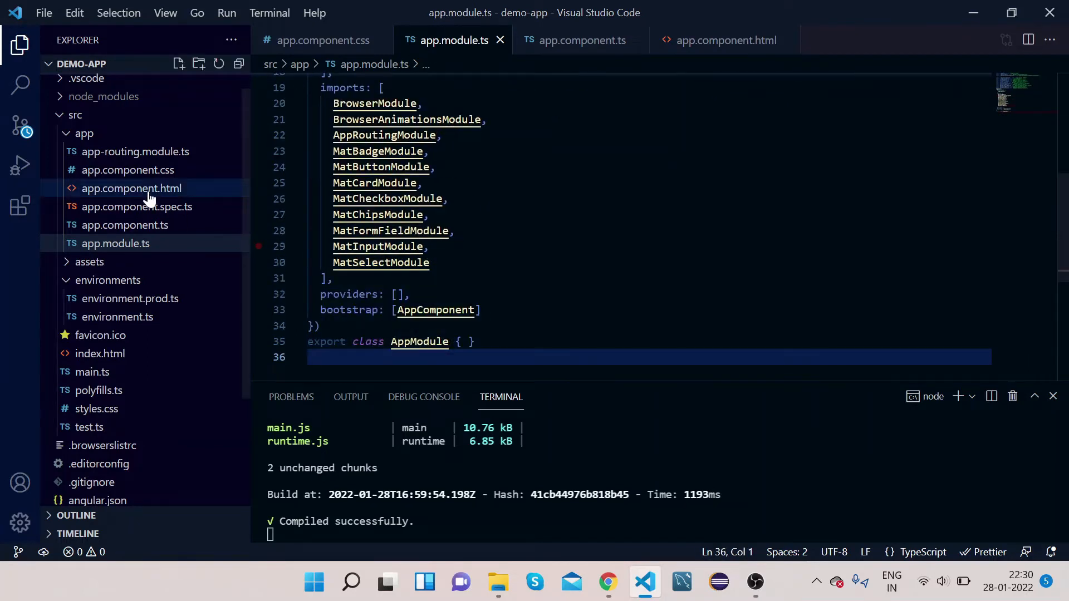
click(132, 188)
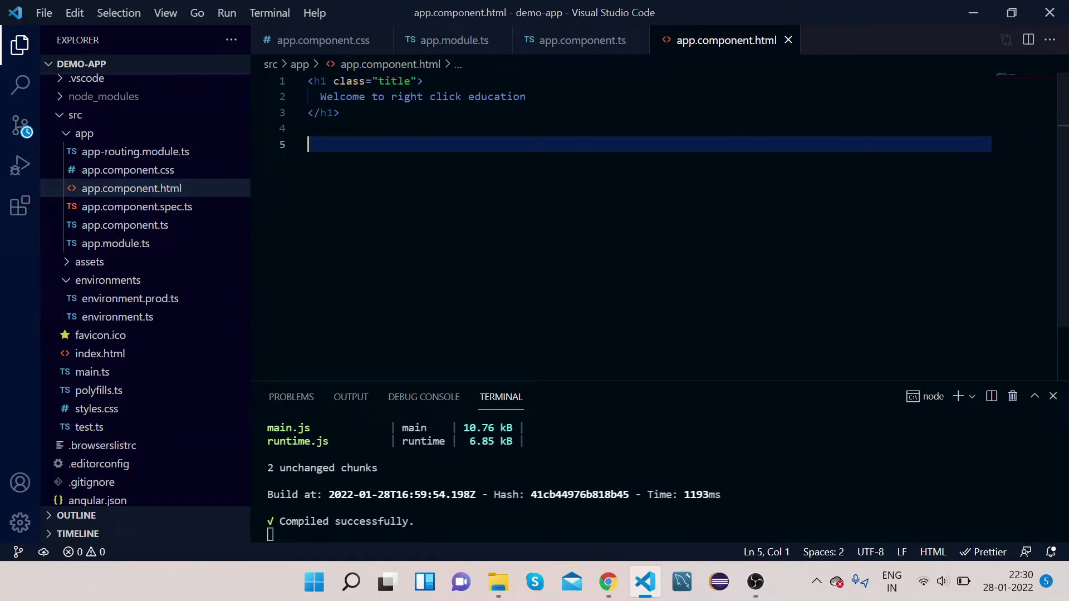
- Write a mat-form-field containing a mat-label reading 'Favourite foods'
text(<)
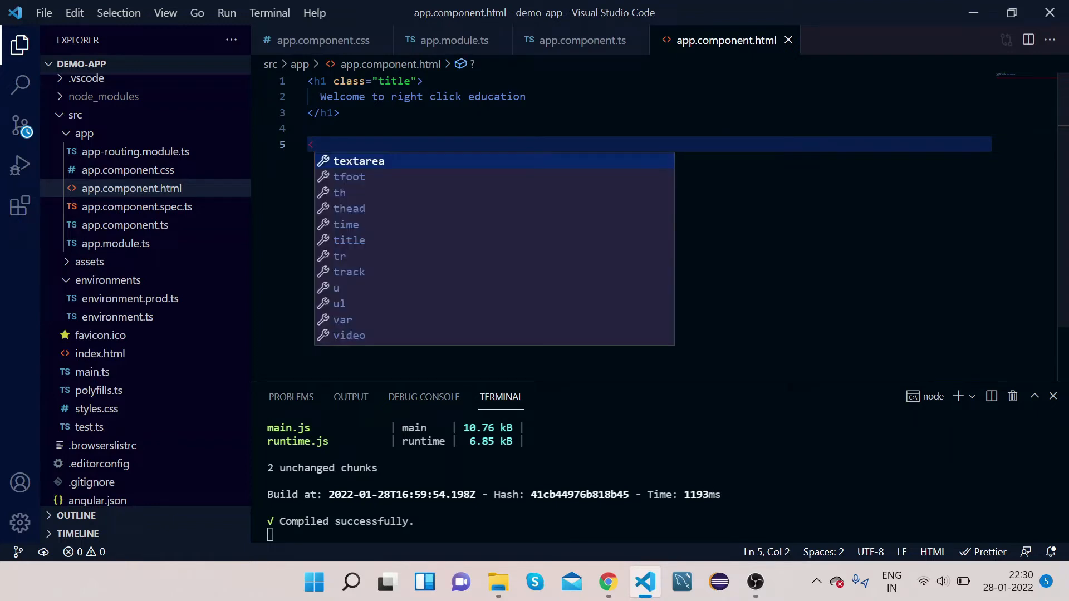
text(mat)
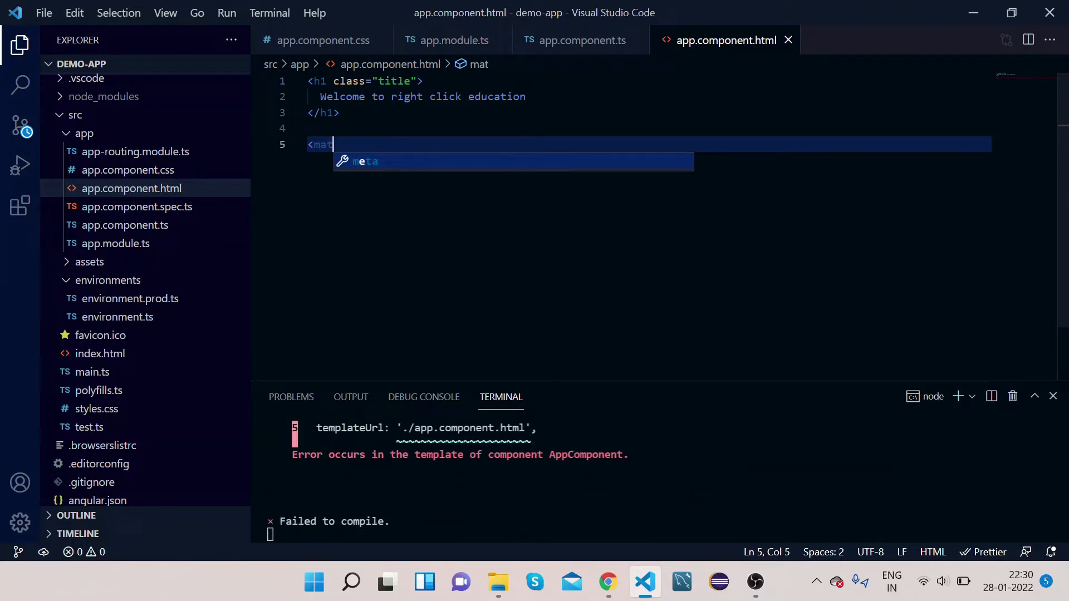
text(-fo)
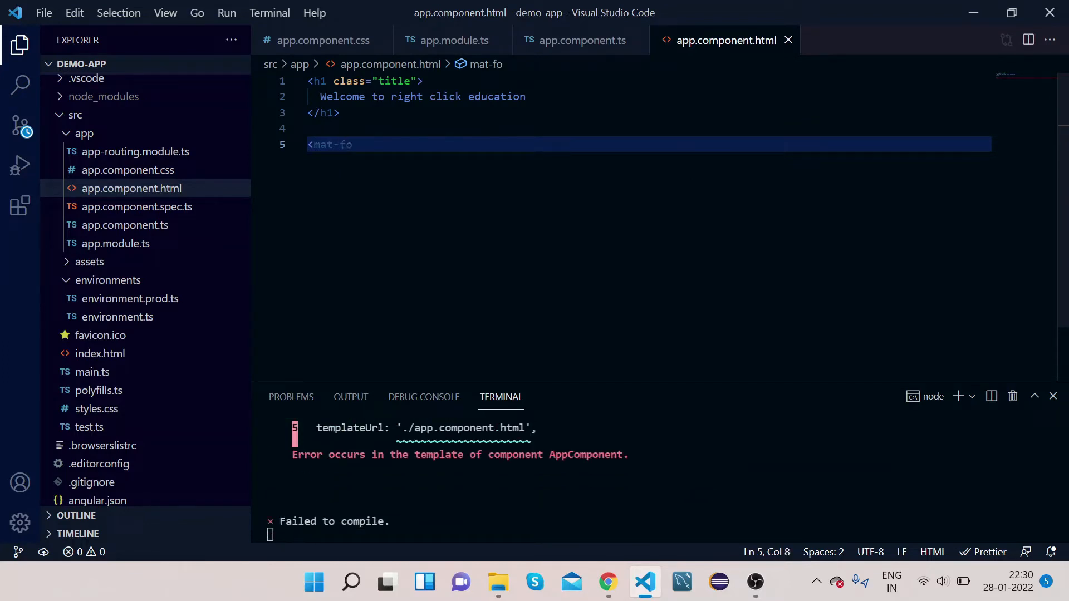
text(rm-)
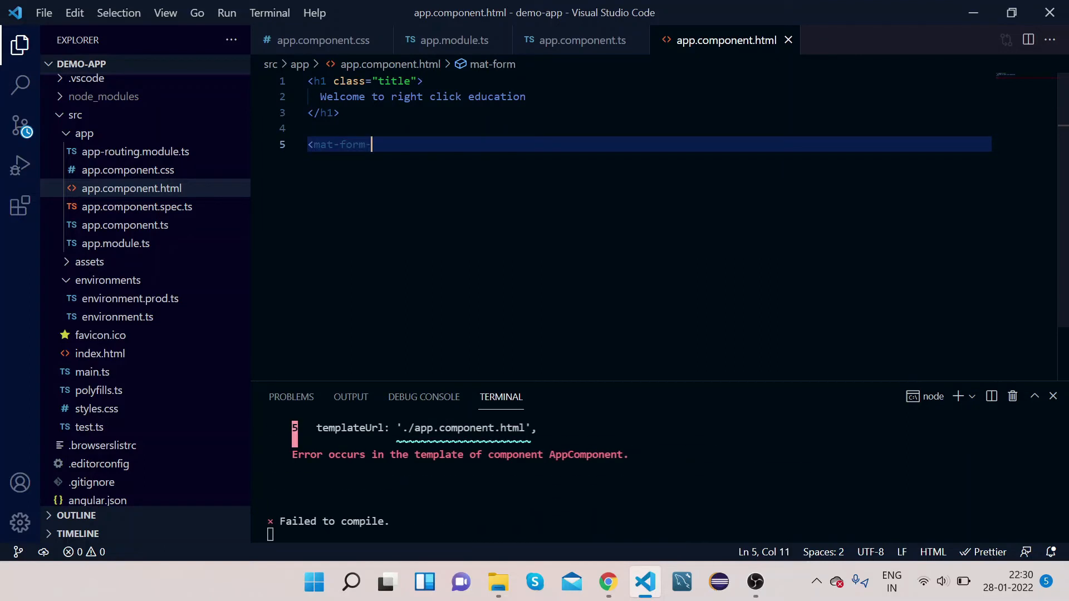
text(field>)
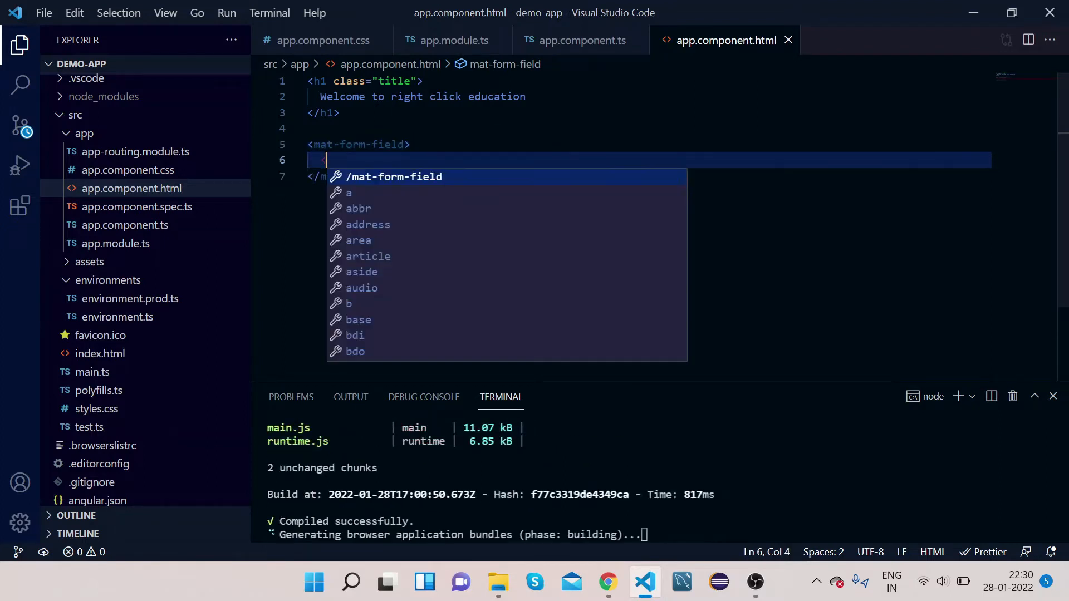
text(m)
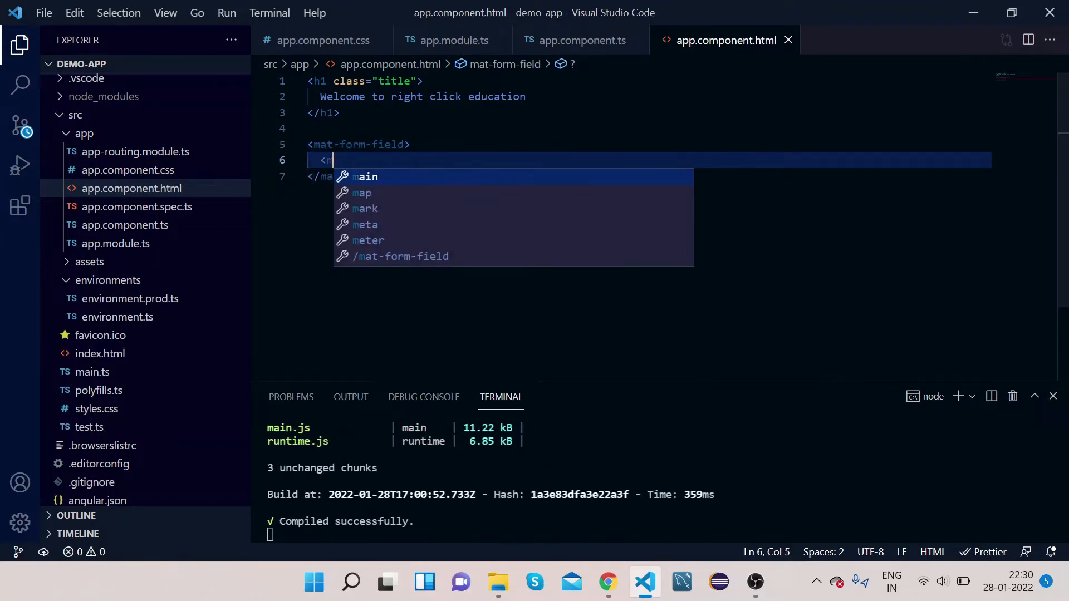
text(mat-label)
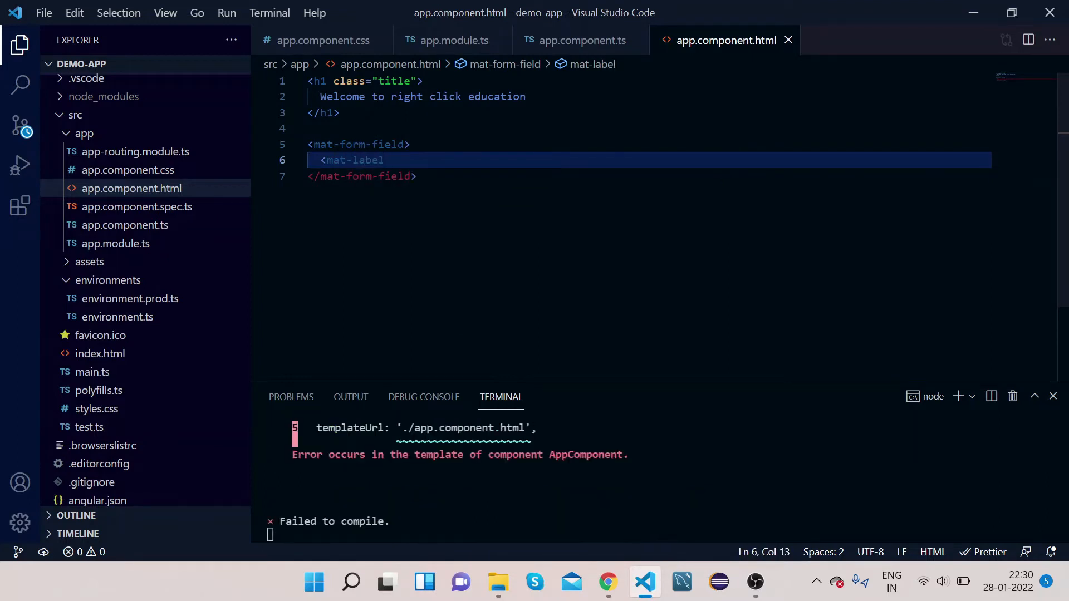
text(></mat-label>)
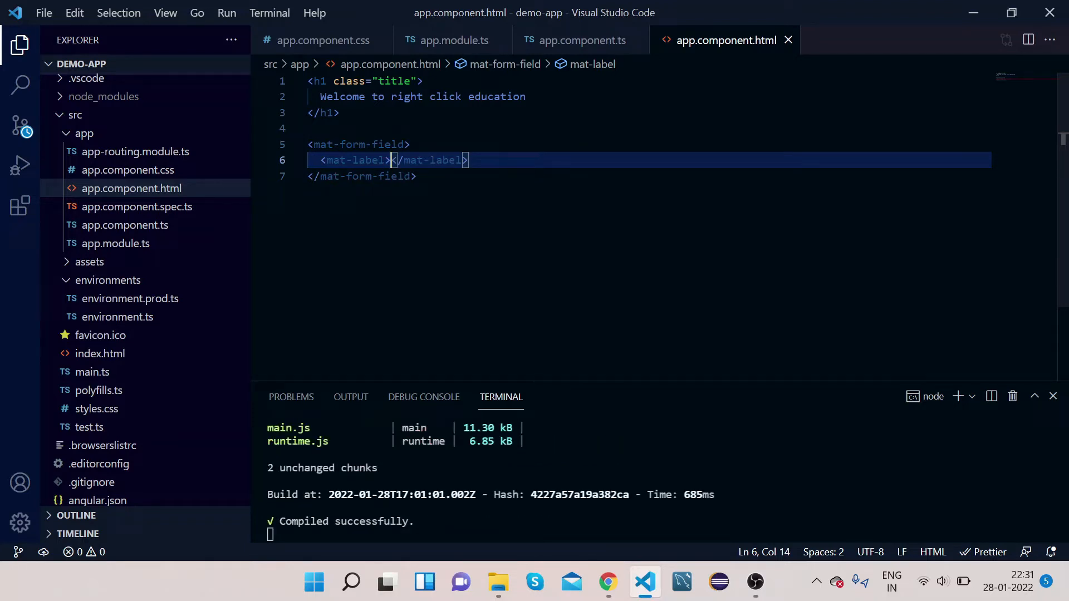
text(Fo)
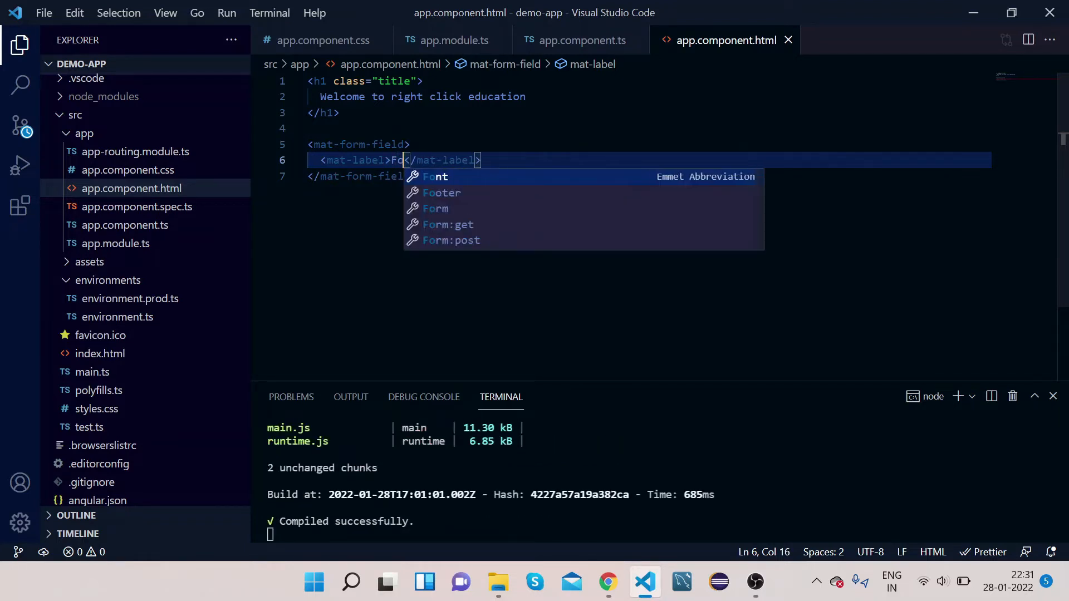
text(u)
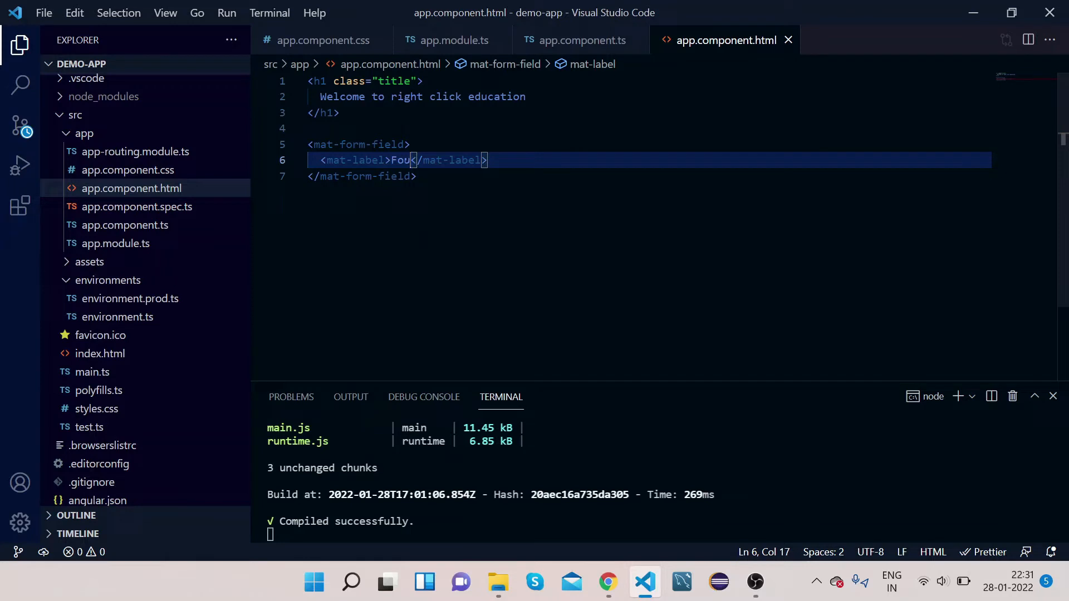
text(Fav)
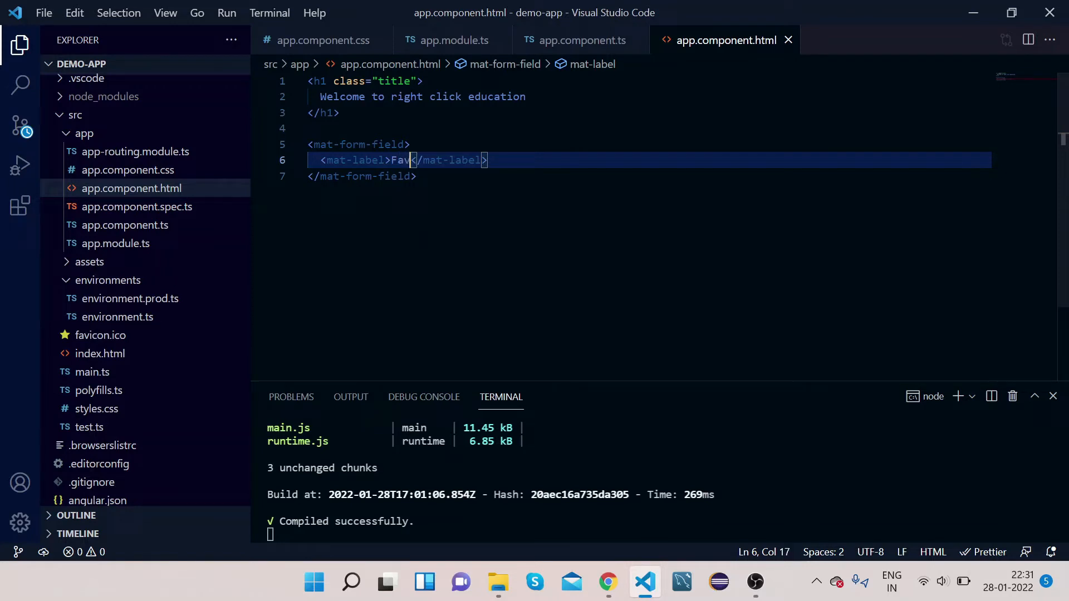
text(ourite)
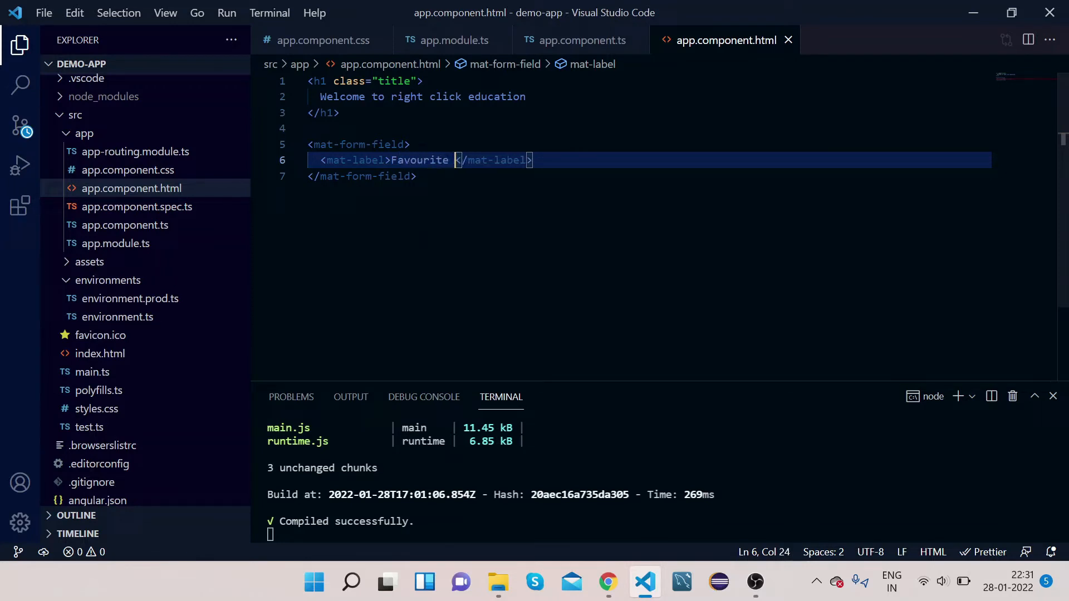
text(foods)
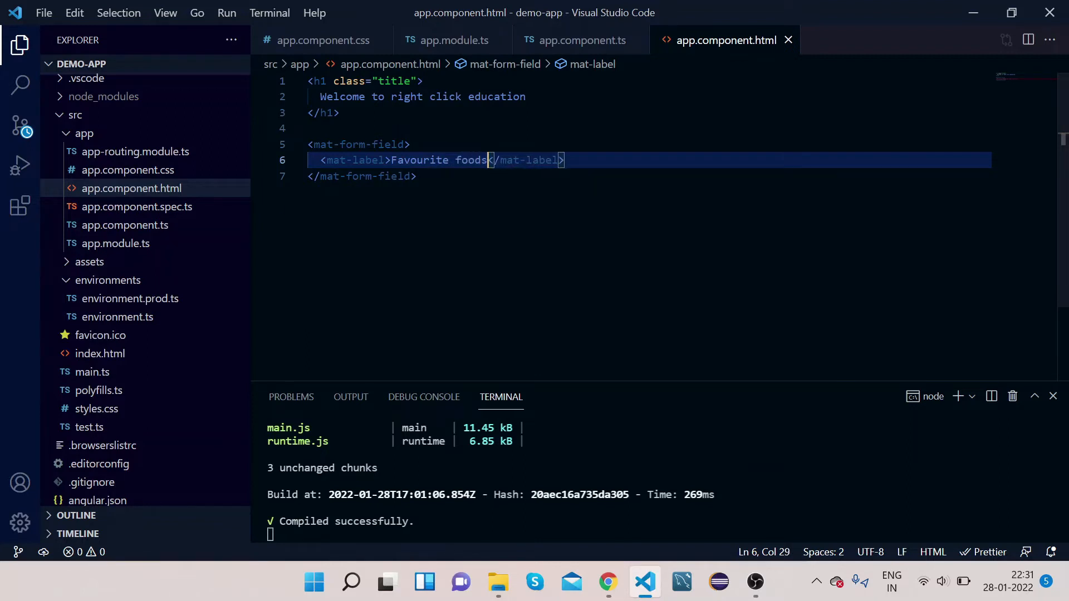
- Start a mat-select element on the line below the label
key(Enter)
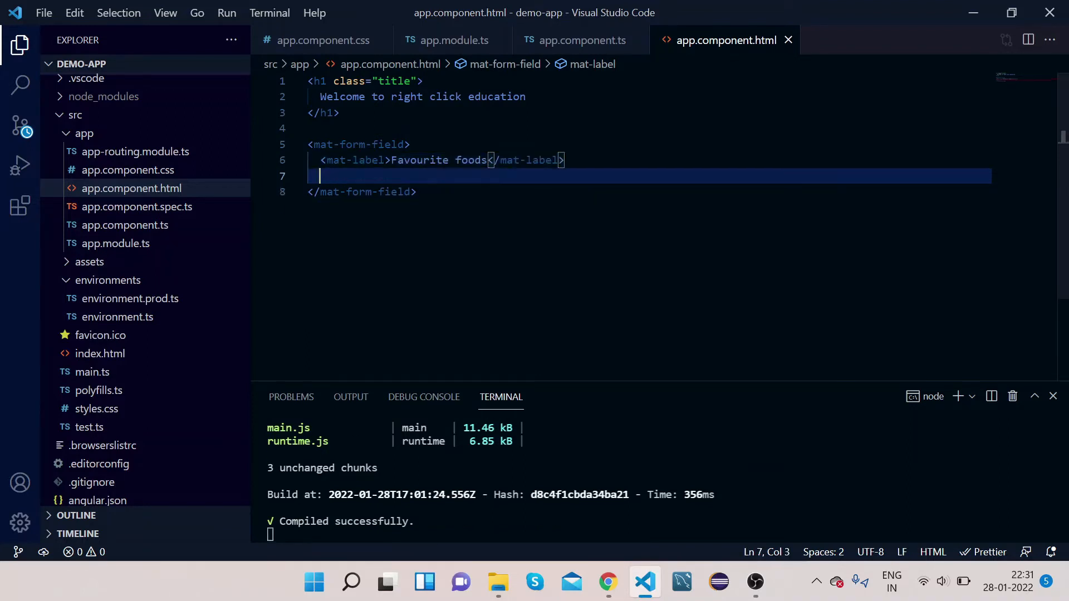
text(<)
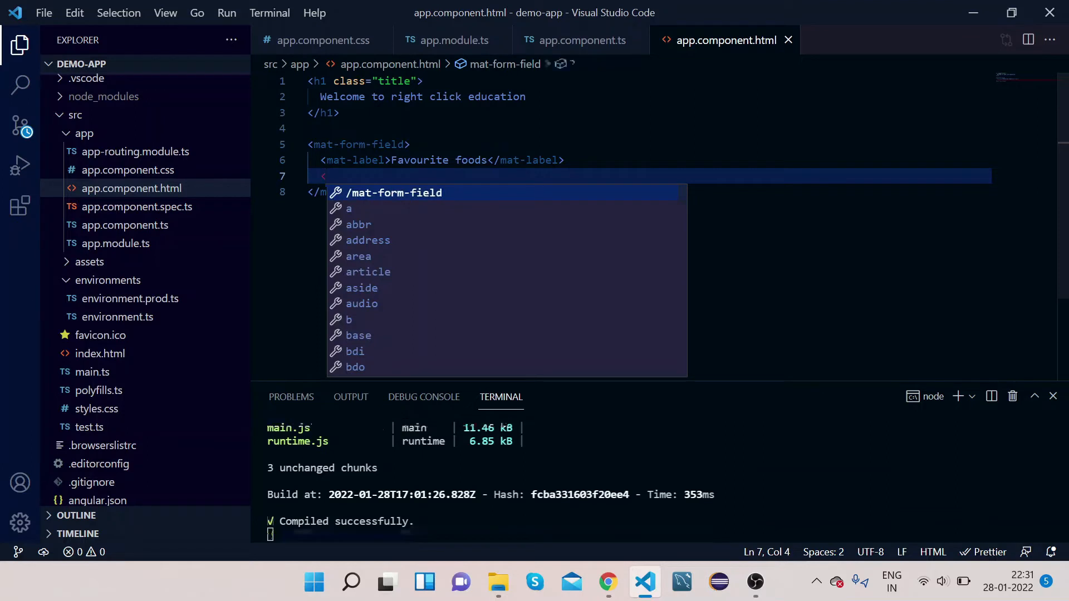
text(m)
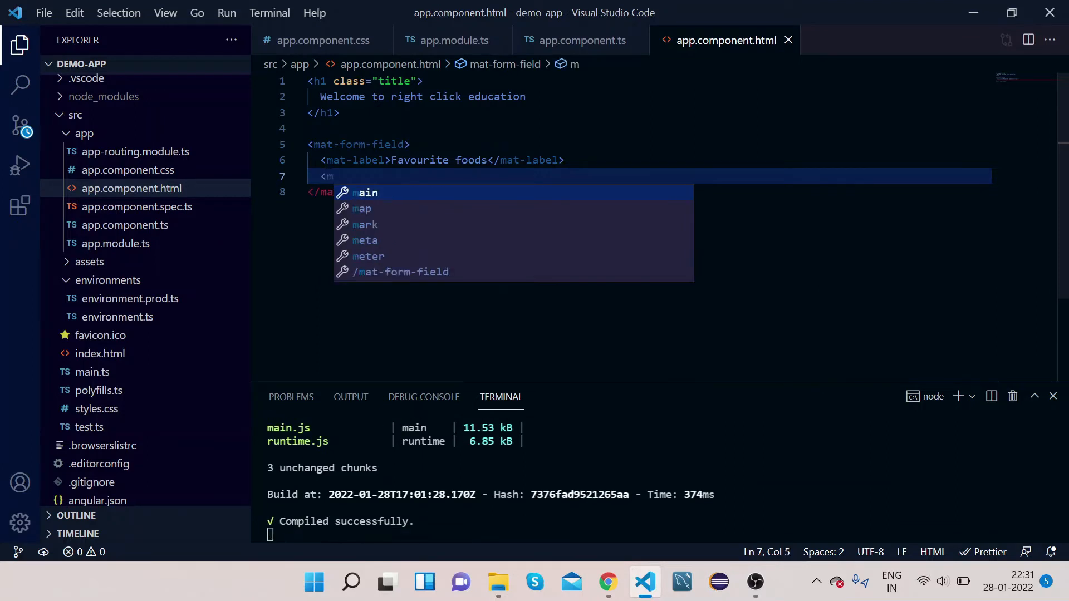
text(a)
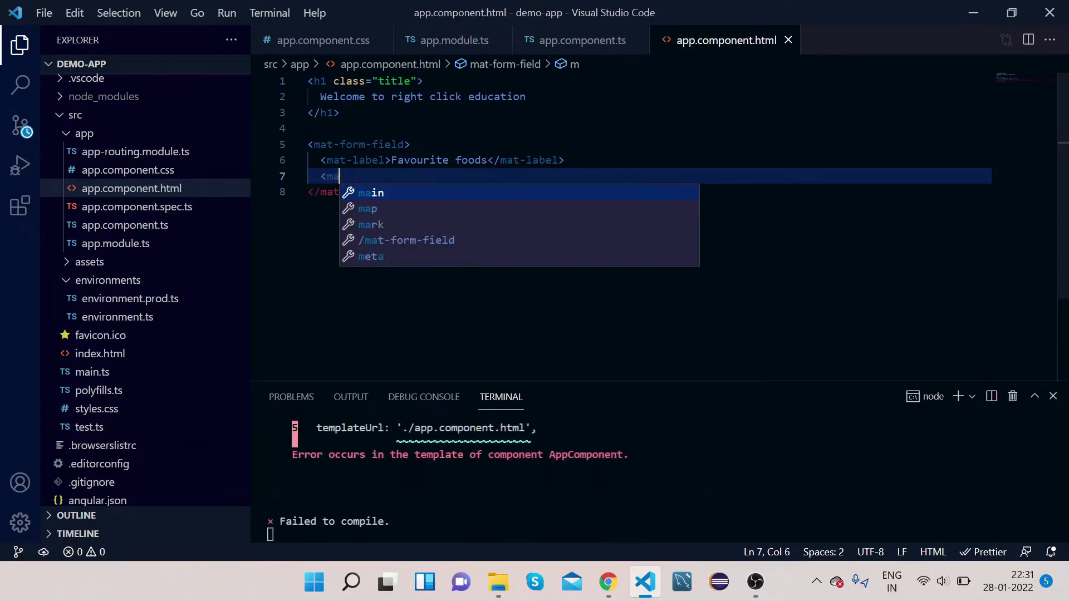
text(t)
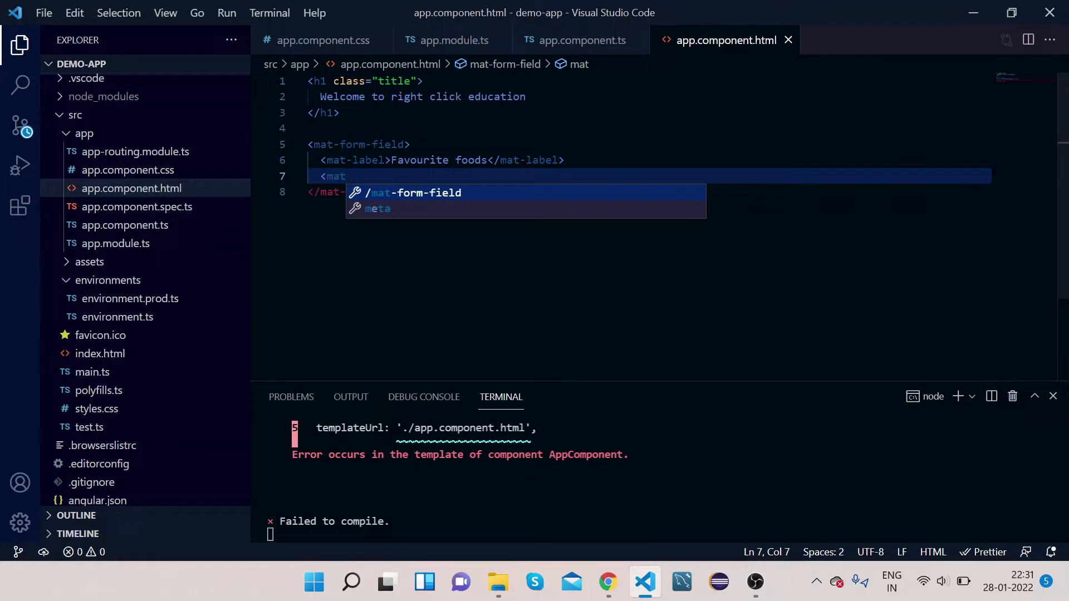
text(-)
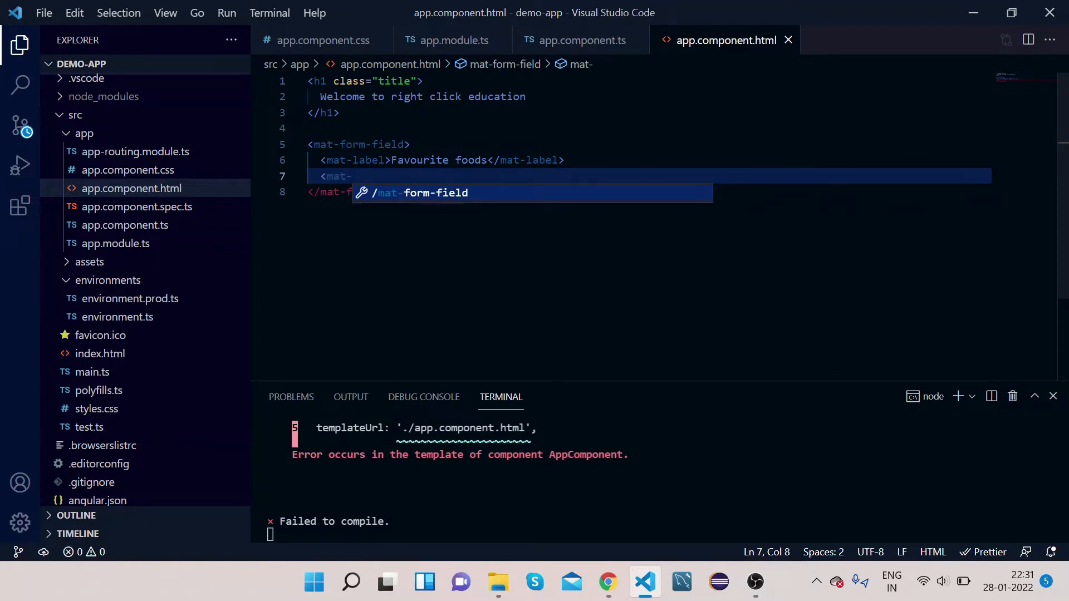
text(select>)
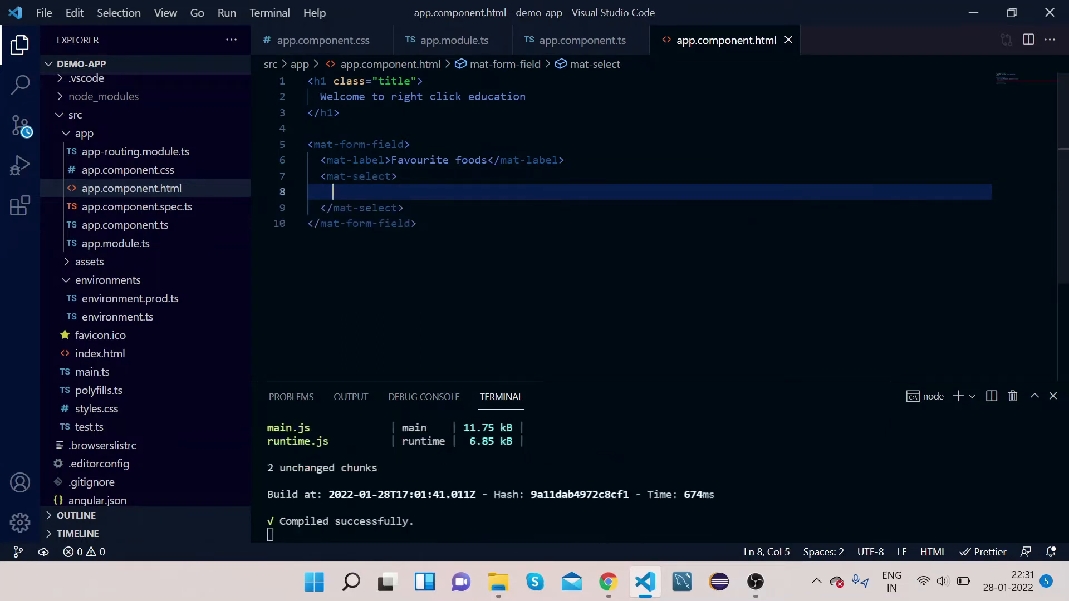
- Add the first mat-option, Pizza, inside the mat-select
text(<)
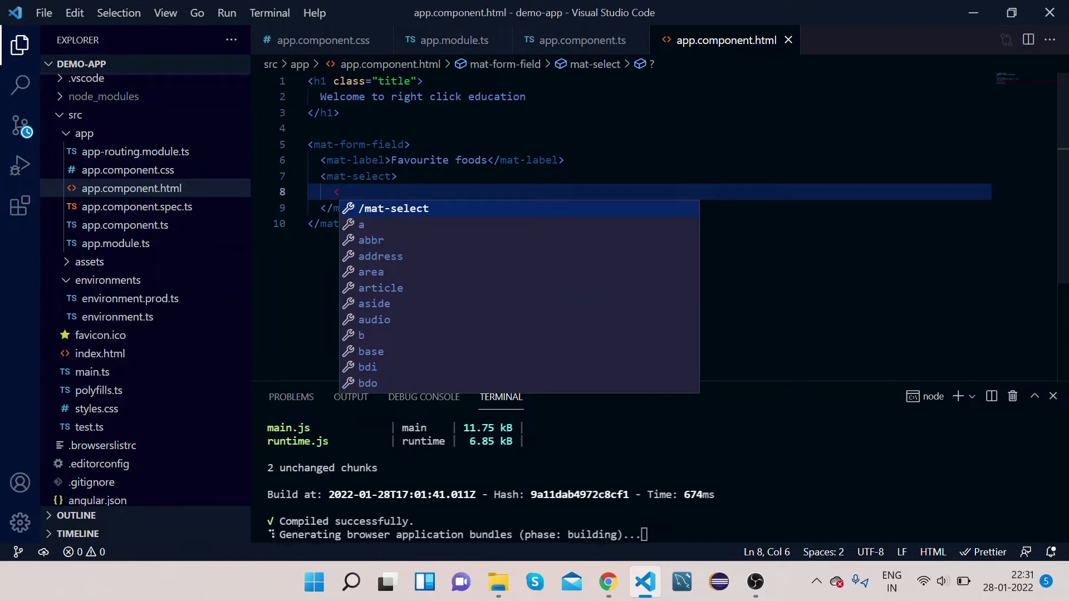
text(mat-option></mat-option>)
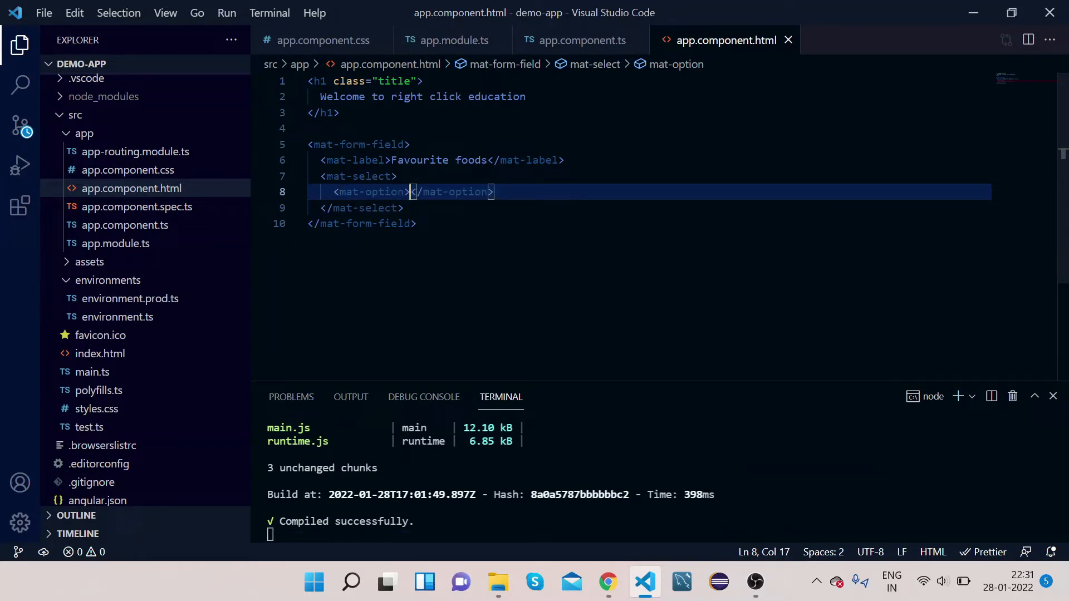
text(Pi)
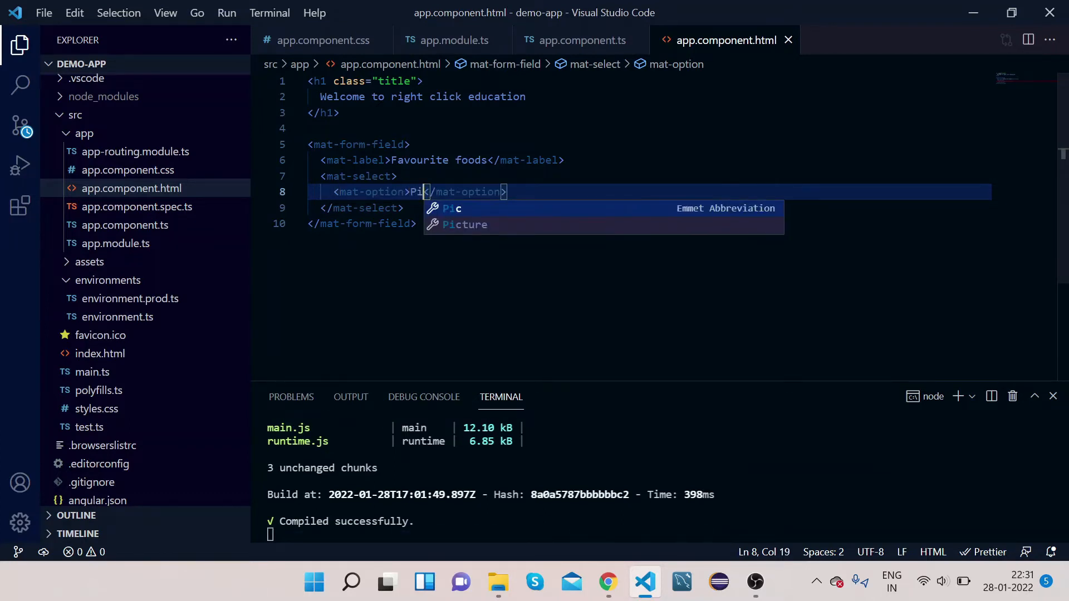
text(zza)
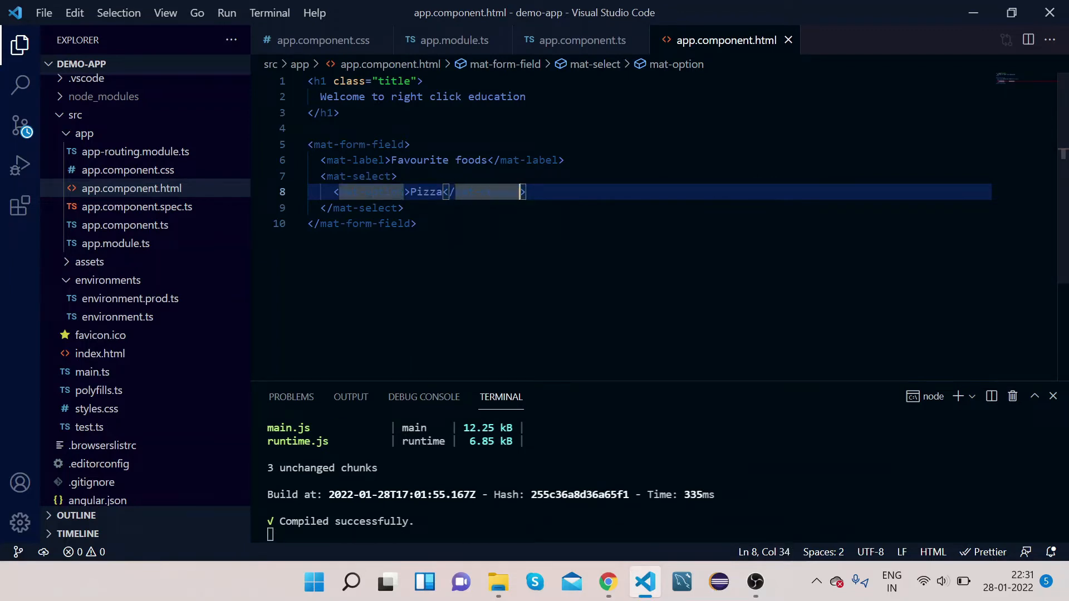
text(mat-option)
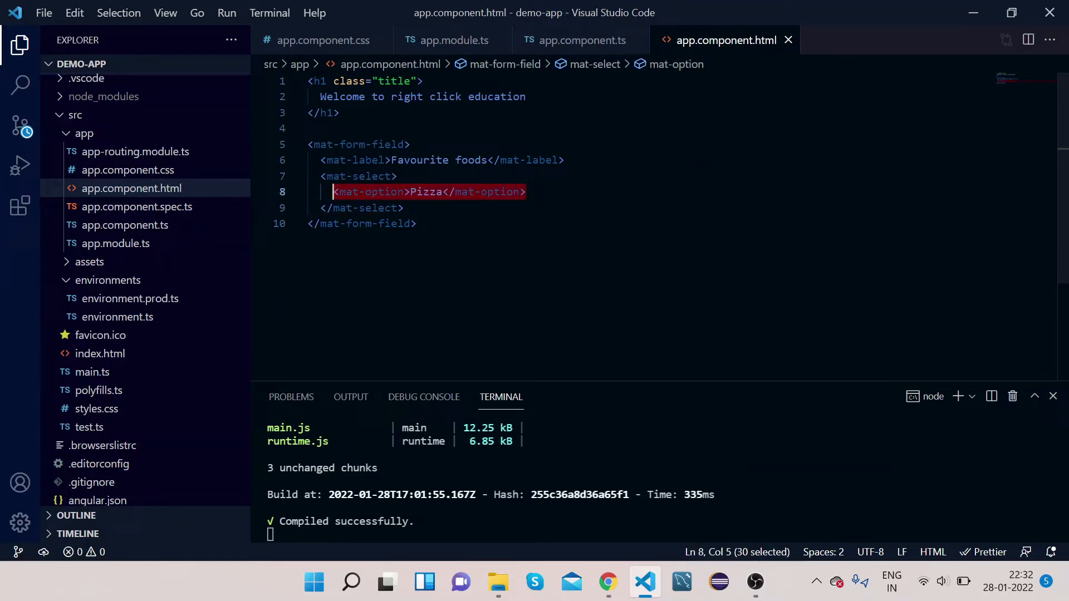
key(Enter)
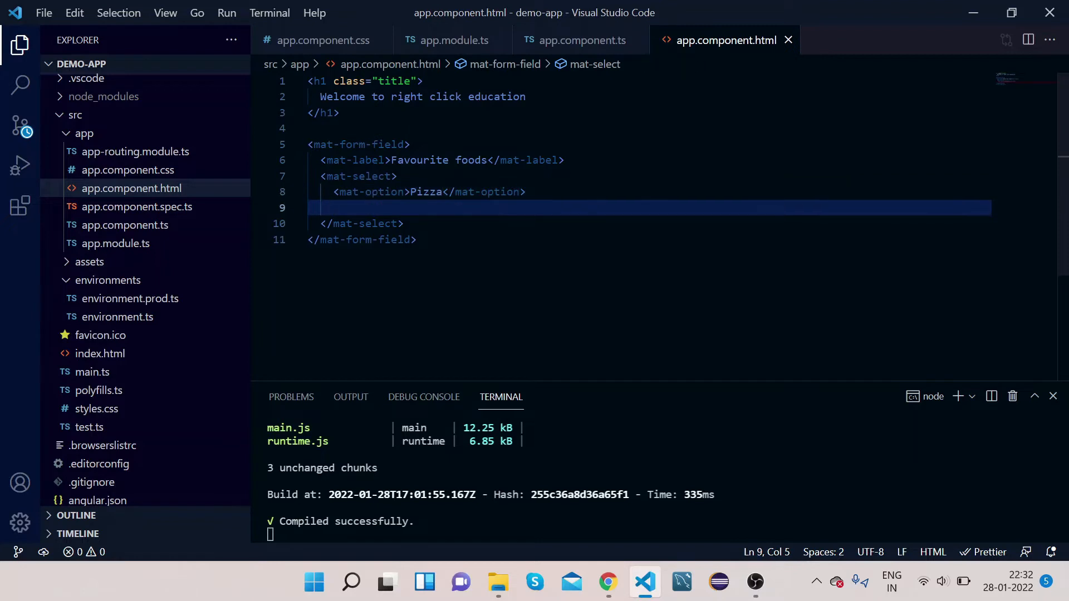
- Paste the option line to add Burger, Pasta and Biryani mat-options
text(<mat-option>Pizza</mat-option>)
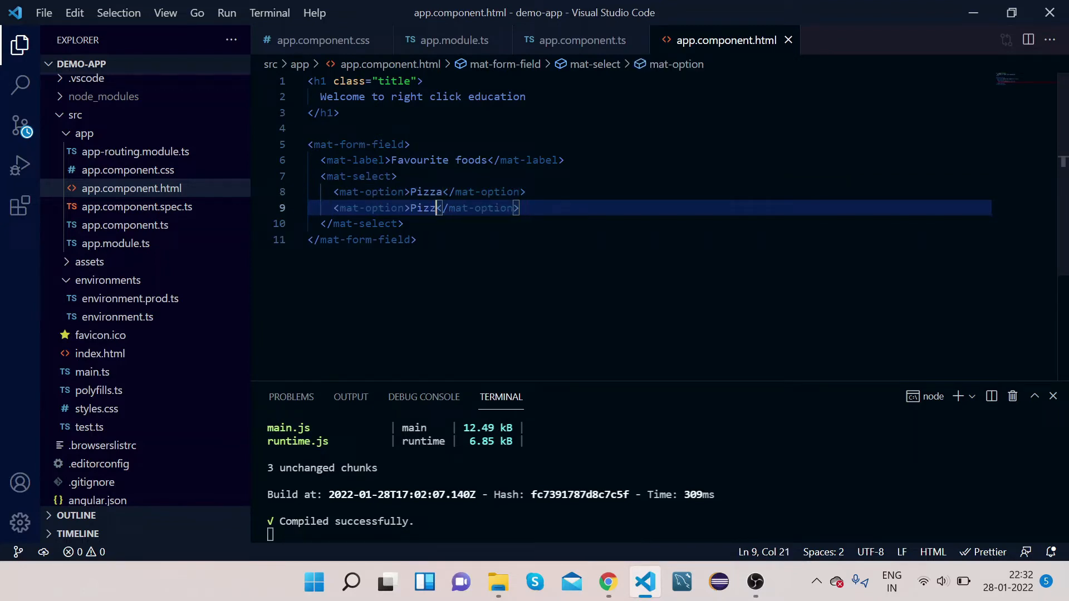
key(Backspace)
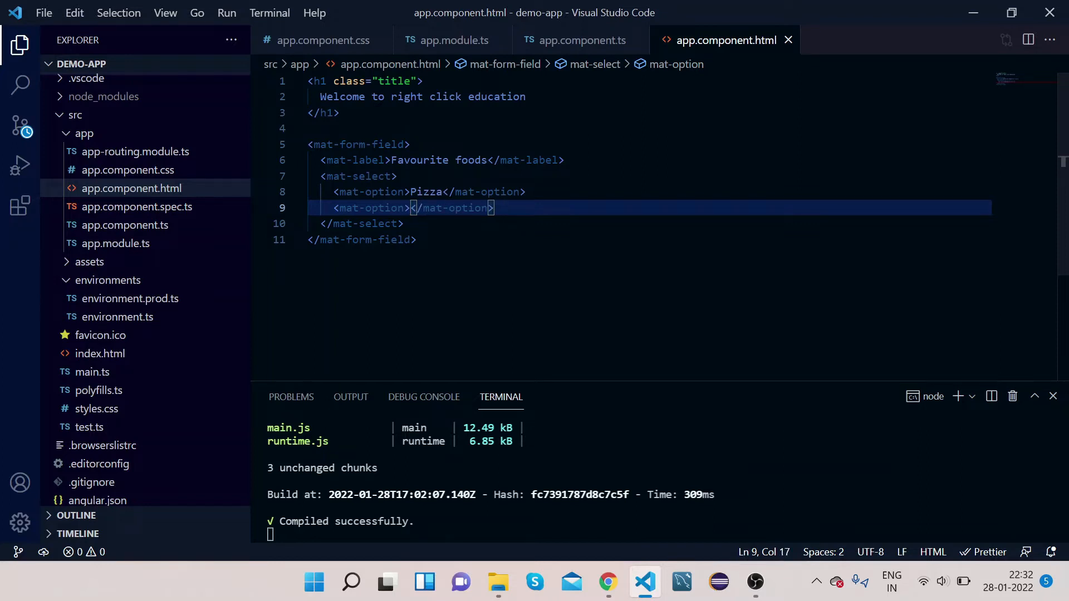
text(Burger)
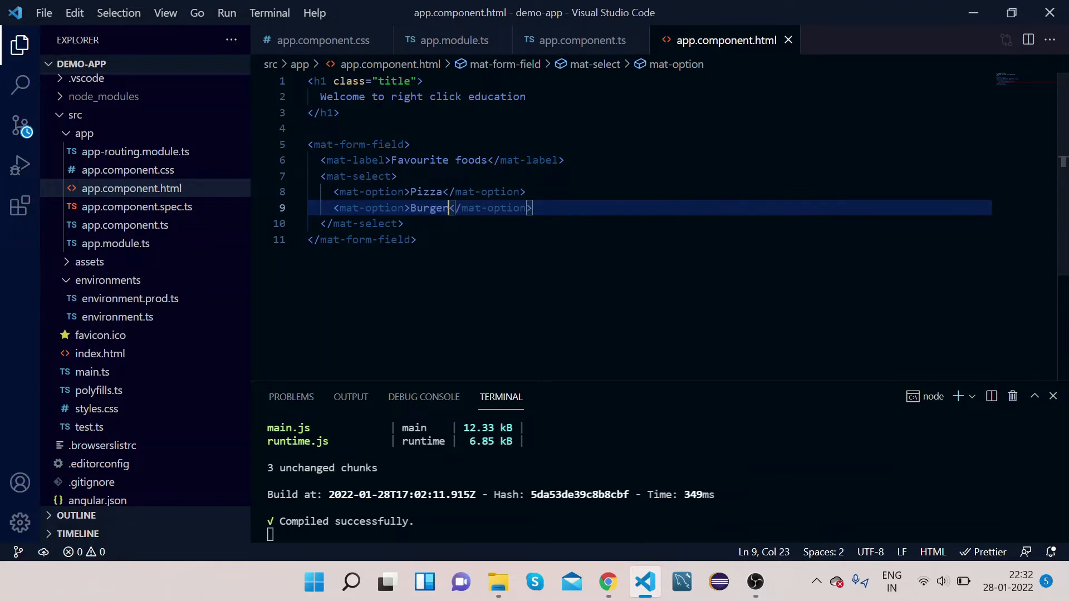
key(enter)
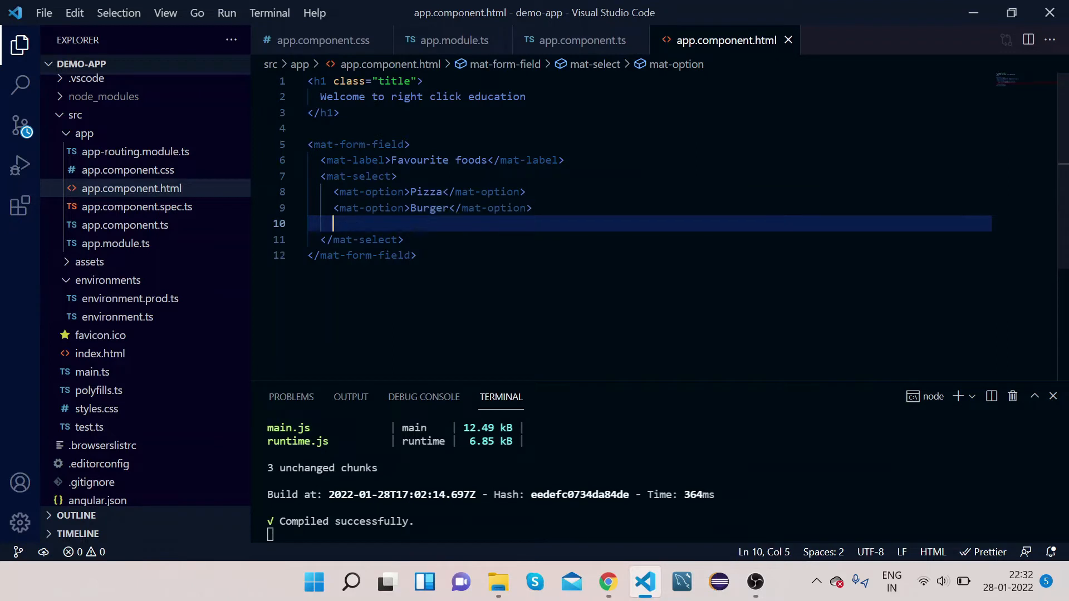
text(<mat-option>Pizza</mat-option>)
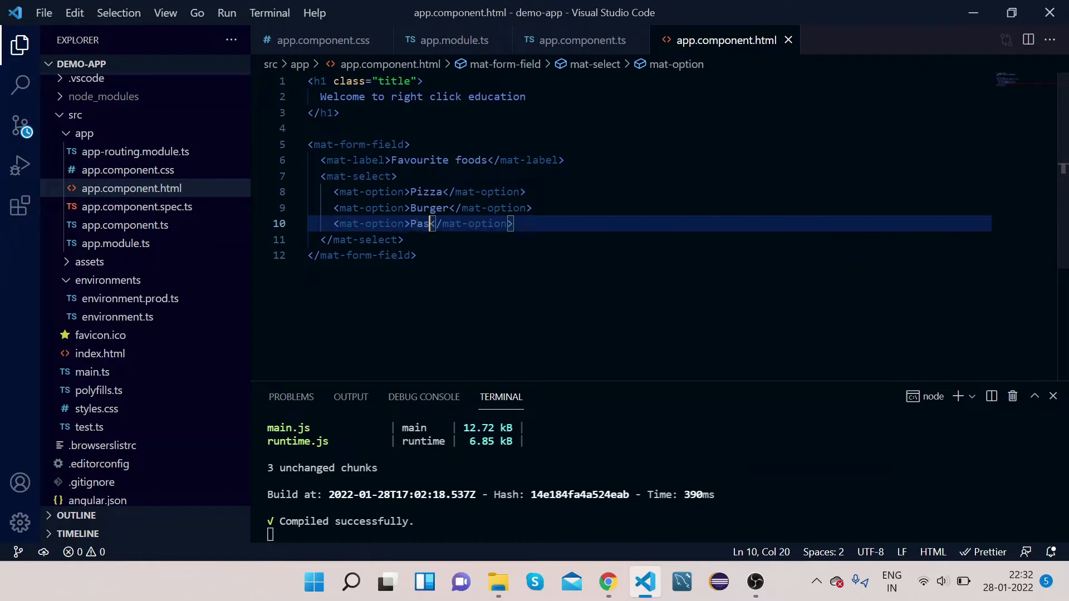
text(ta)
text(<mat-option>P</mat-option>)
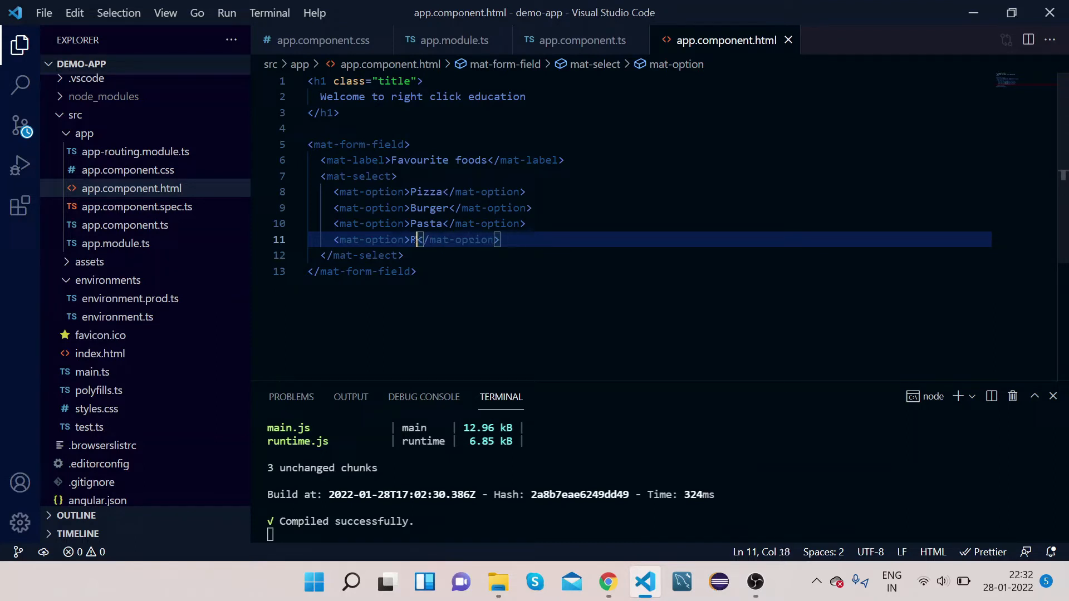
text(in)
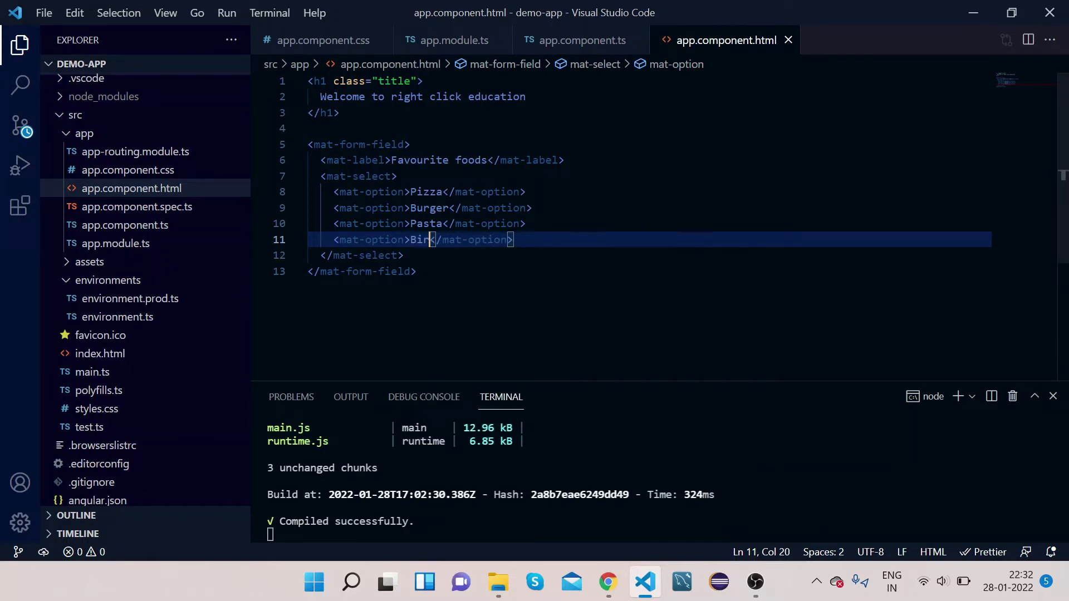
text(yani)
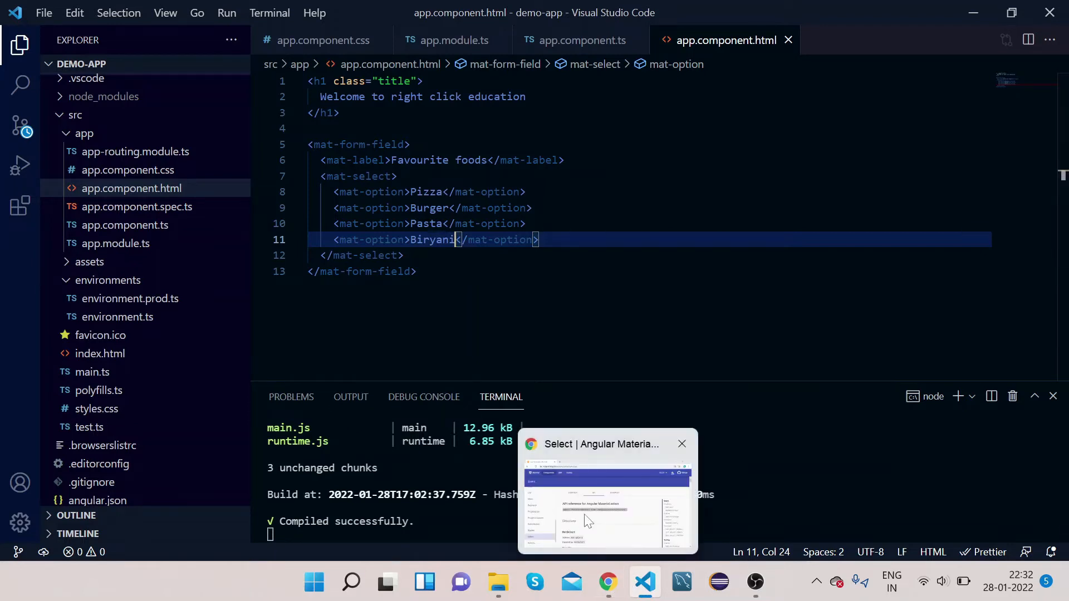
- In the localhost:4200 tab, expand the Favourite foods dropdown to see the four options, then return to the editor
click(605, 491)
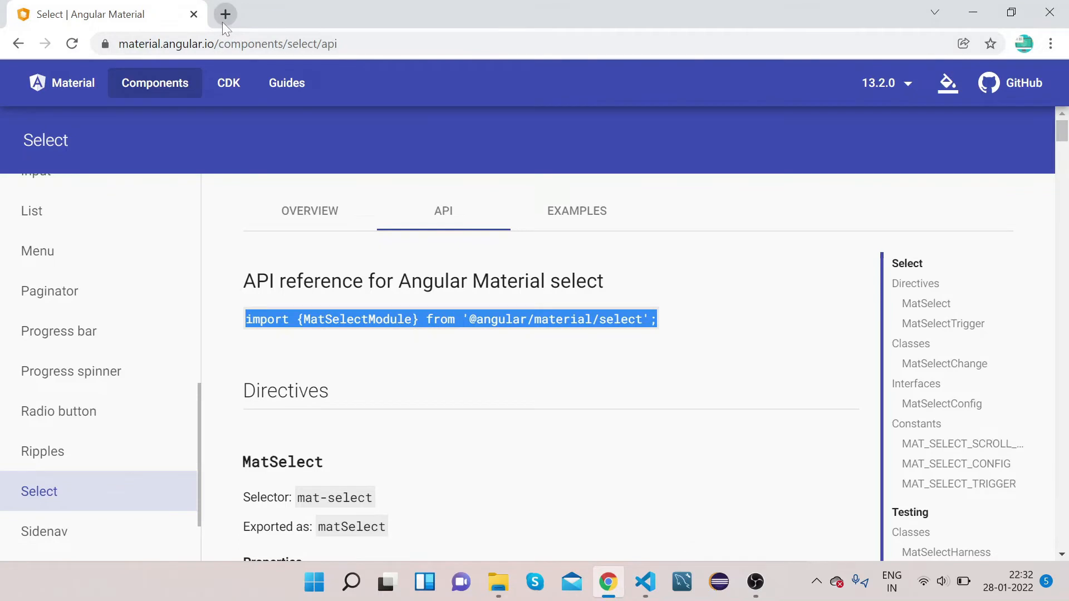
click(224, 14)
text(localhost:4200)
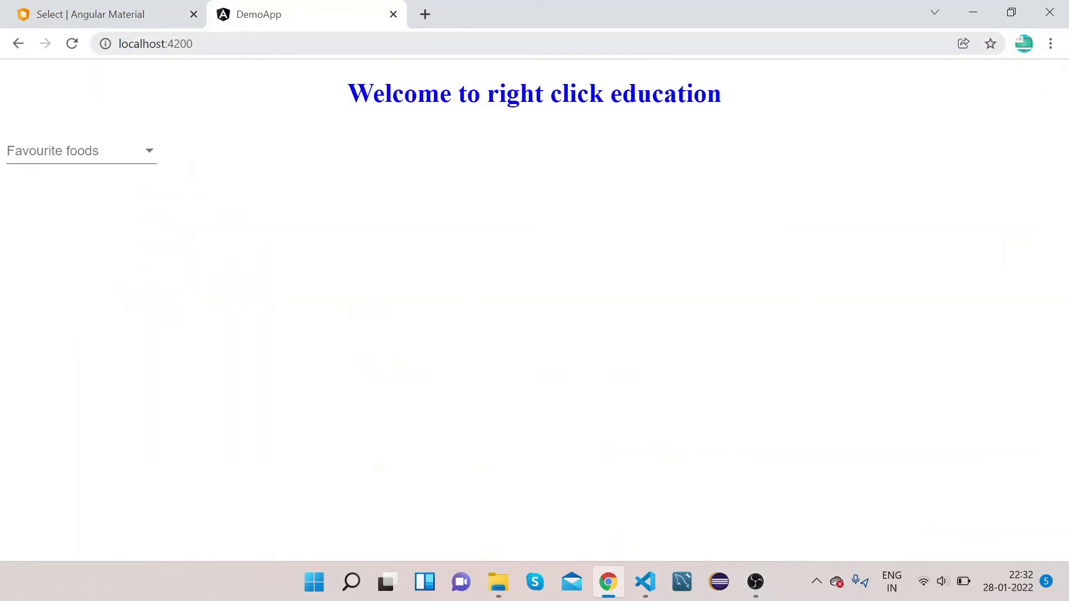
mouse_move(77, 151)
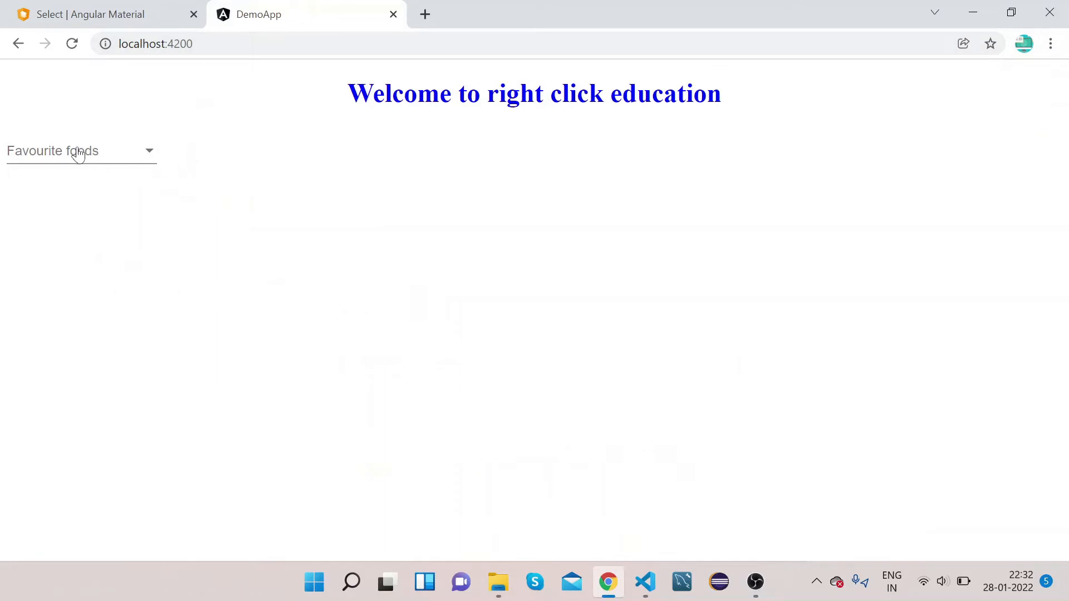
mouse_move(15, 156)
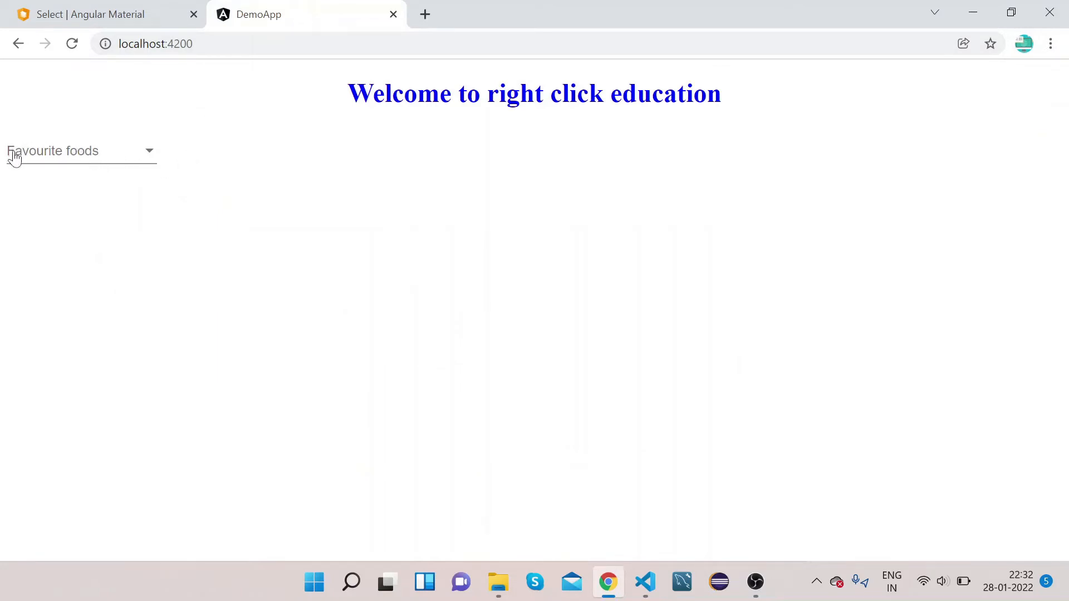
mouse_move(156, 159)
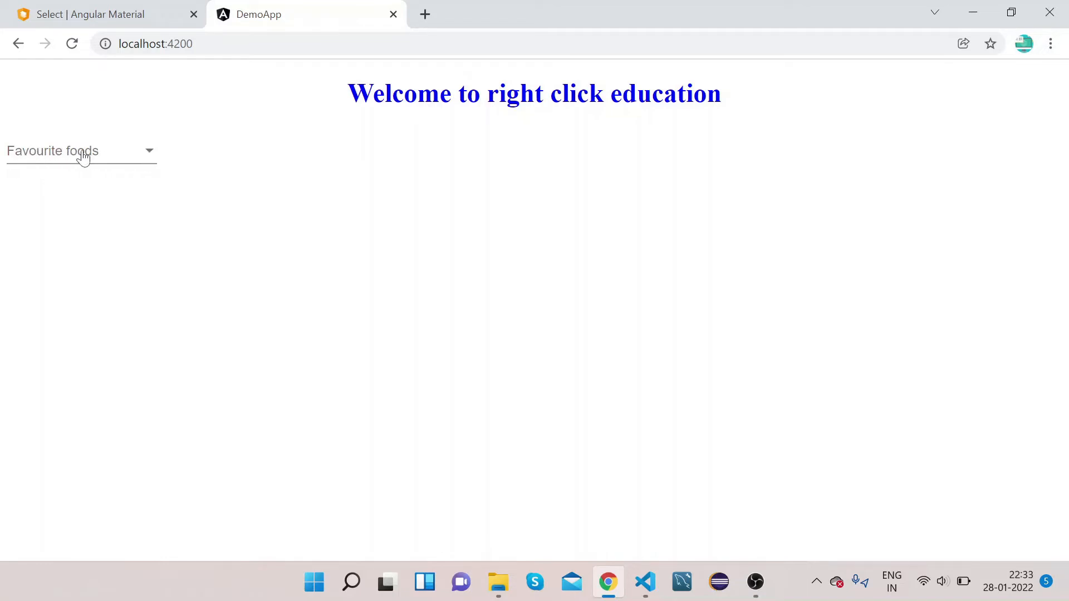
click(78, 151)
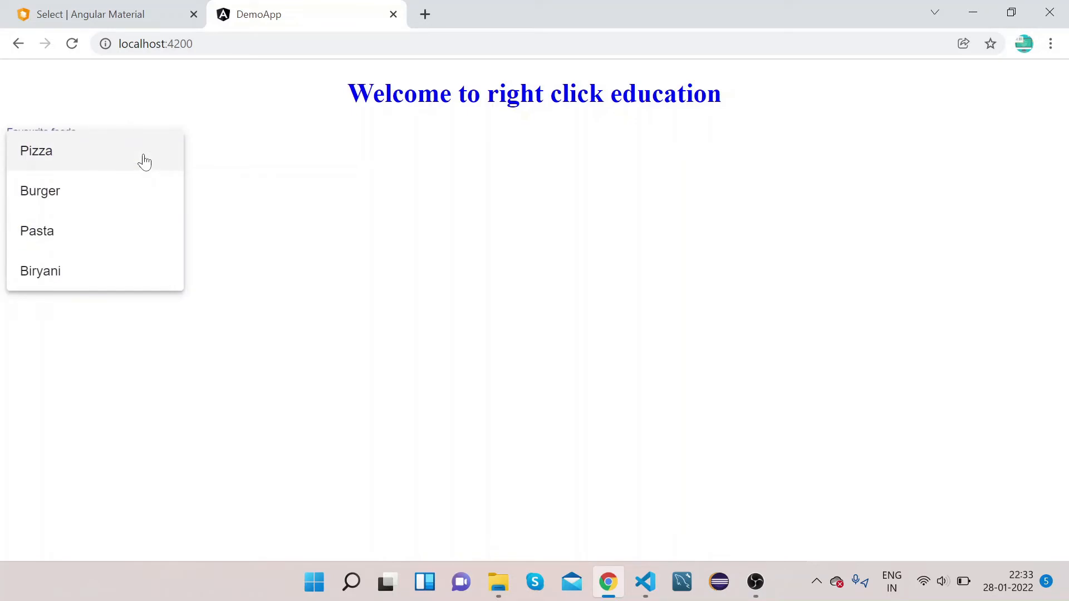
mouse_move(65, 211)
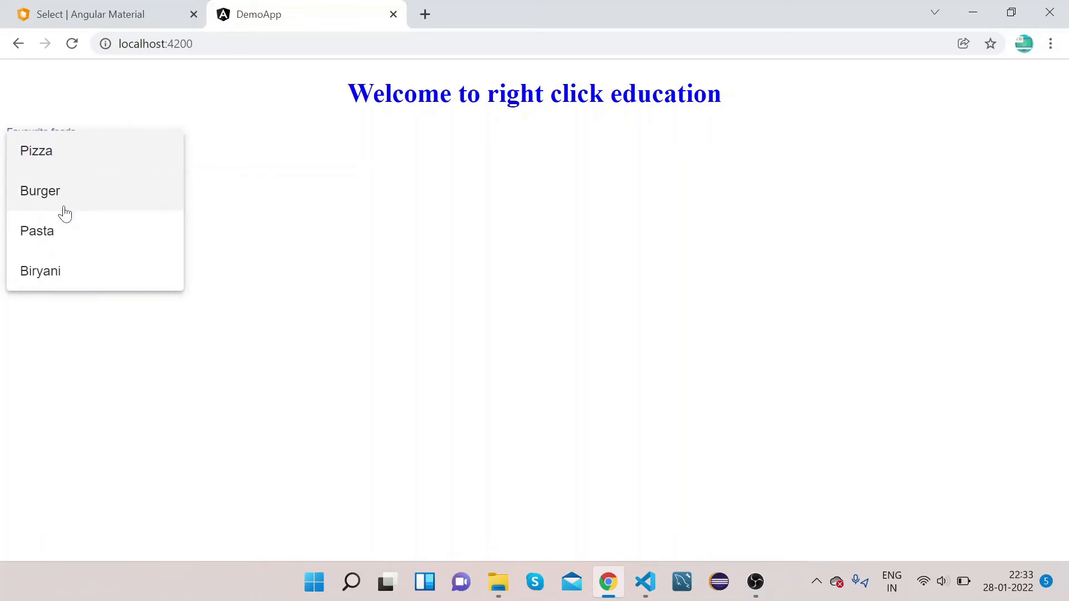
mouse_move(54, 150)
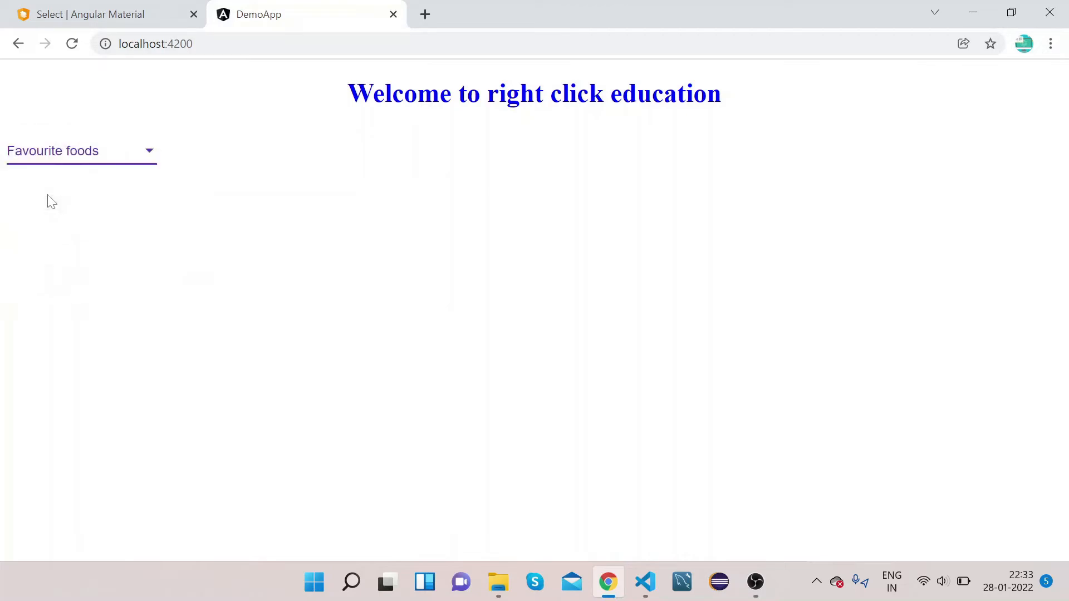
mouse_move(539, 478)
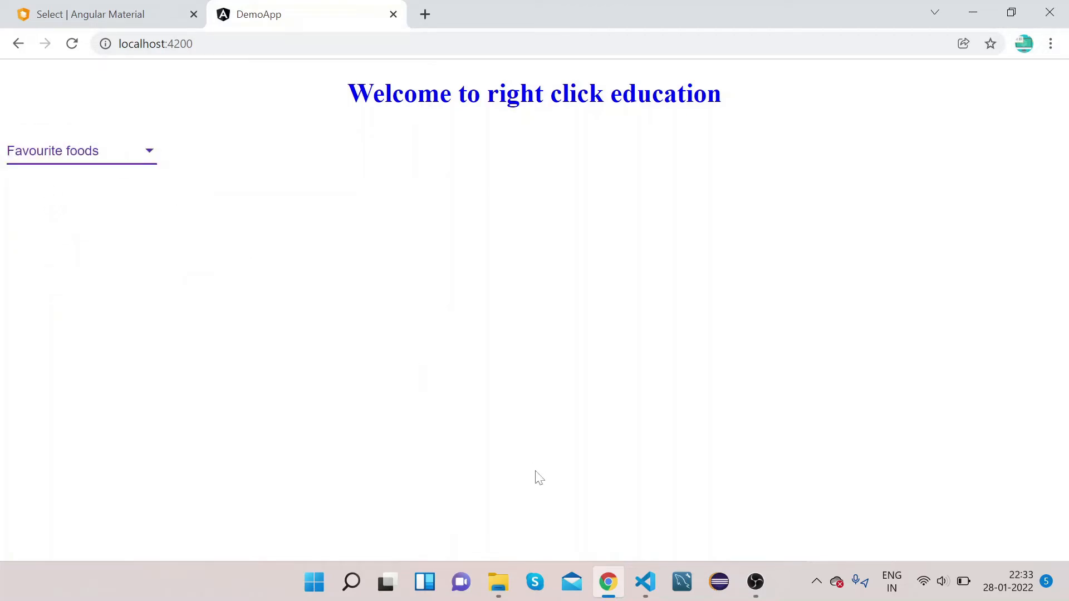
click(643, 582)
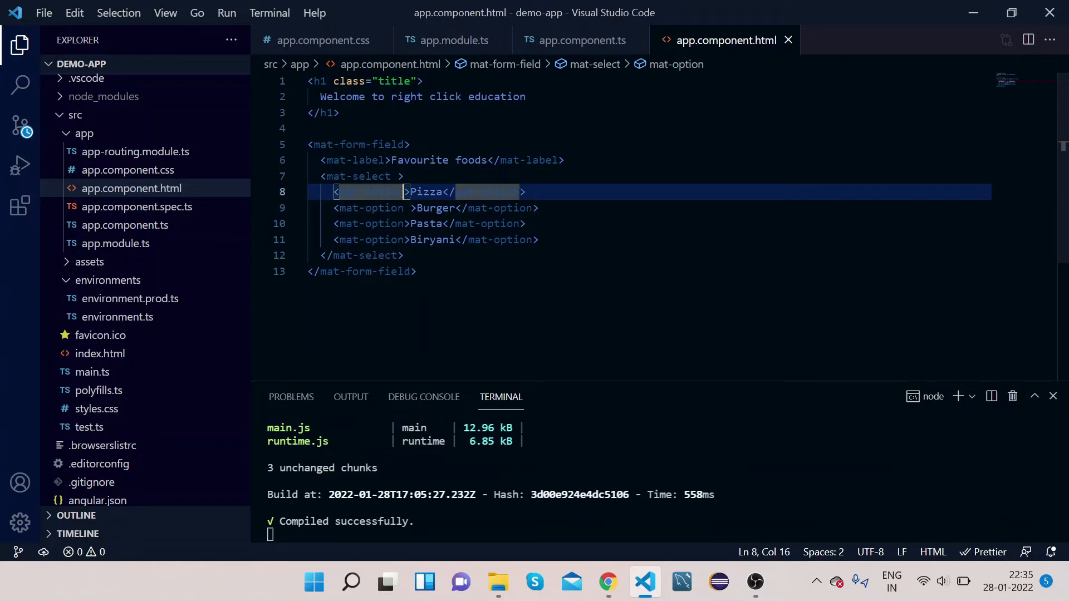
- Give the mat-options value attributes pizza, Burger, Pasta and Biryani
text(val)
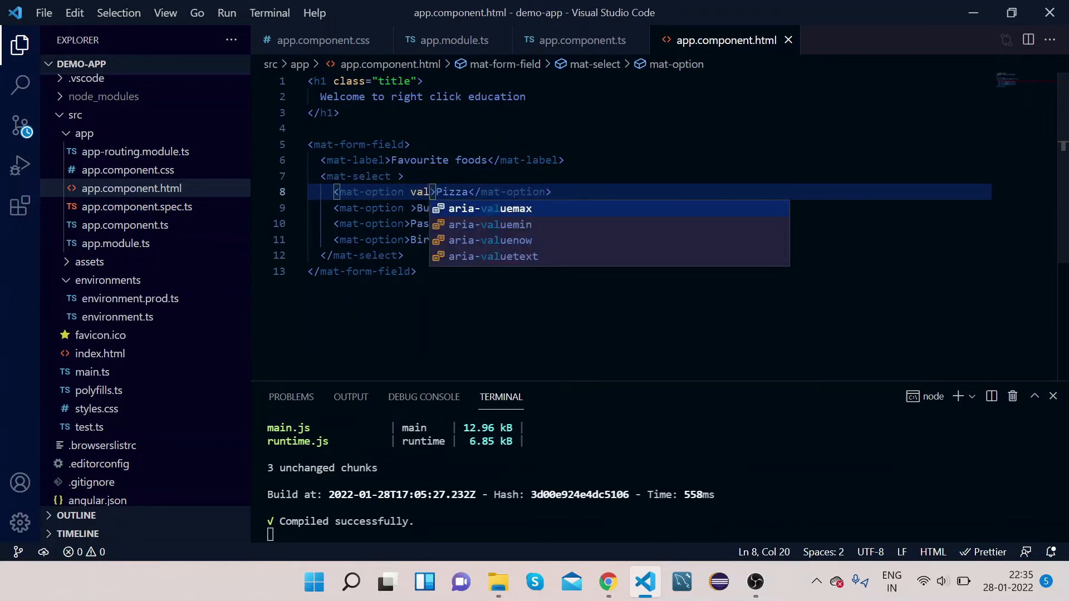
text(ue=")
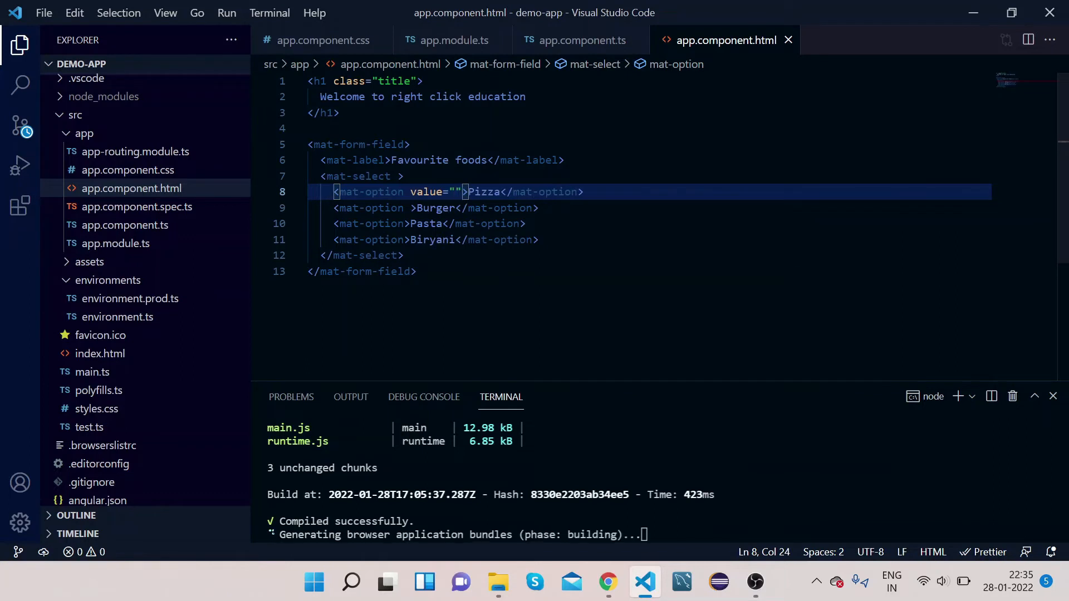
text(pizza)
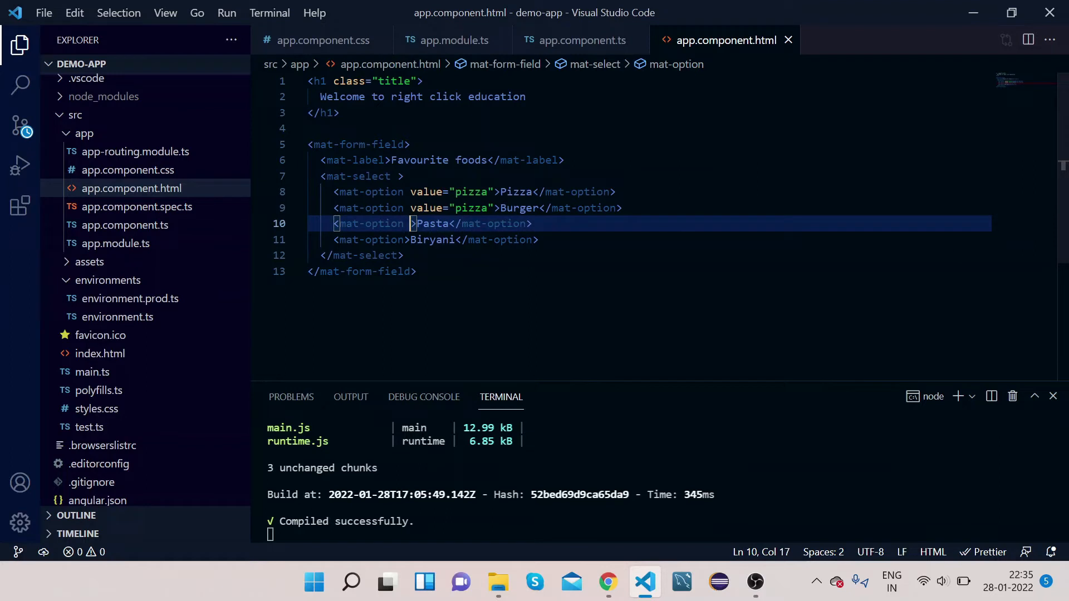
text(value="pizza")
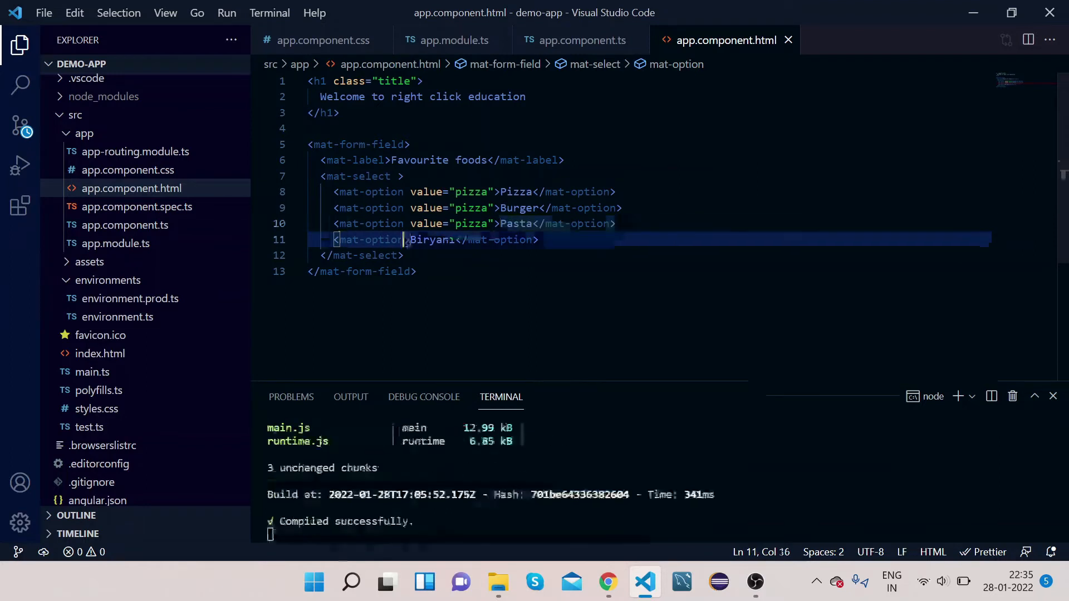
text(value="pizza)
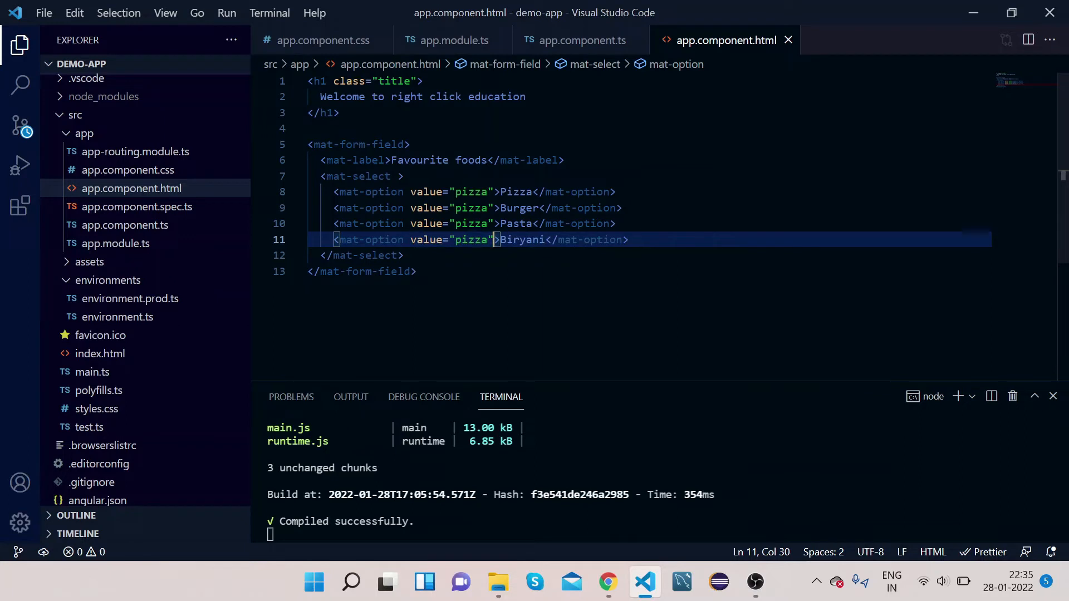
double_click(521, 239)
text(Biryani)
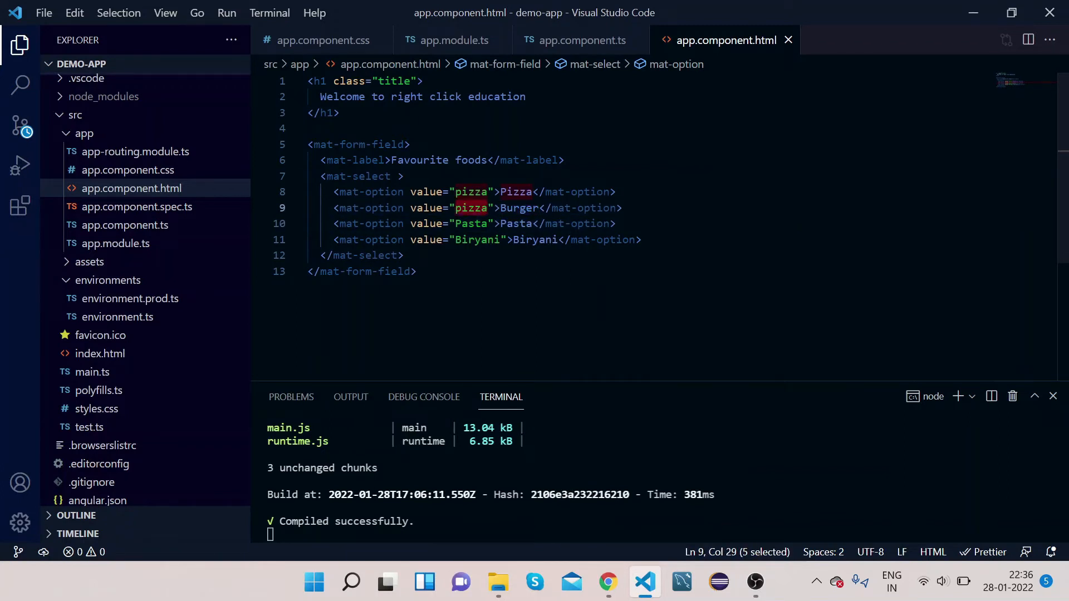
text(Burger)
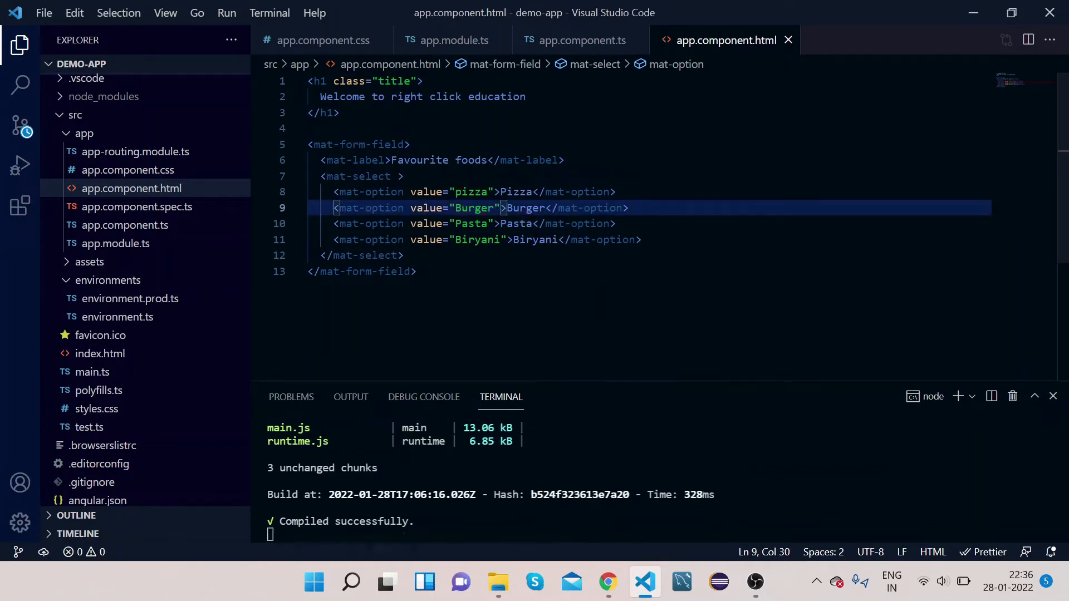
mouse_move(606, 582)
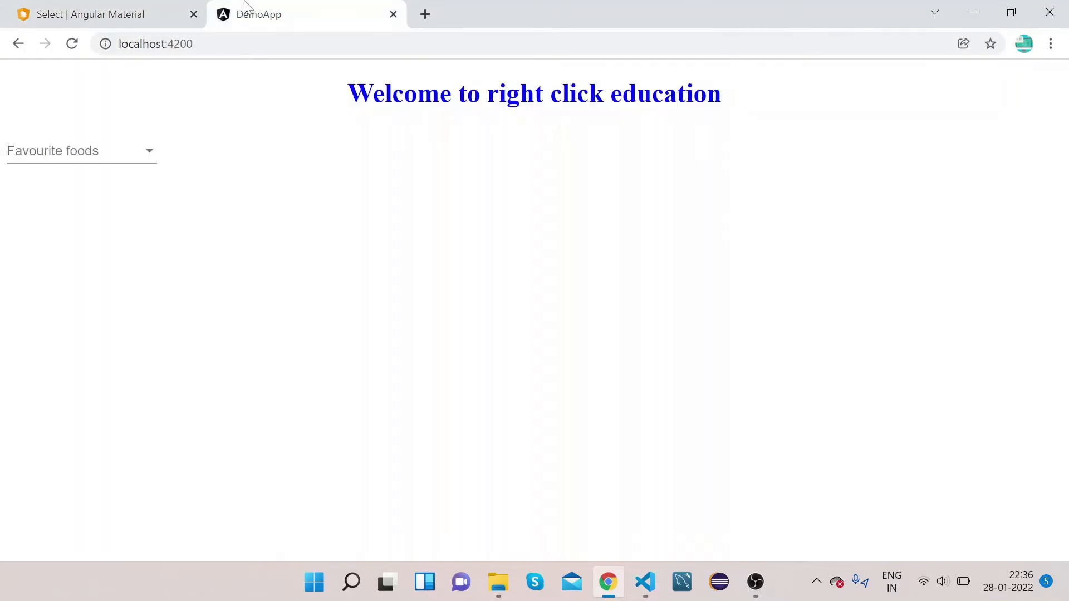
- Choose Burger in the running app's Favourite foods dropdown
click(78, 151)
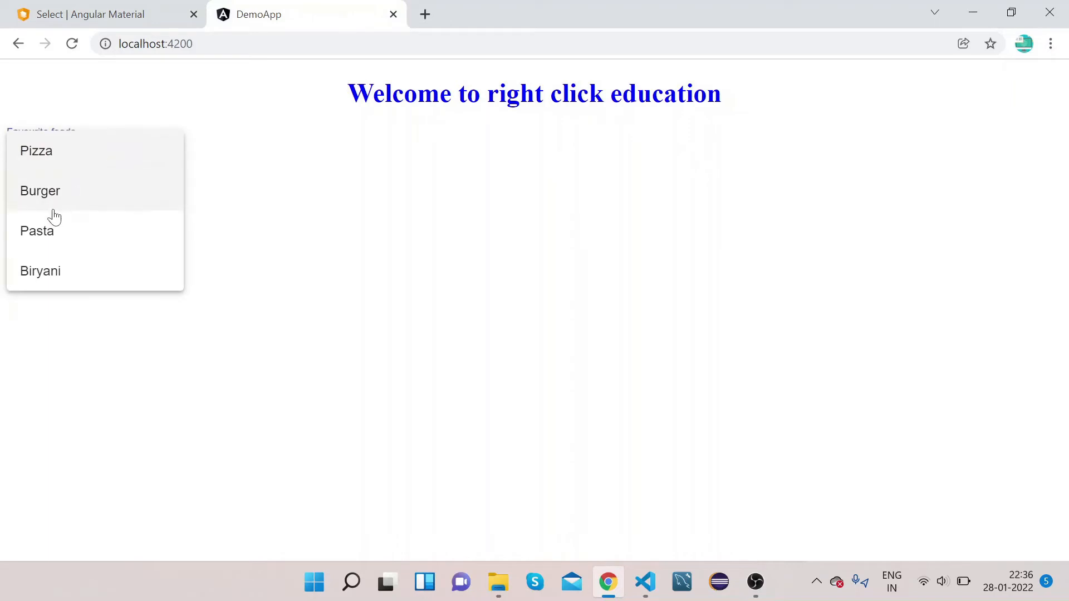
click(40, 191)
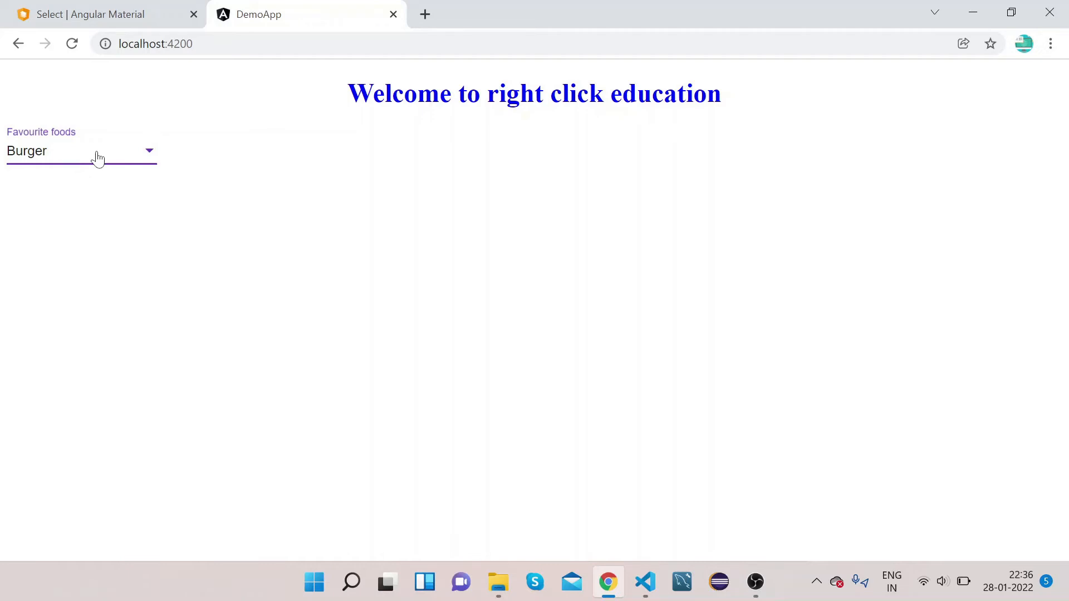
mouse_move(265, 268)
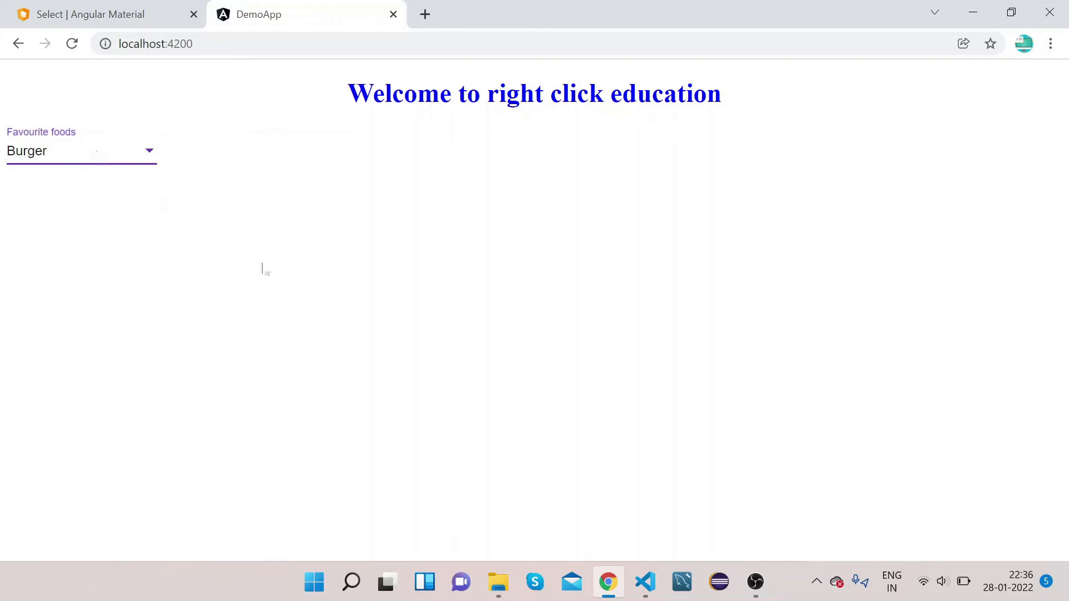
mouse_move(644, 582)
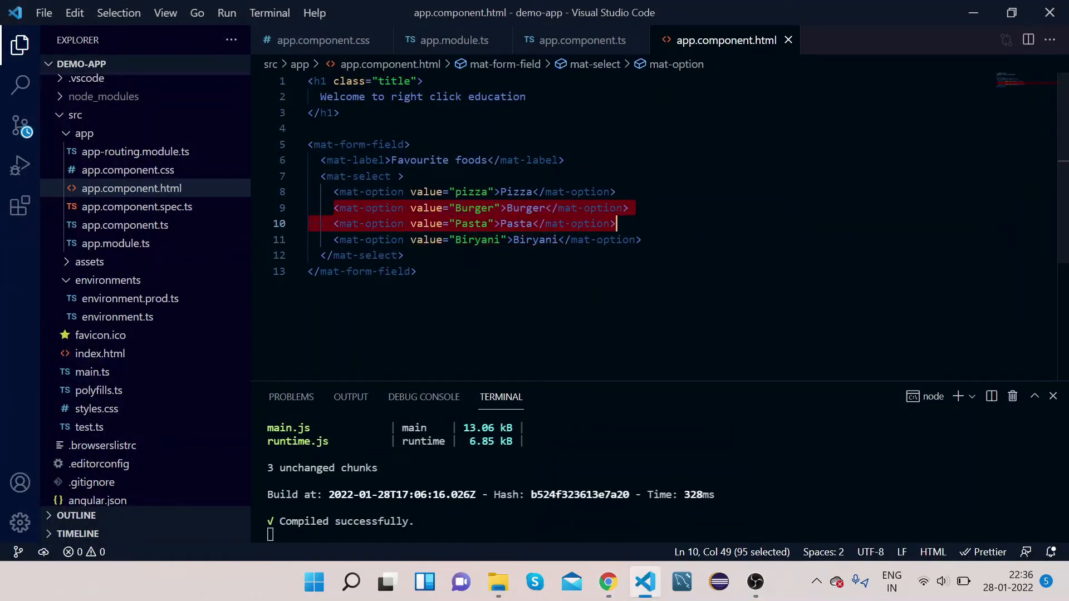
- Remove the Burger, Pasta and Biryani options and strip the Pizza option to an empty mat-option
key(Delete)
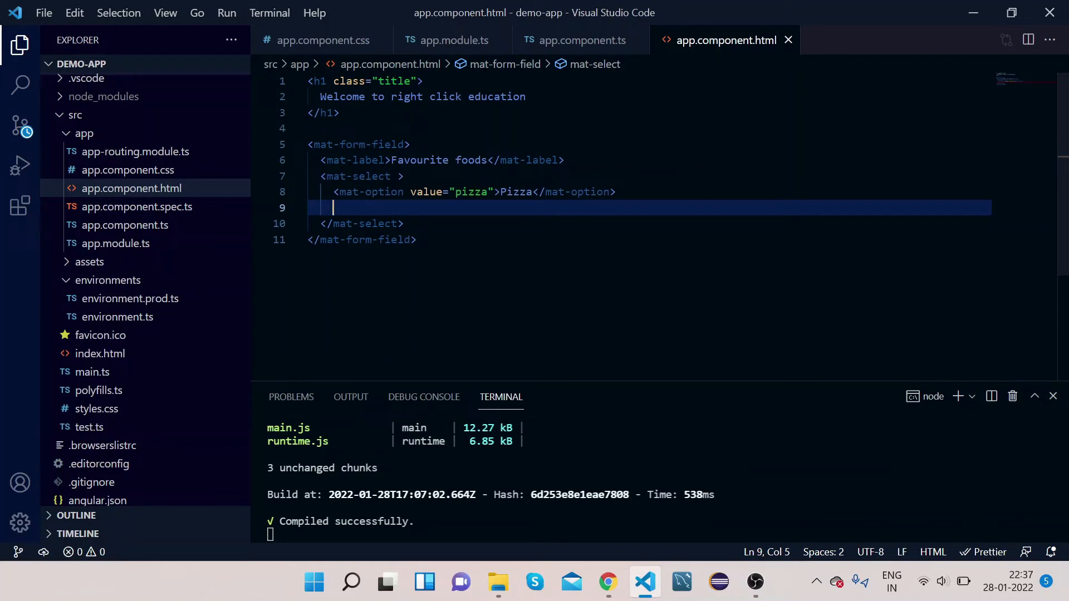
click(494, 192)
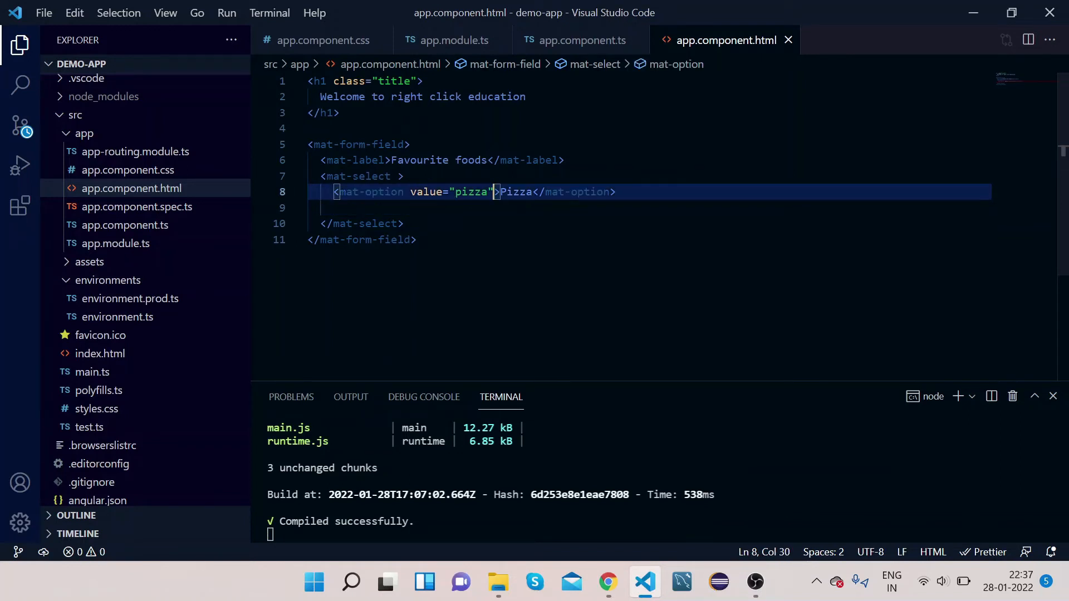
key(Backspace)
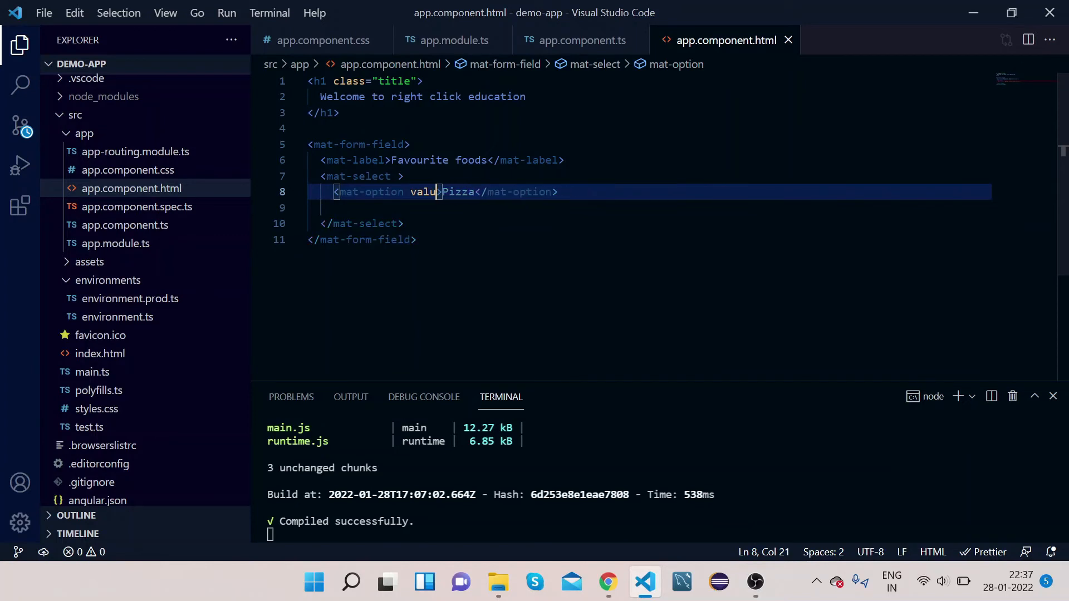
key(Backspace)
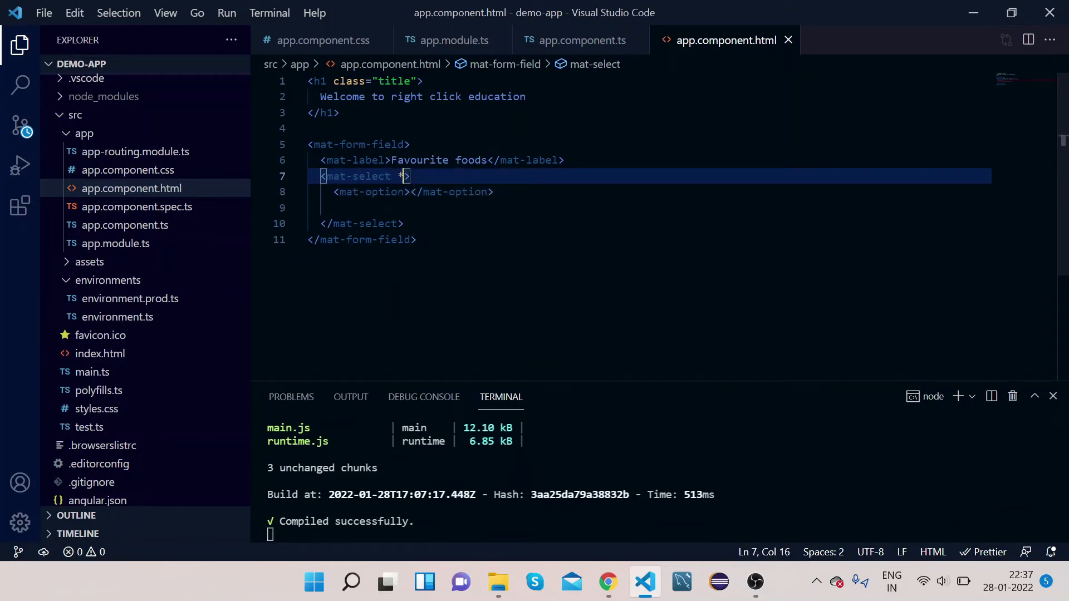
- Add *ngFor="let food of foods" to the mat-select tag
text(n)
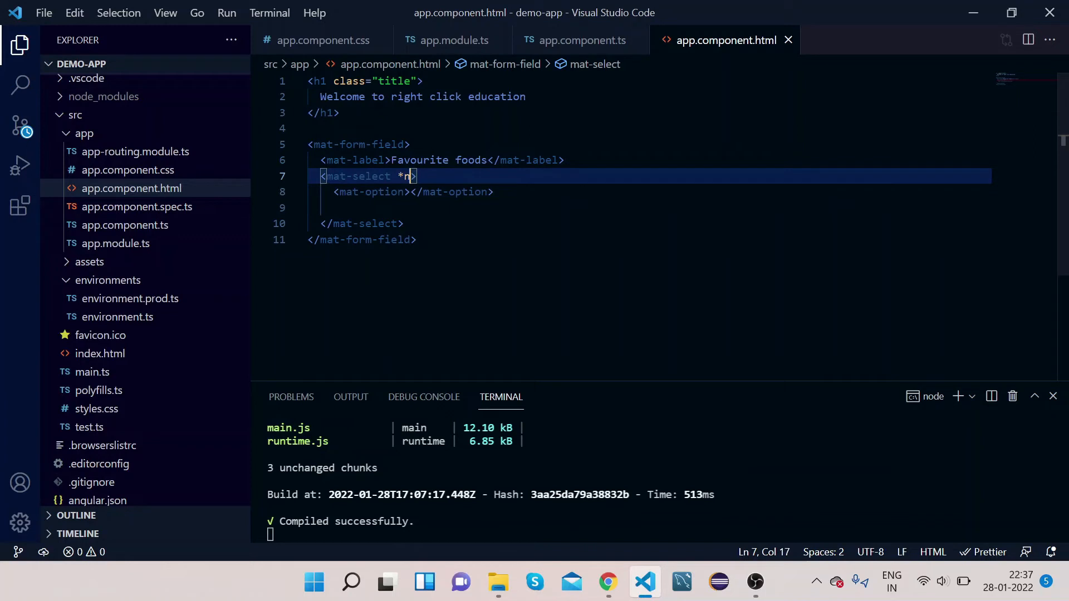
text(gFor=")
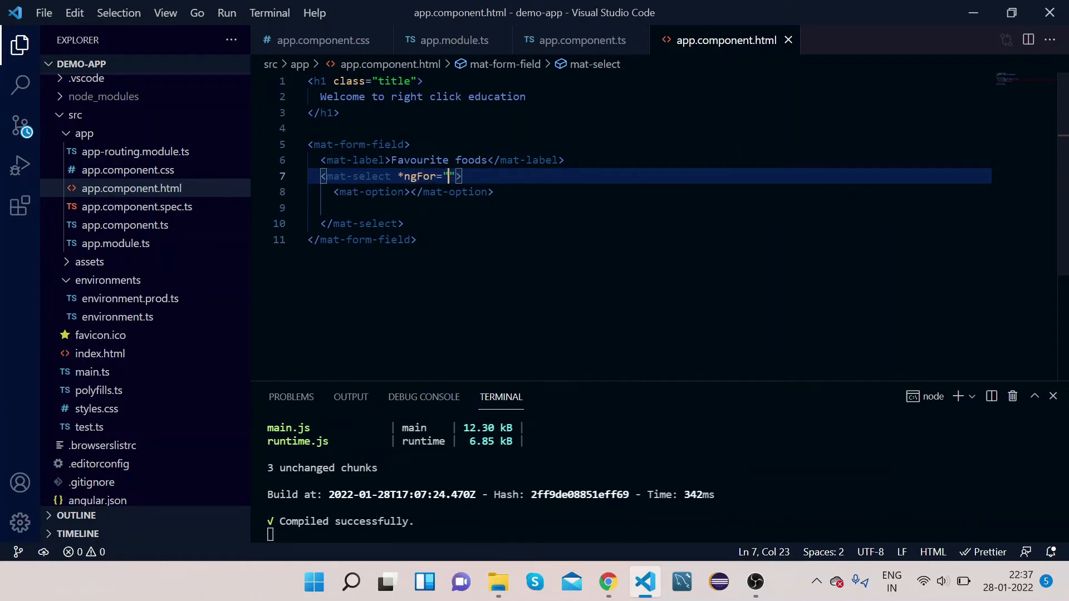
text(let f)
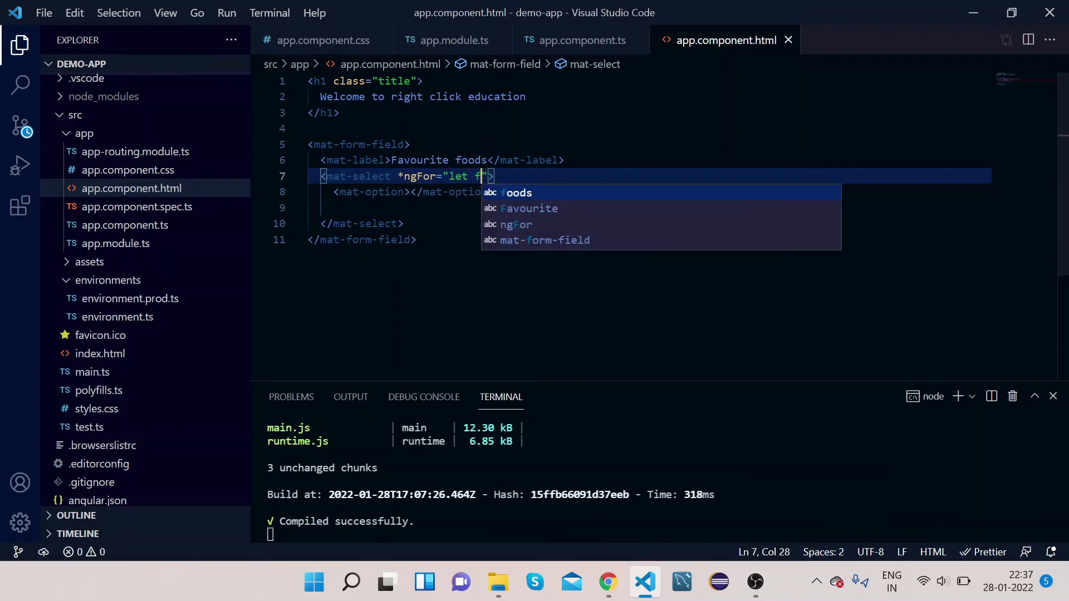
text(ood of)
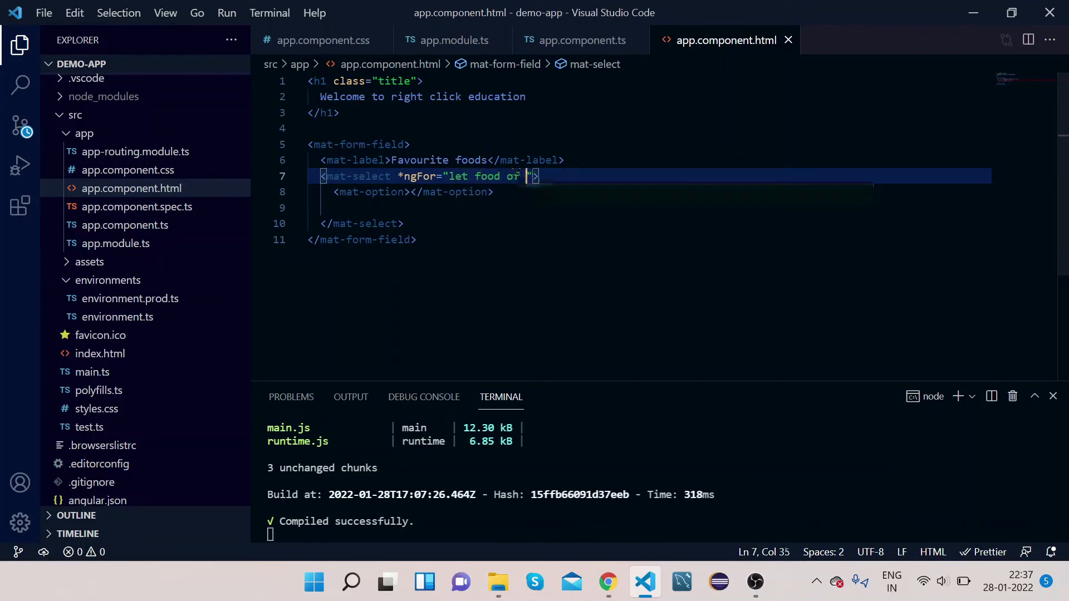
text(foods)
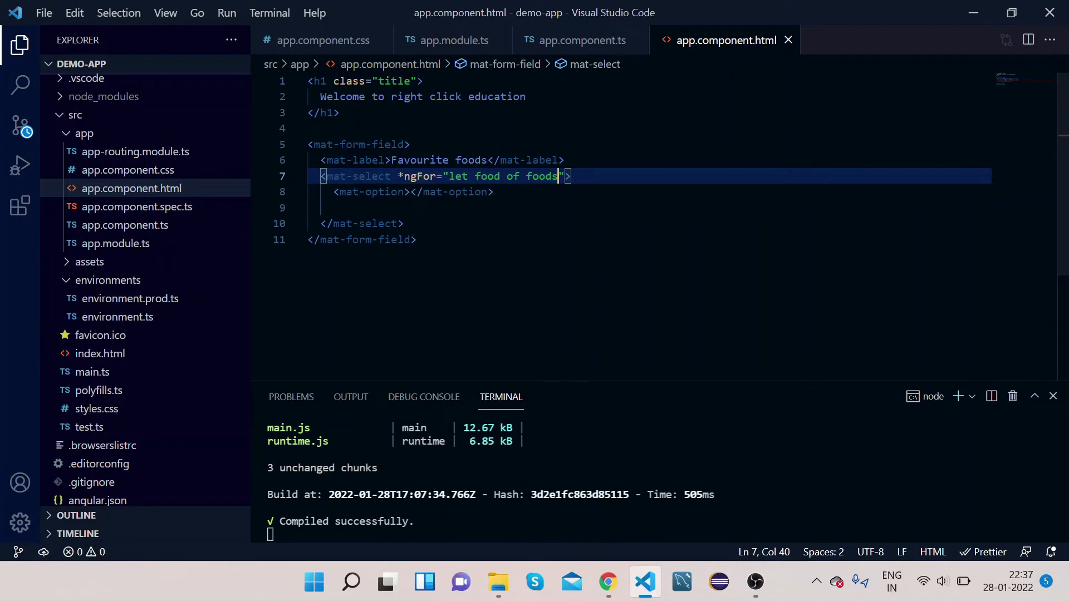
double_click(541, 176)
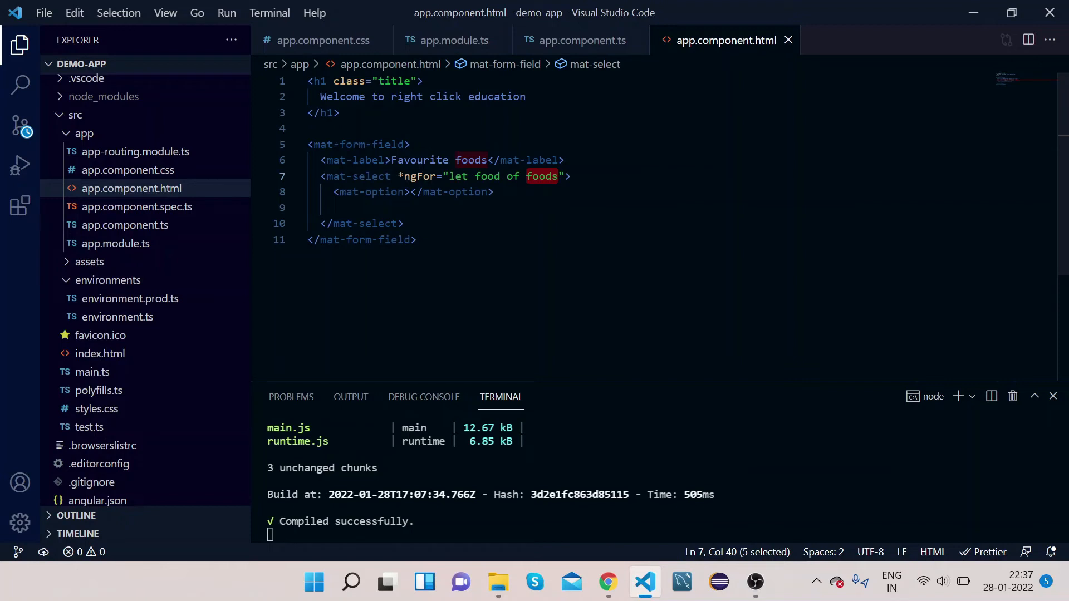
double_click(487, 176)
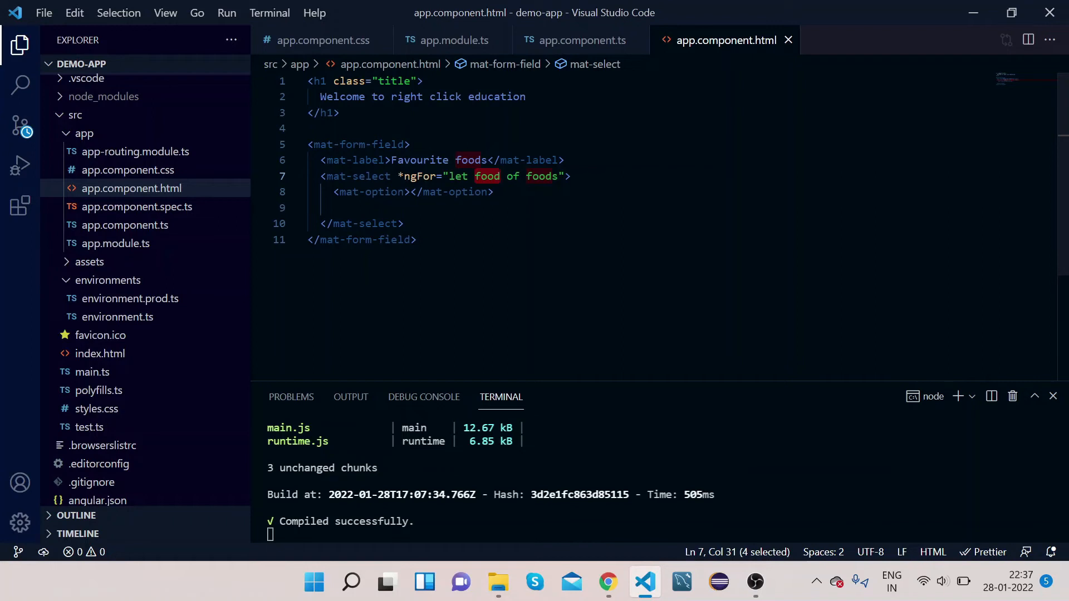
- Begin a {{foo...}} interpolation inside the empty mat-option
click(412, 192)
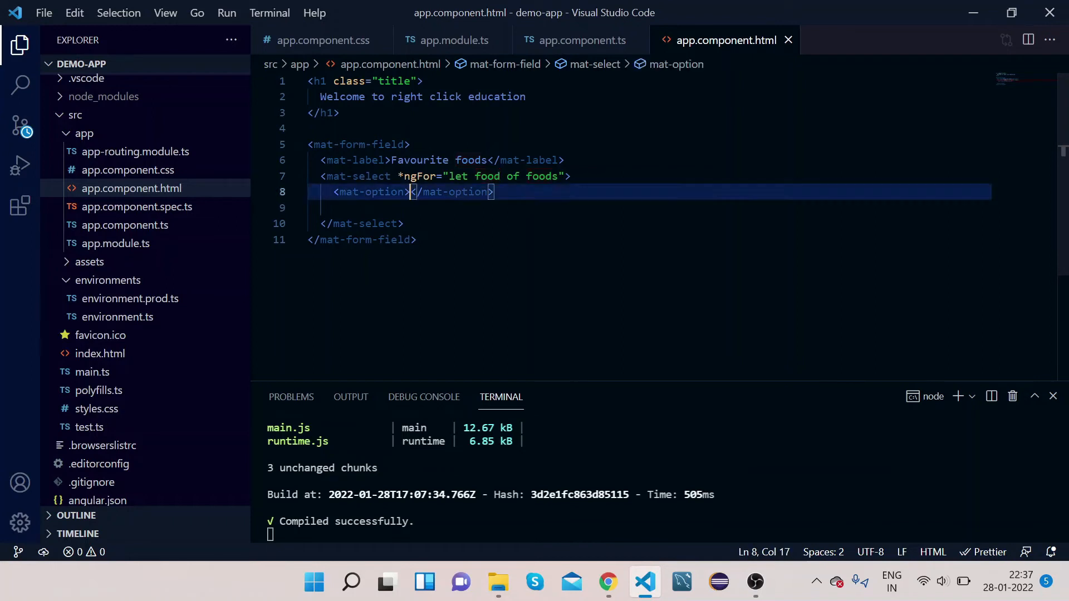
text({})
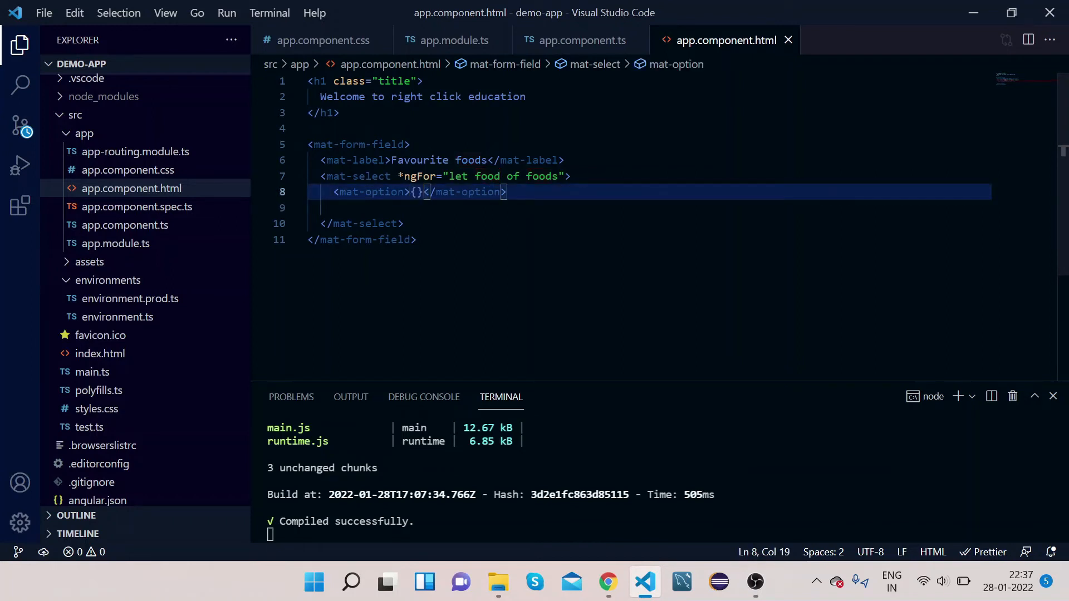
text({)
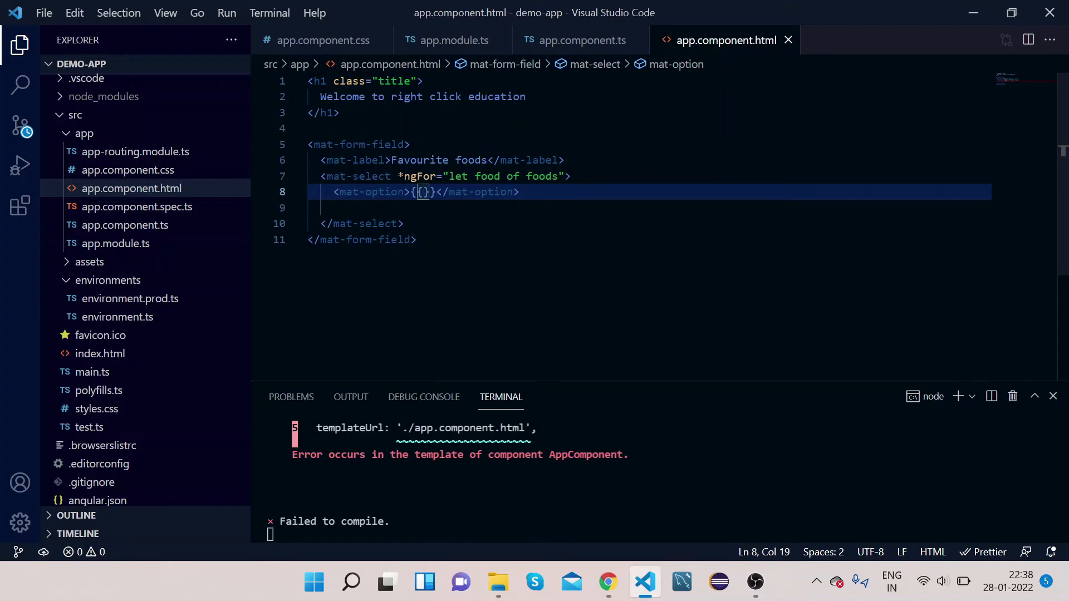
text(food)
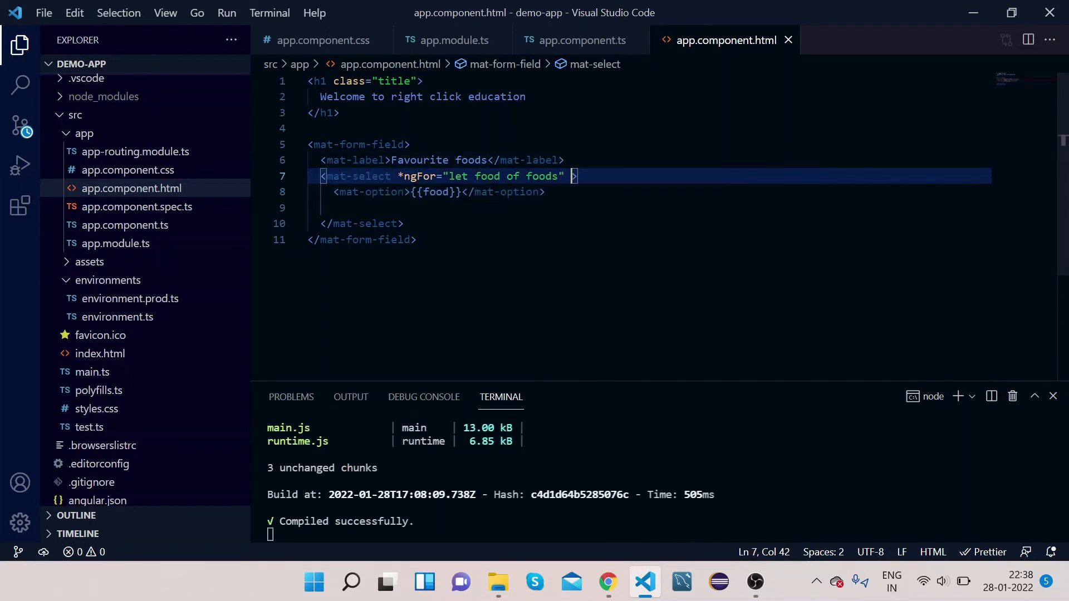
- Complete the {{food}} interpolation and add value="food" to the mat-select
text(value=)
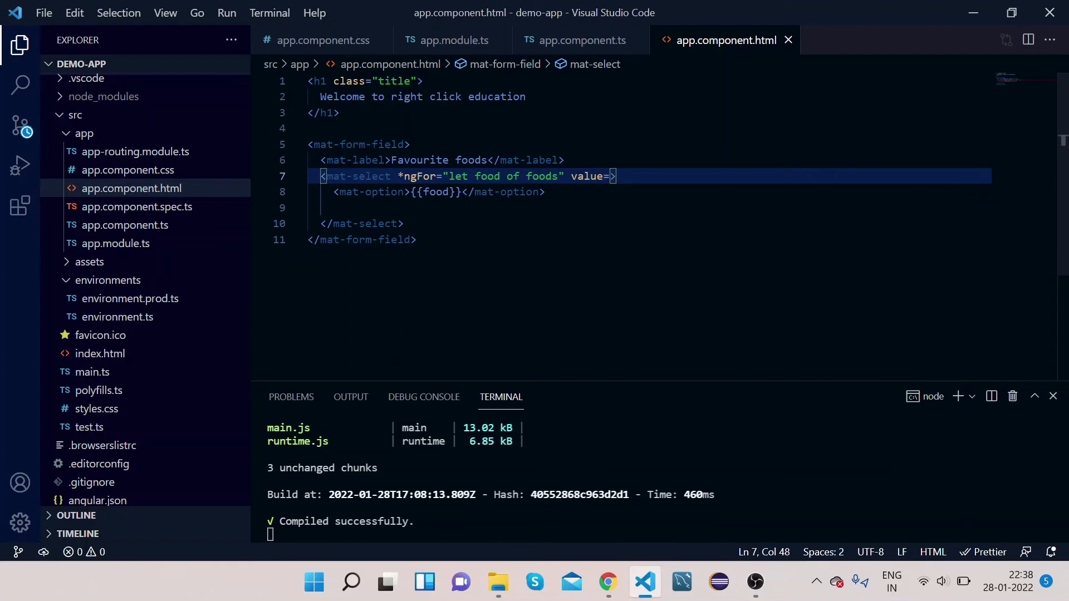
text(food")
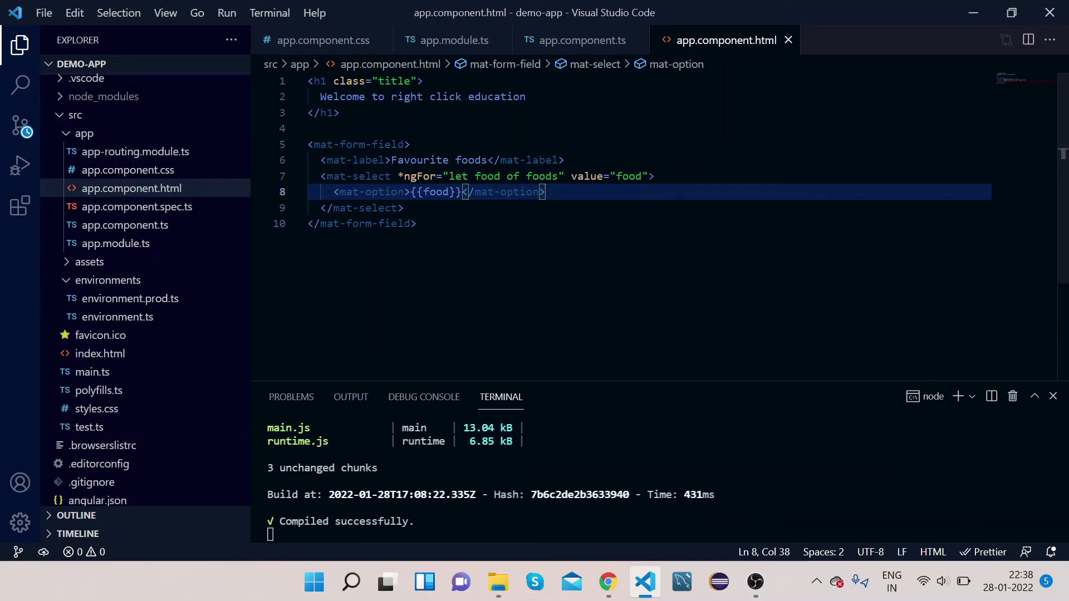
double_click(541, 176)
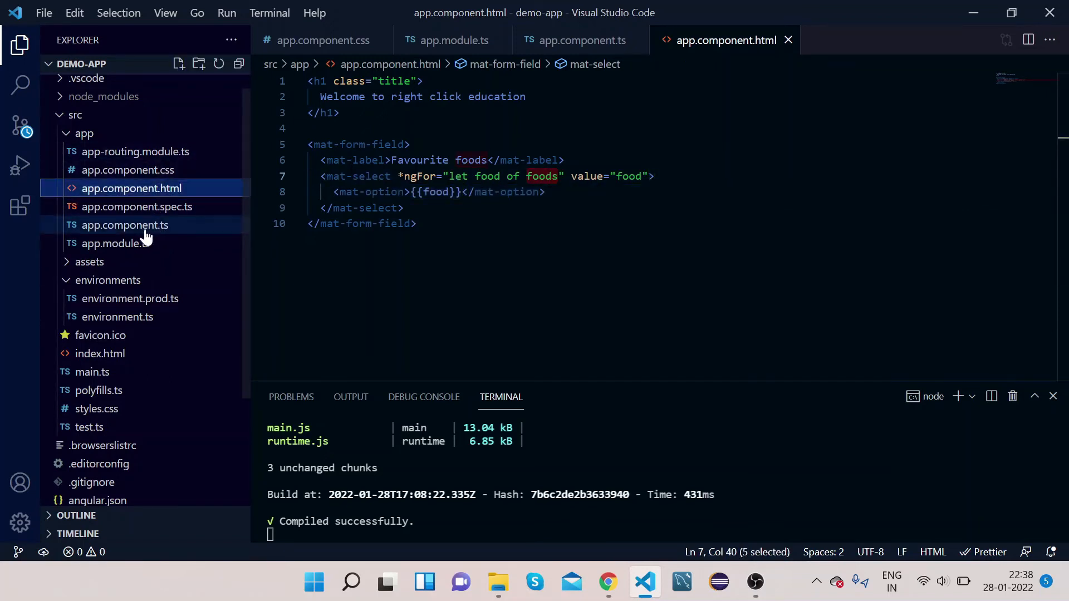
- In app.component.ts, append "pasta" and "biryani" to the foods array and close it with ];
click(123, 225)
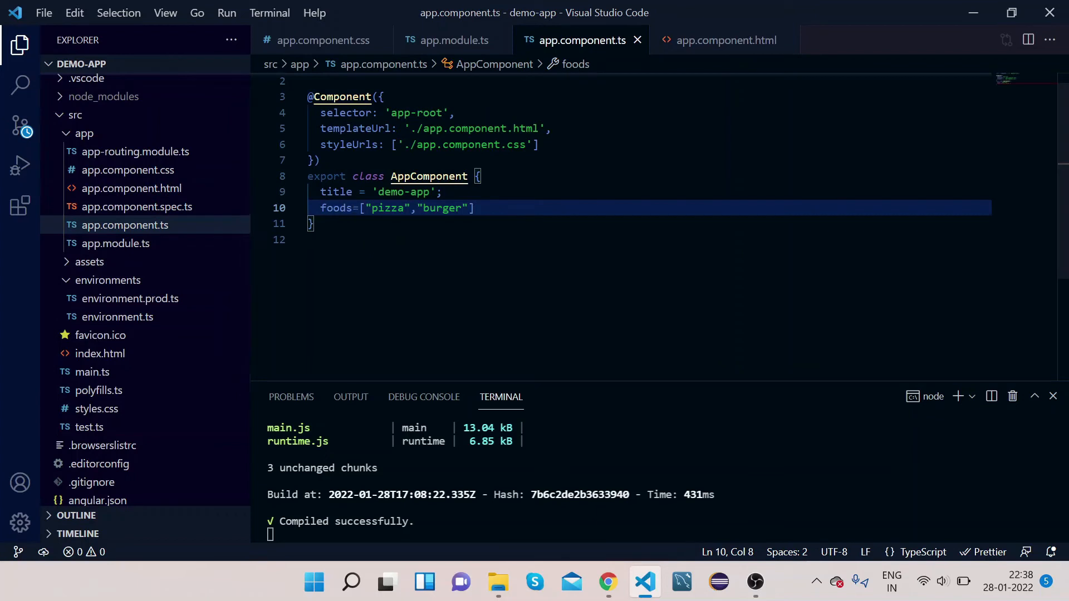
text(,)
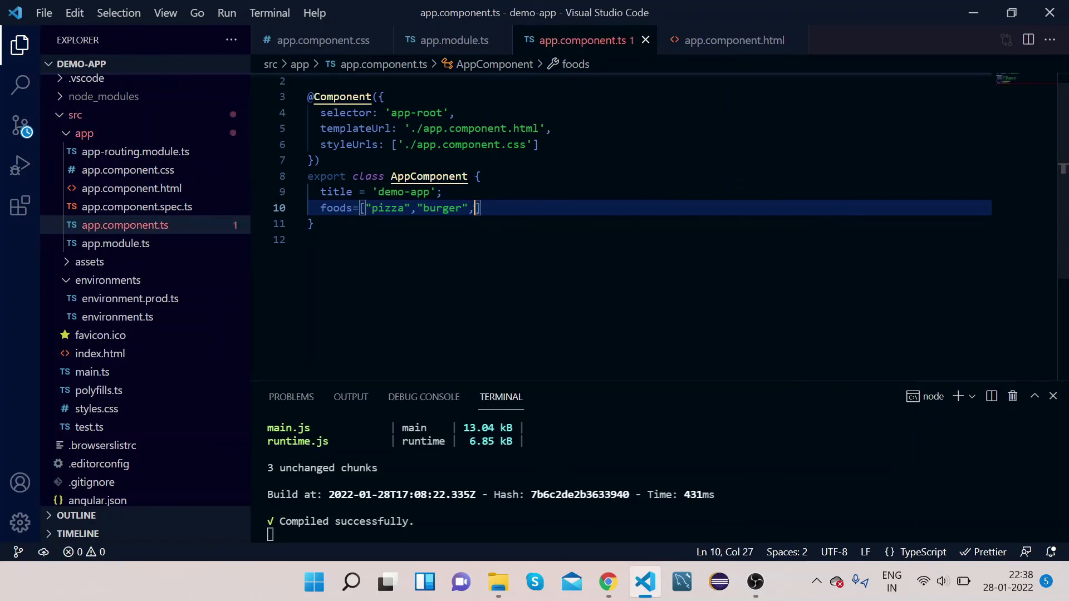
text("p)
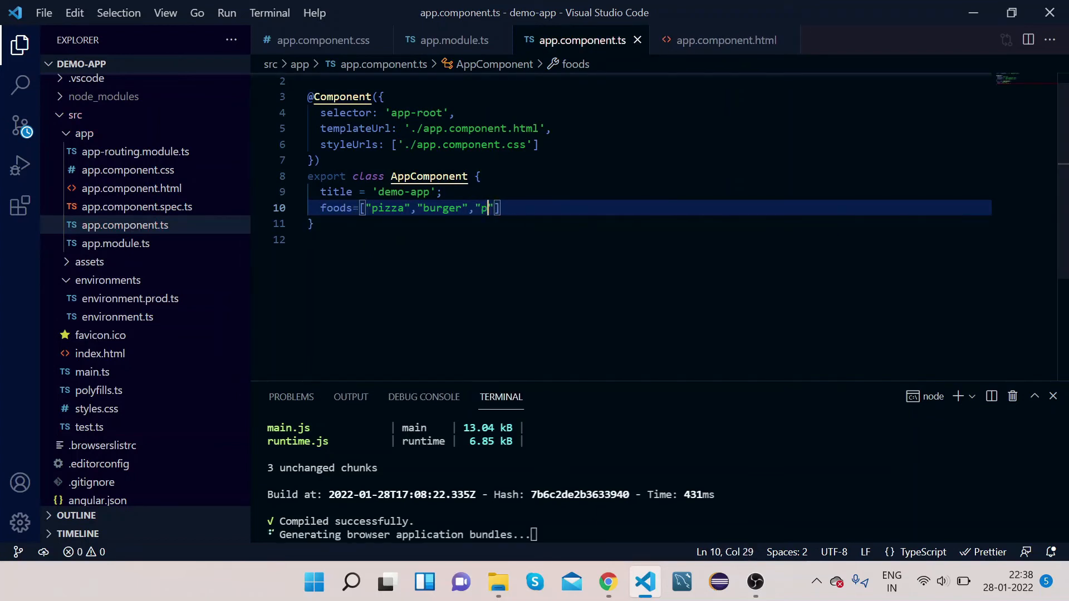
text(asta)
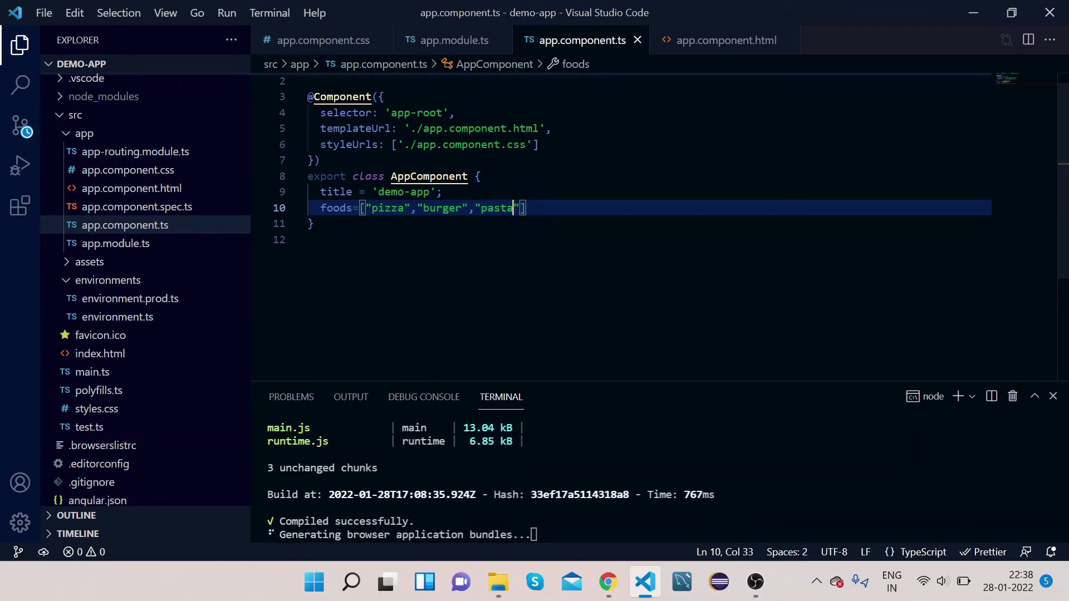
text(,)
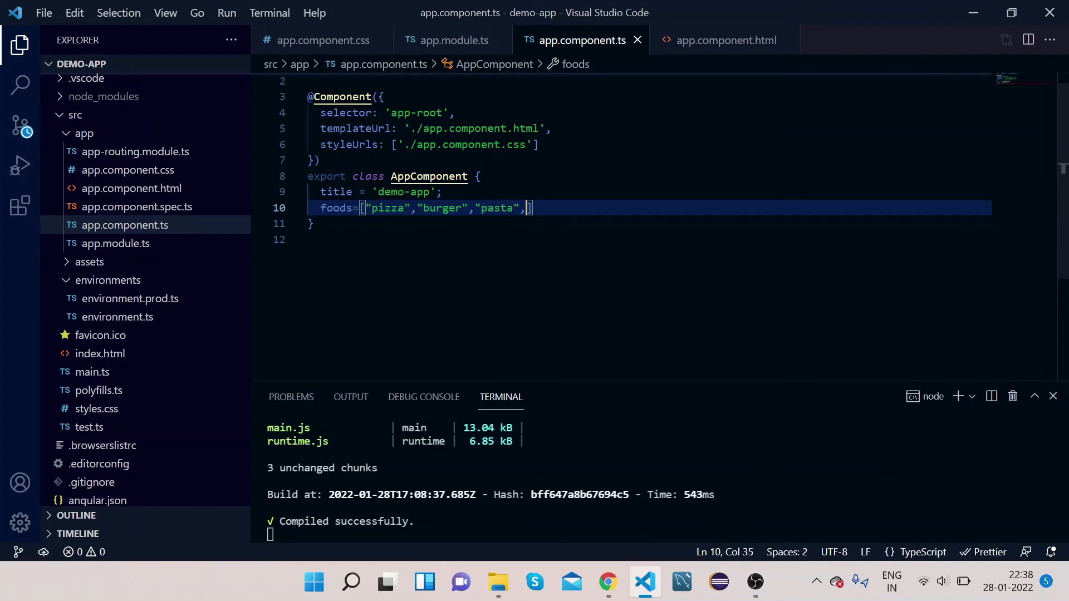
text("")
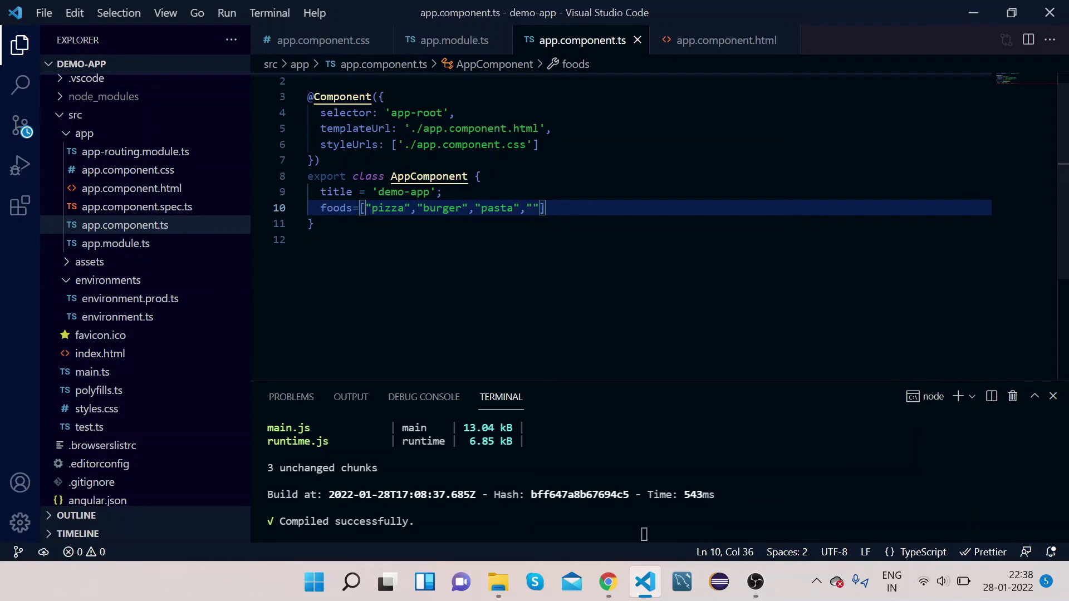
text(biry)
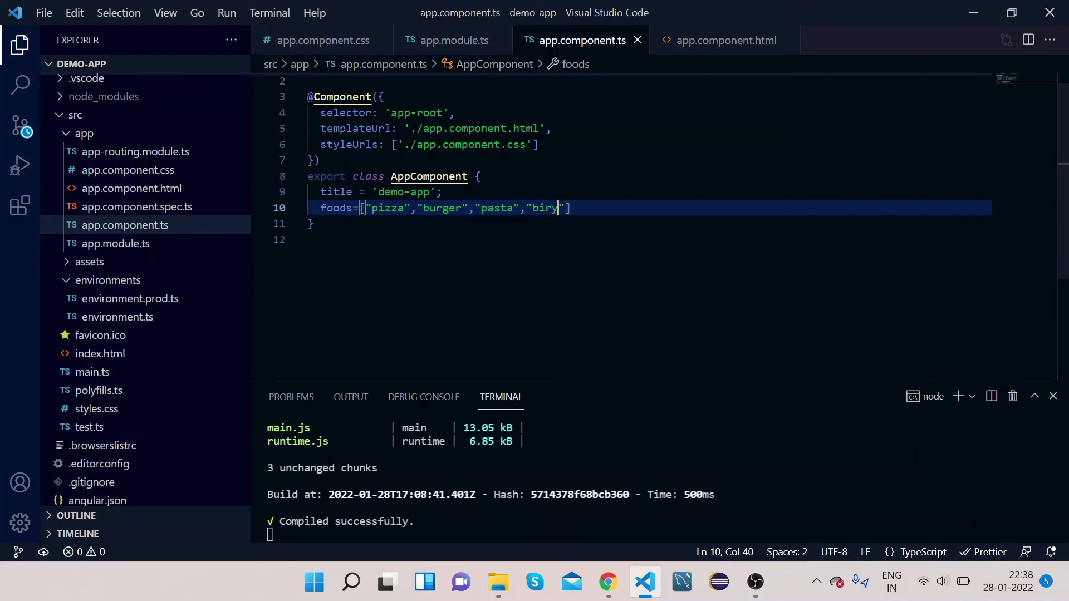
text(ani)
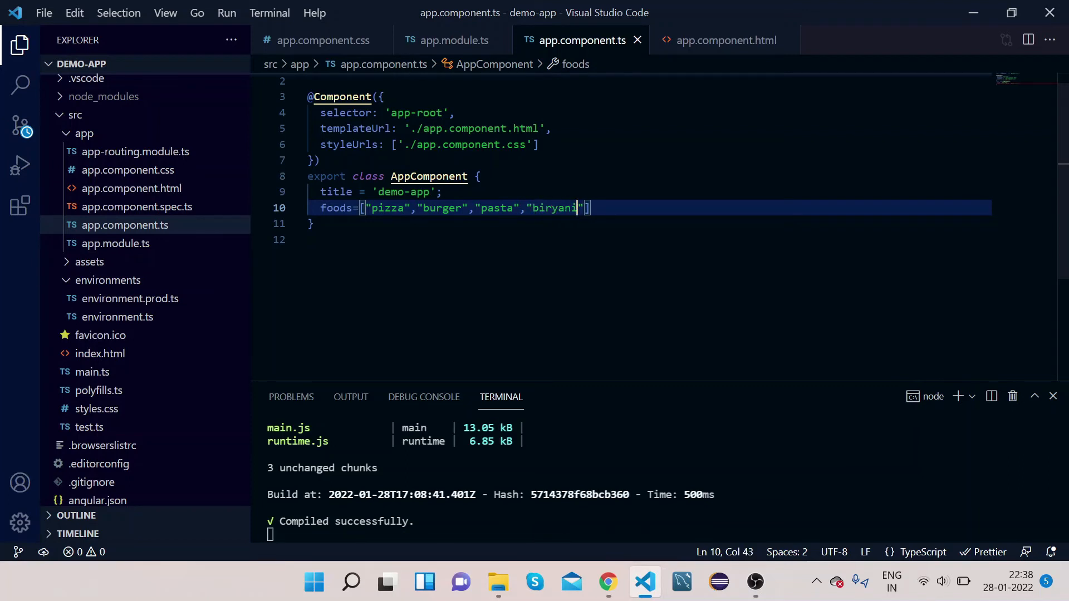
text(];)
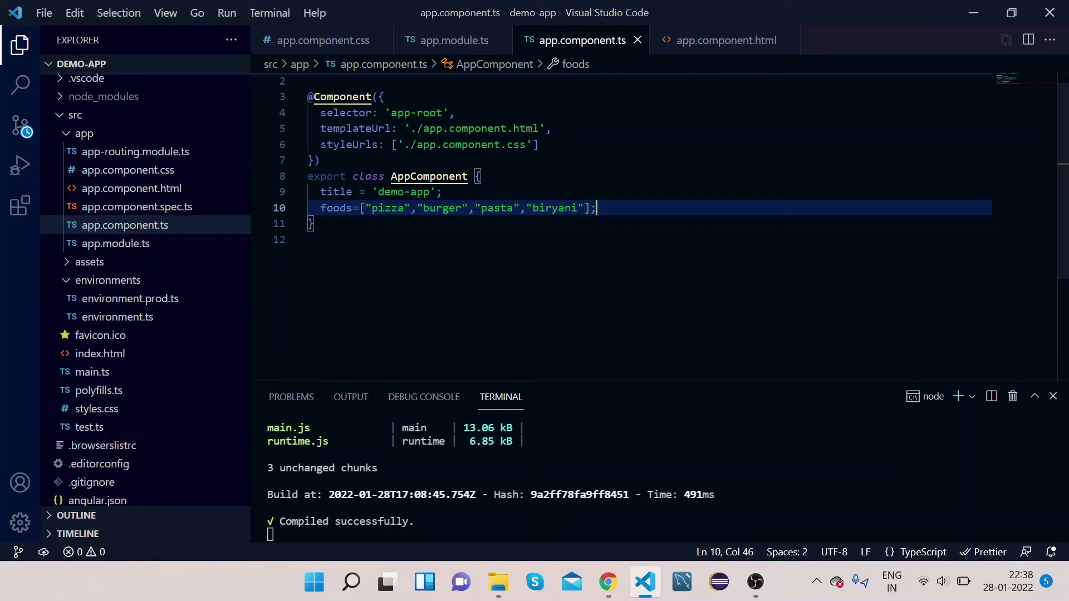
mouse_move(608, 582)
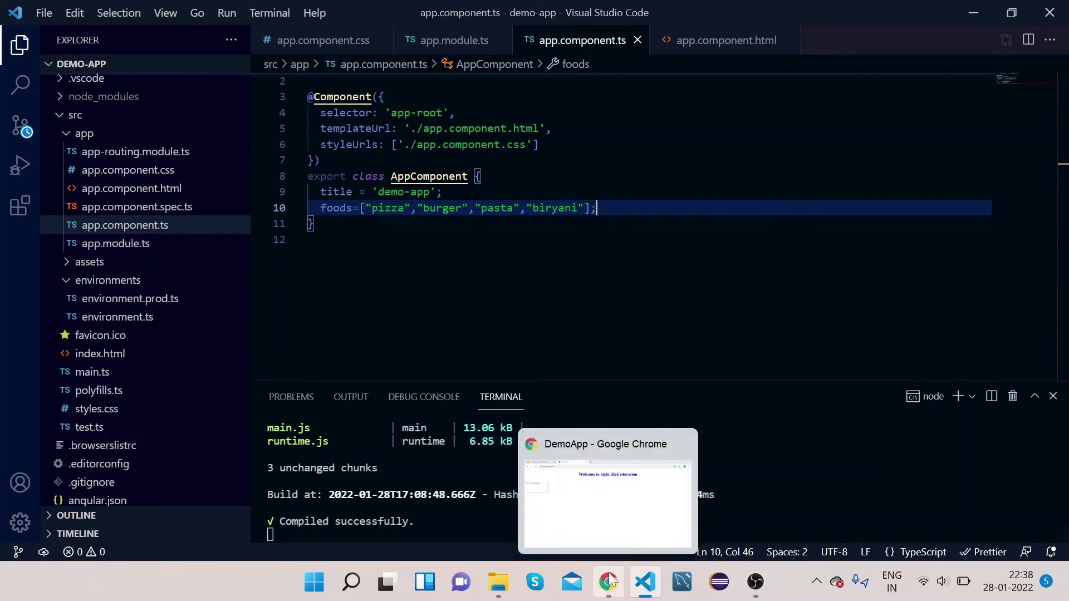
- In Chrome, try a Favourite foods dropdown and pick pizza, glance at the Angular Material select docs, then return to VS Code
click(607, 494)
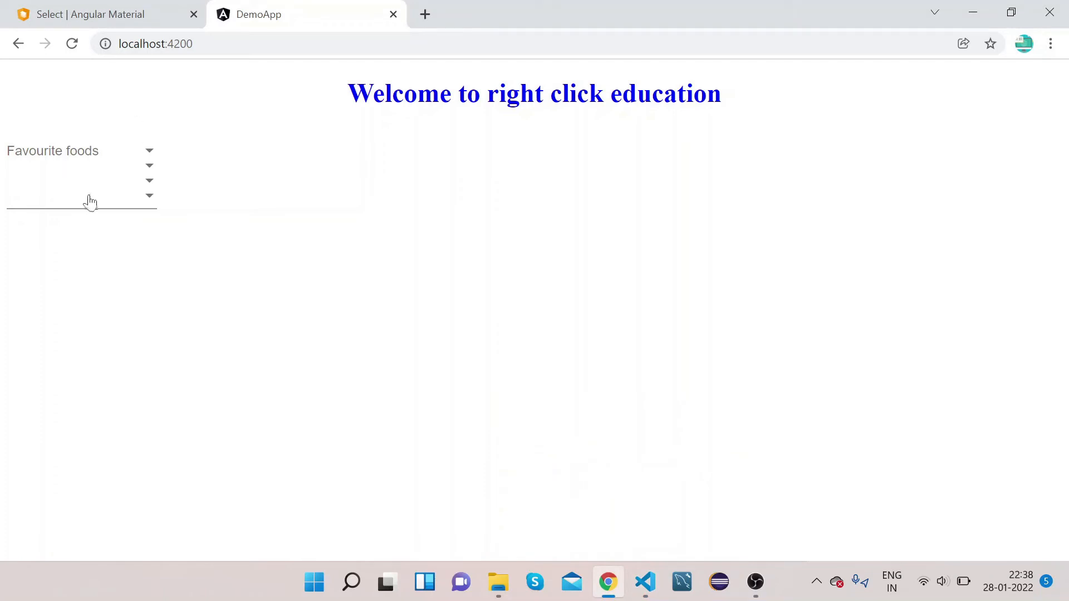
click(75, 150)
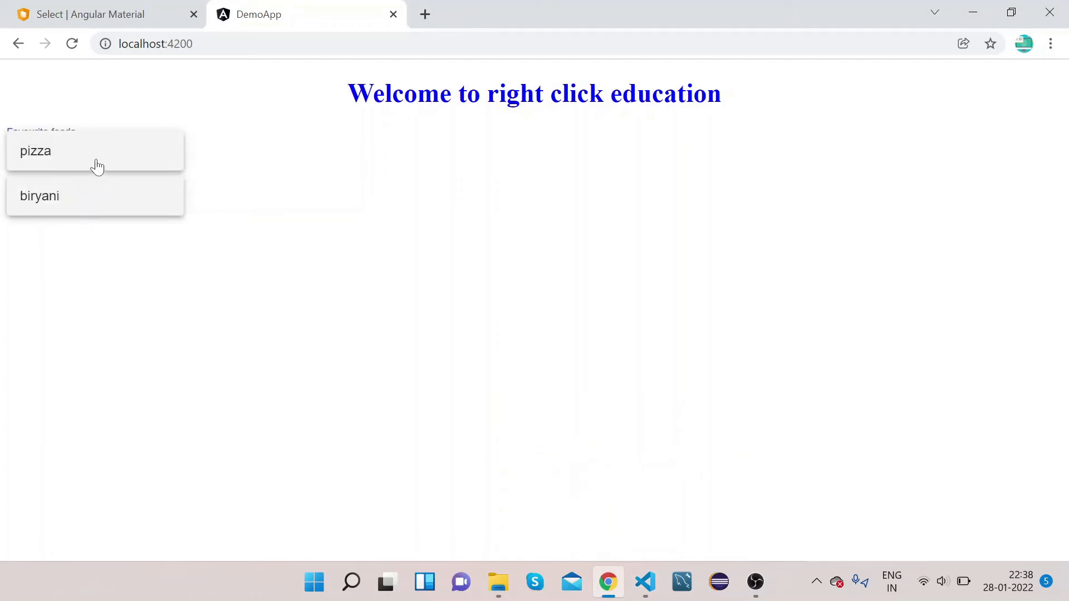
click(34, 150)
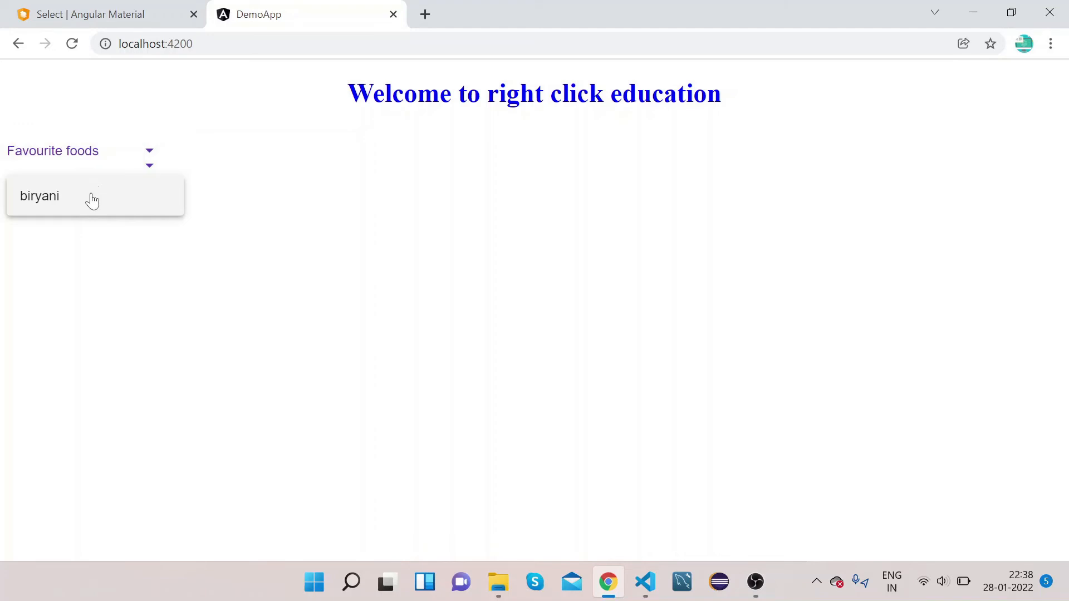
click(39, 195)
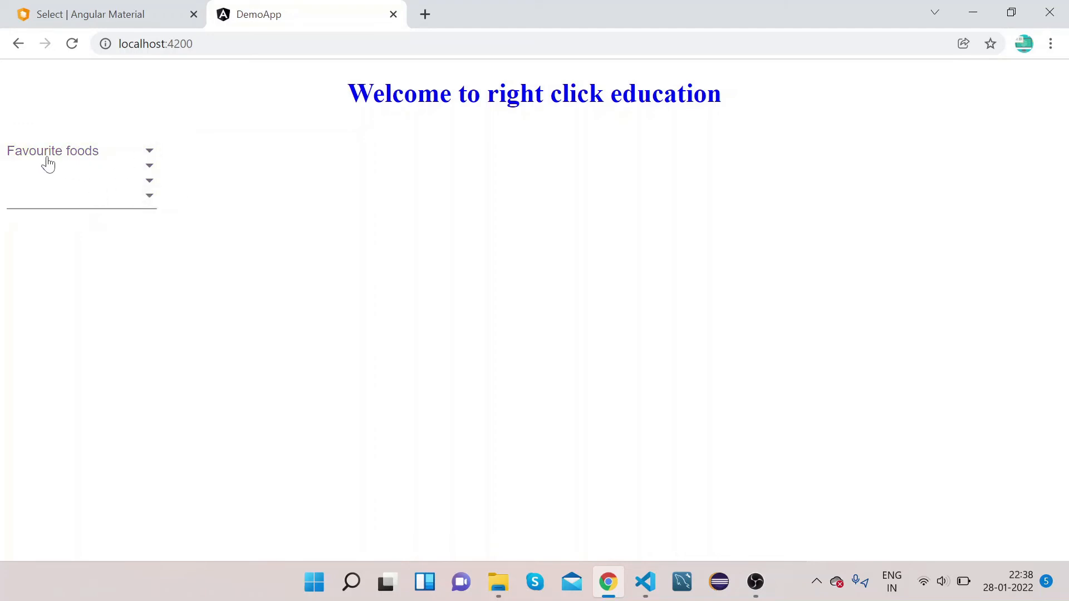
mouse_move(151, 219)
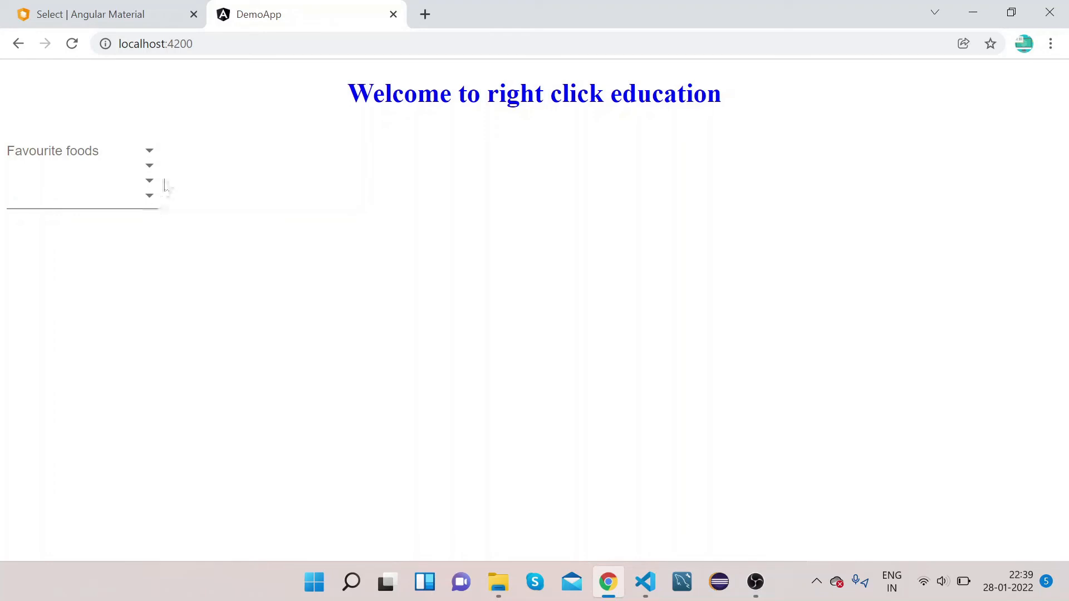
click(106, 14)
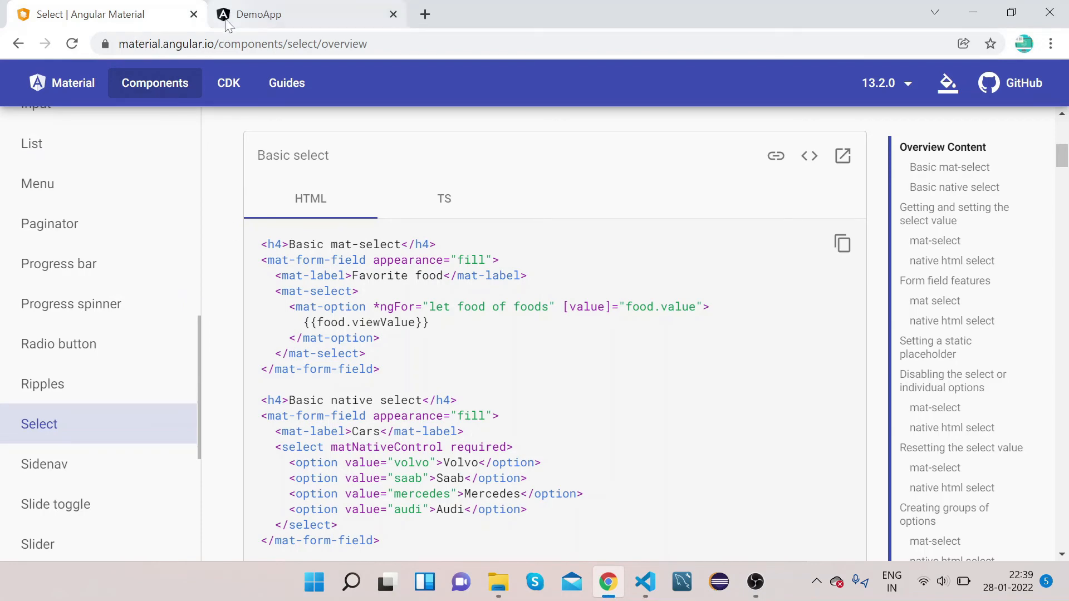
mouse_move(607, 582)
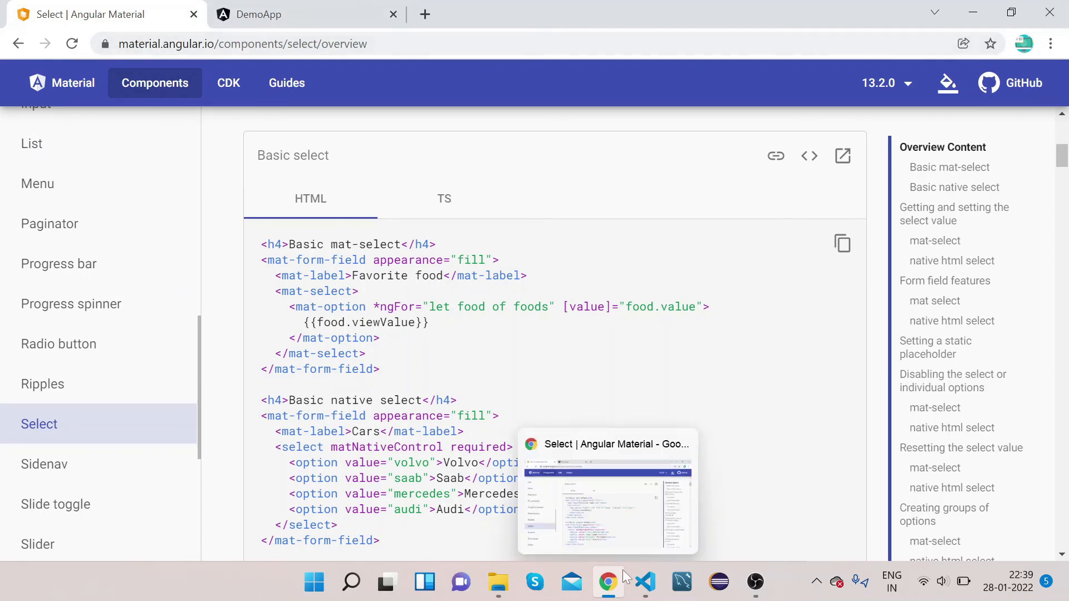
click(644, 582)
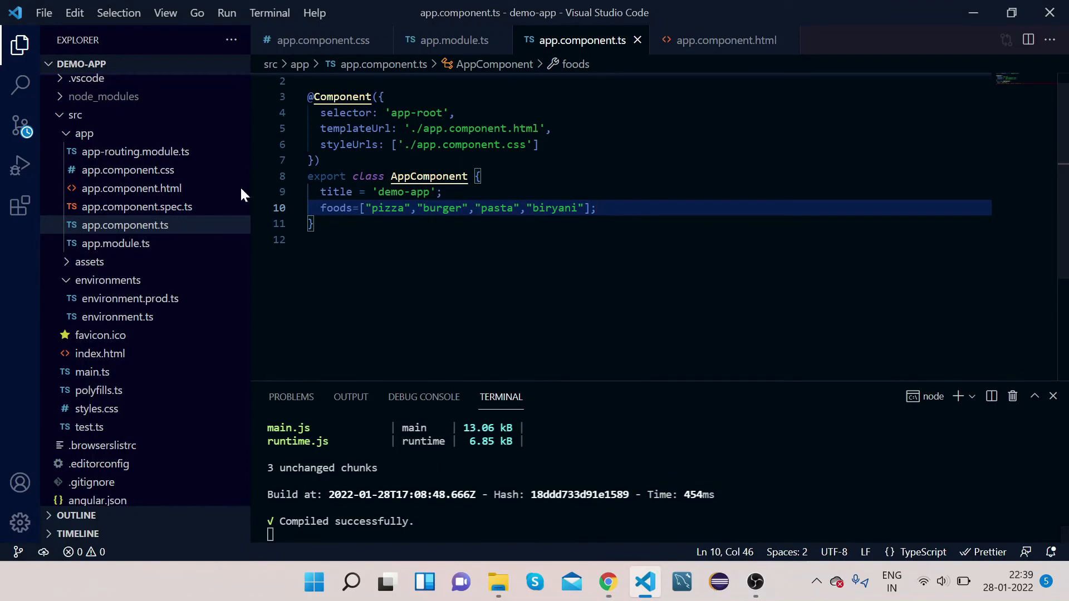
- Move *ngFor and value="food" from mat-select onto mat-option, with the closing tag on its own line
click(130, 188)
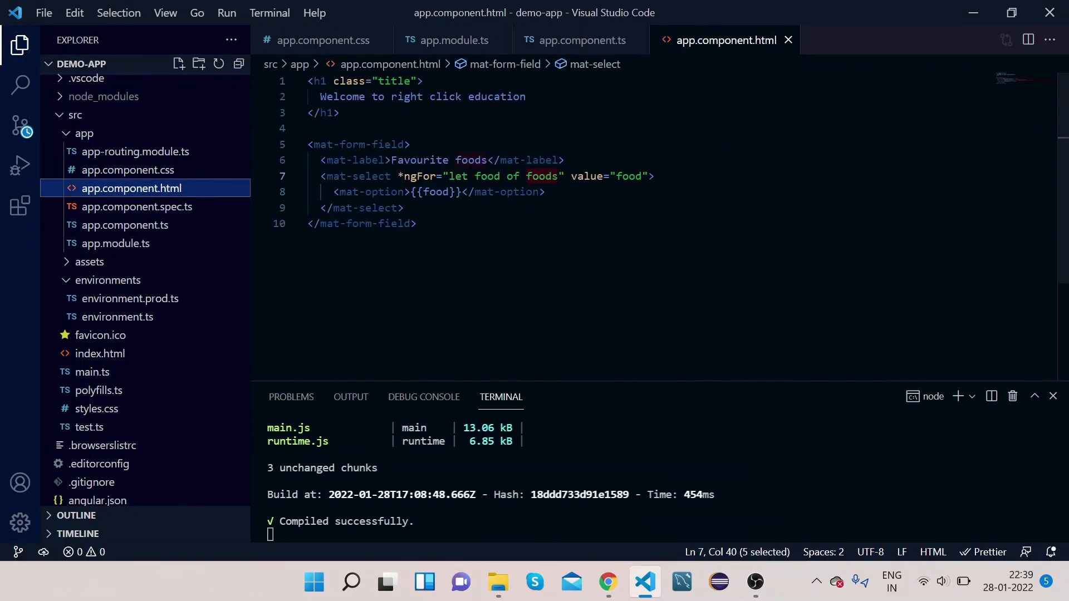
click(396, 176)
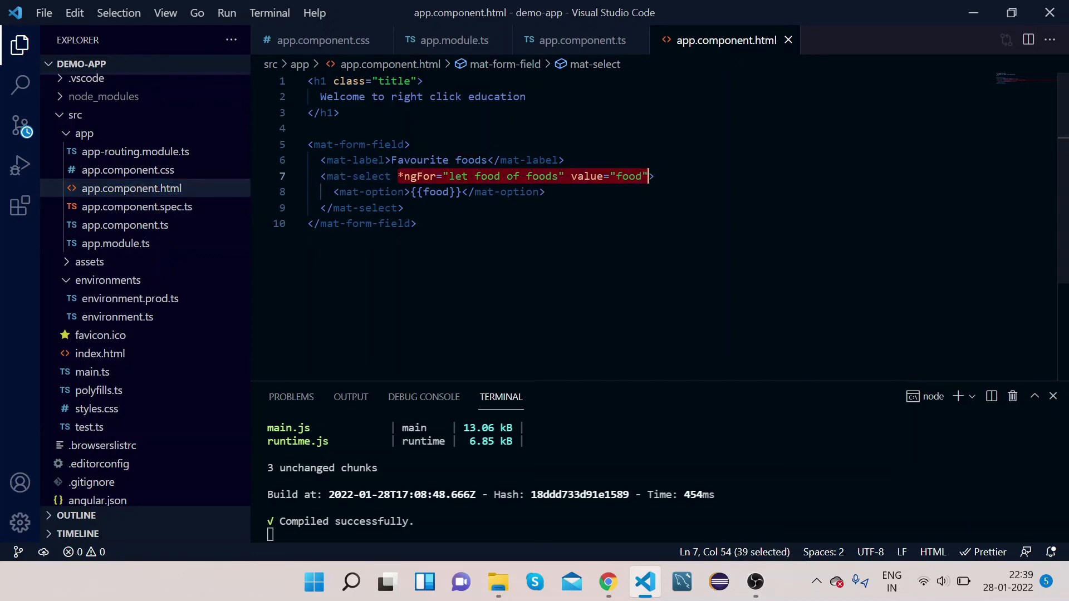
key(Delete)
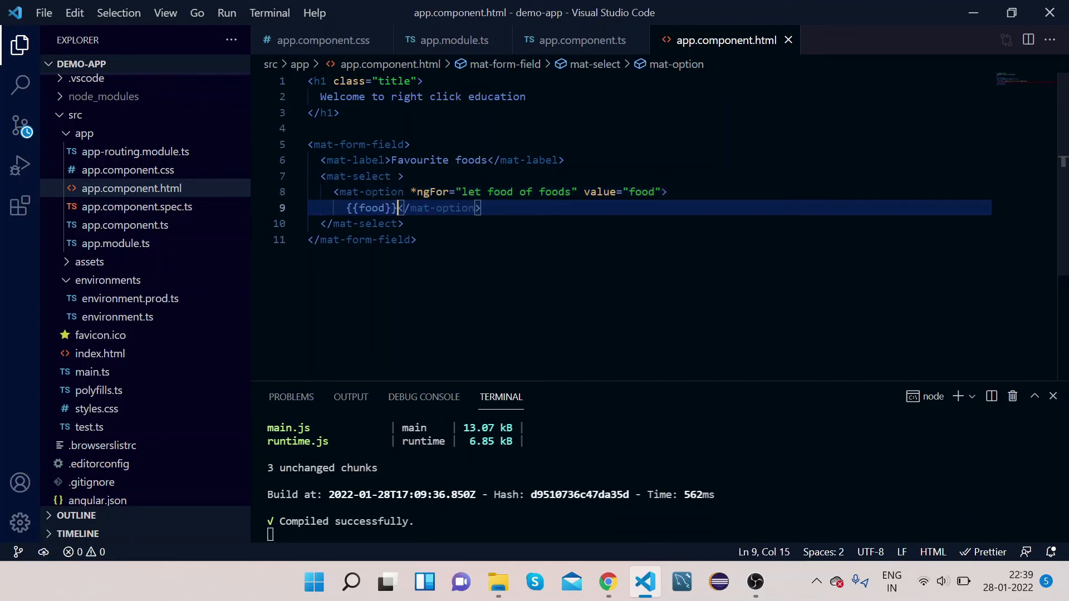
key(Enter)
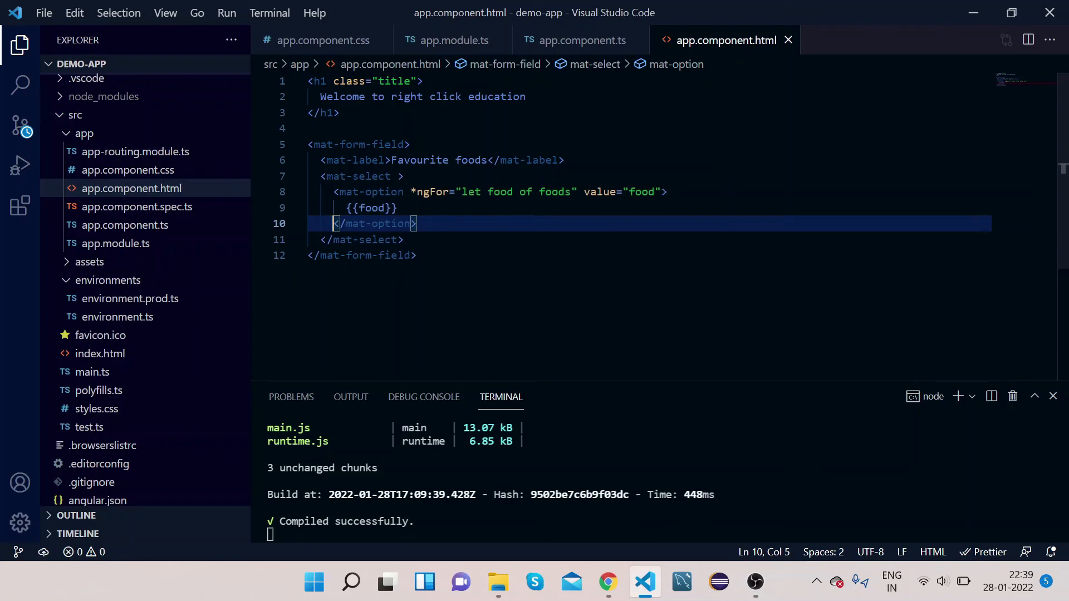
click(607, 582)
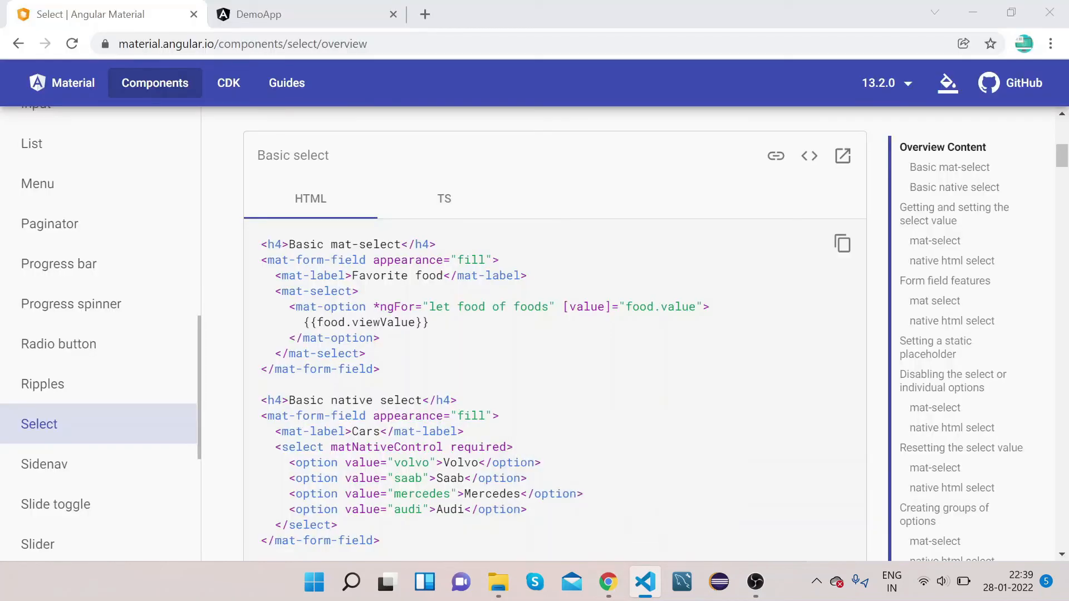
- In the DemoApp tab, choose pasta from the single Favourite foods dropdown listing all four foods
click(306, 15)
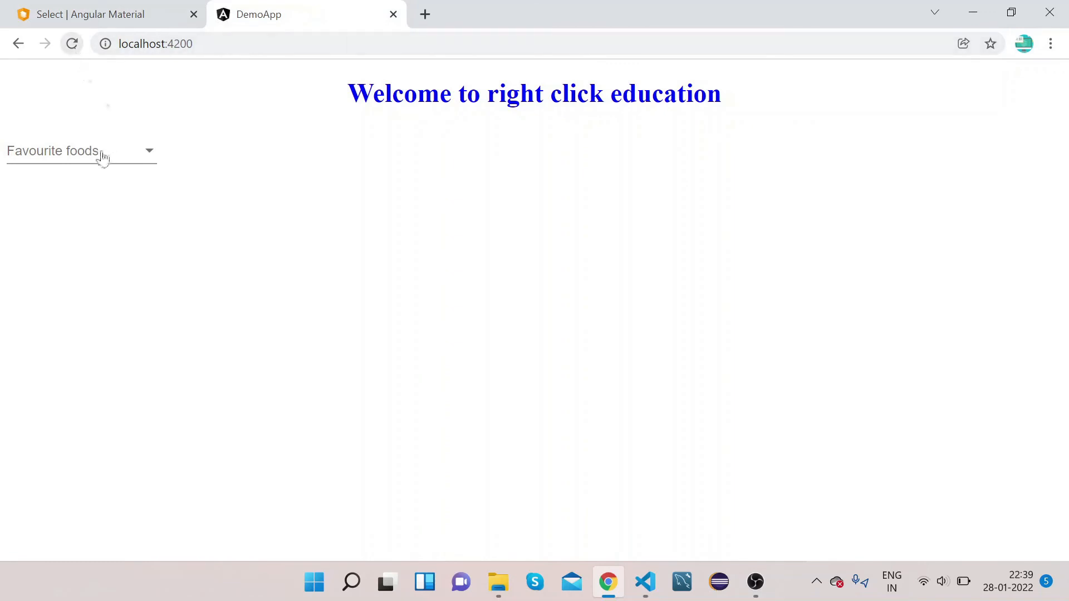
click(80, 151)
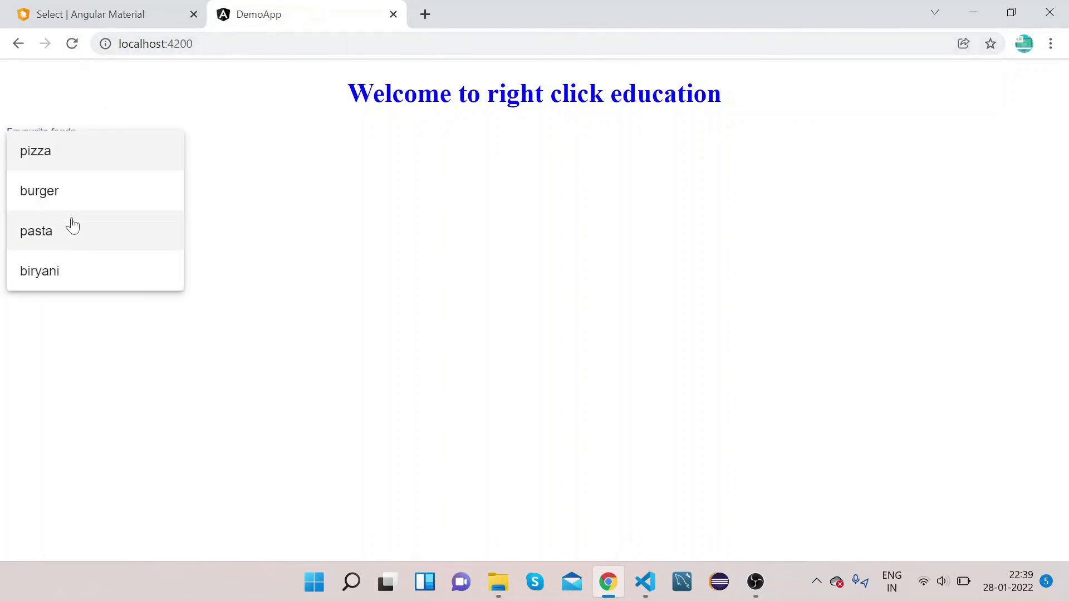
click(36, 231)
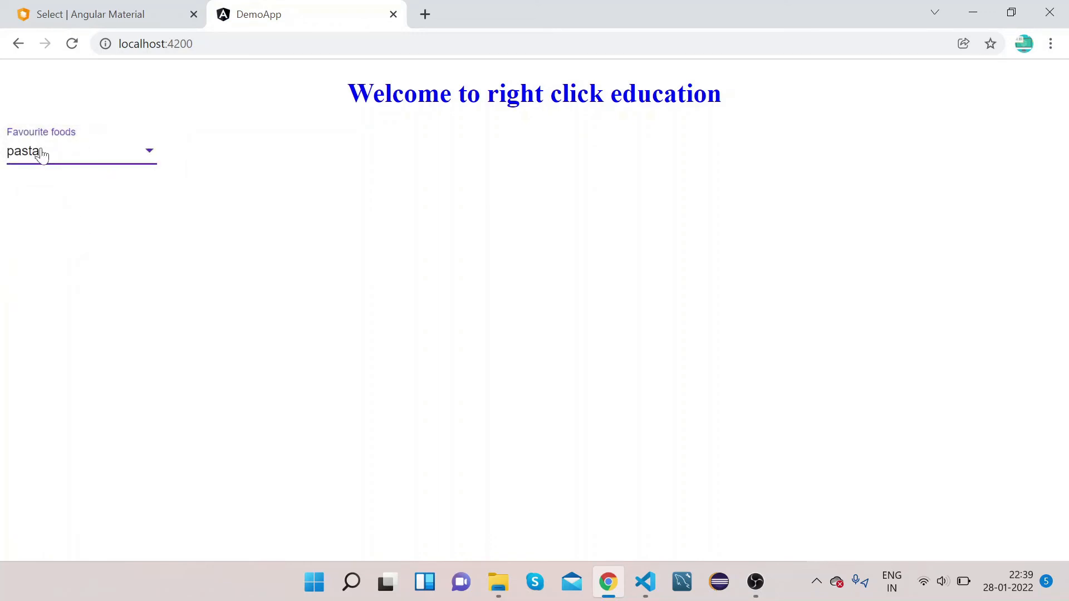
mouse_move(173, 287)
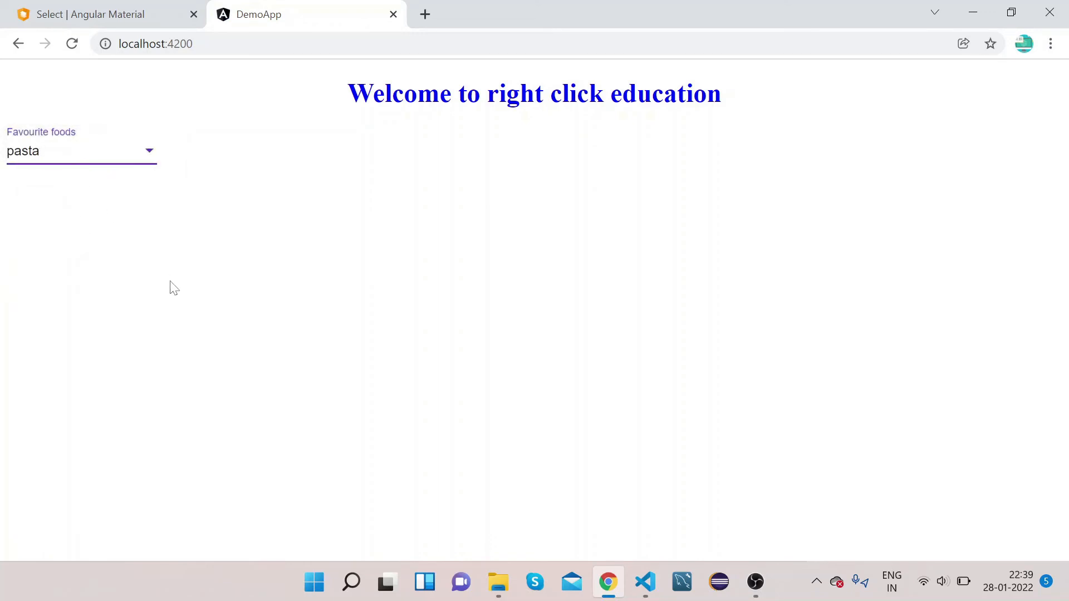
mouse_move(643, 582)
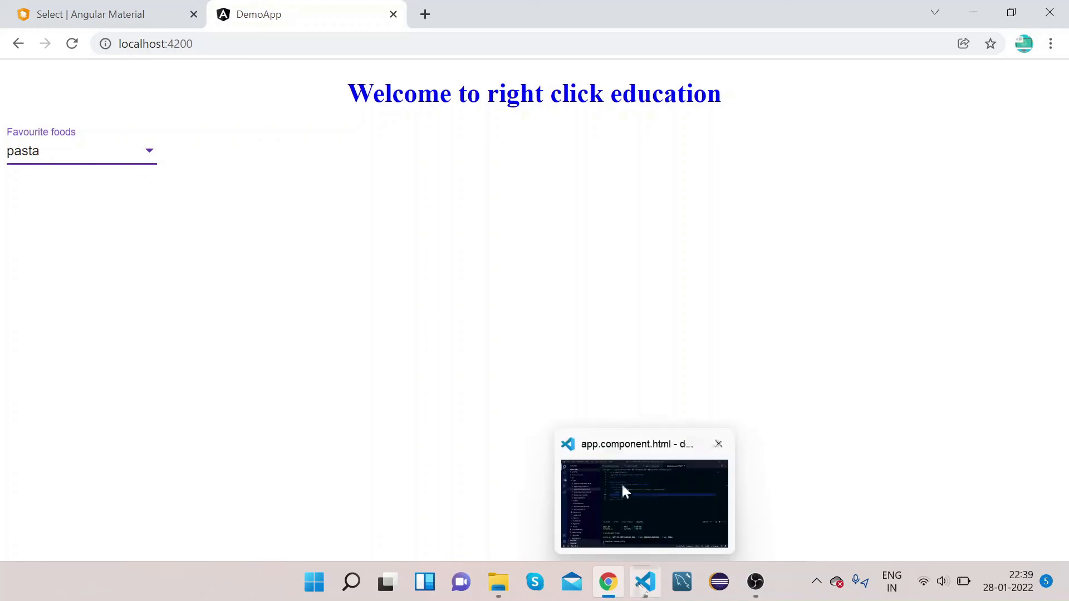
- Back in VS Code, highlight mat-select, {{food}} and foods in the template to point out each part
click(642, 504)
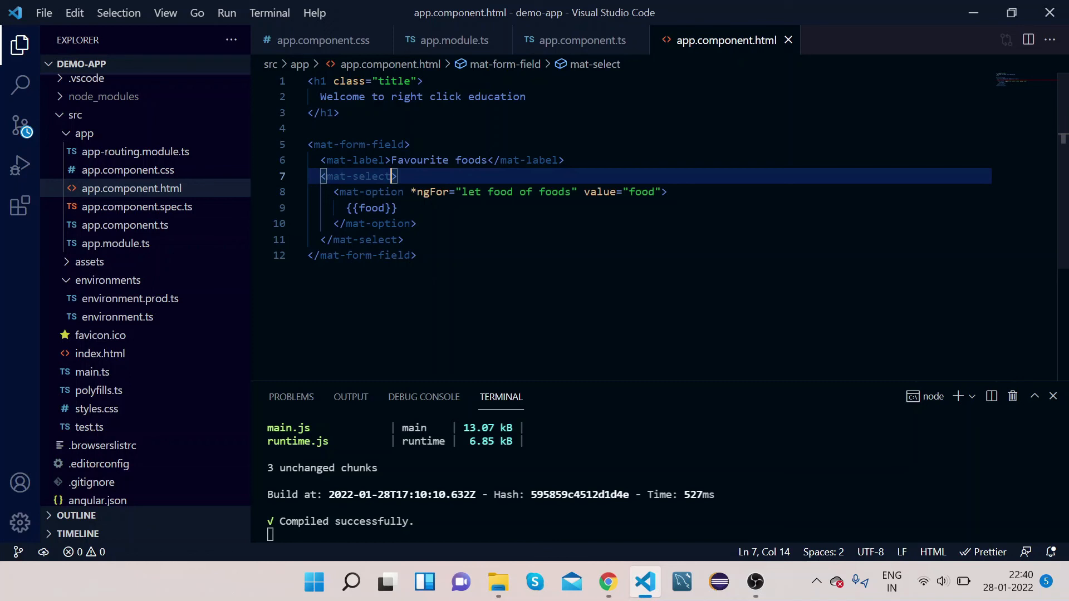
double_click(351, 176)
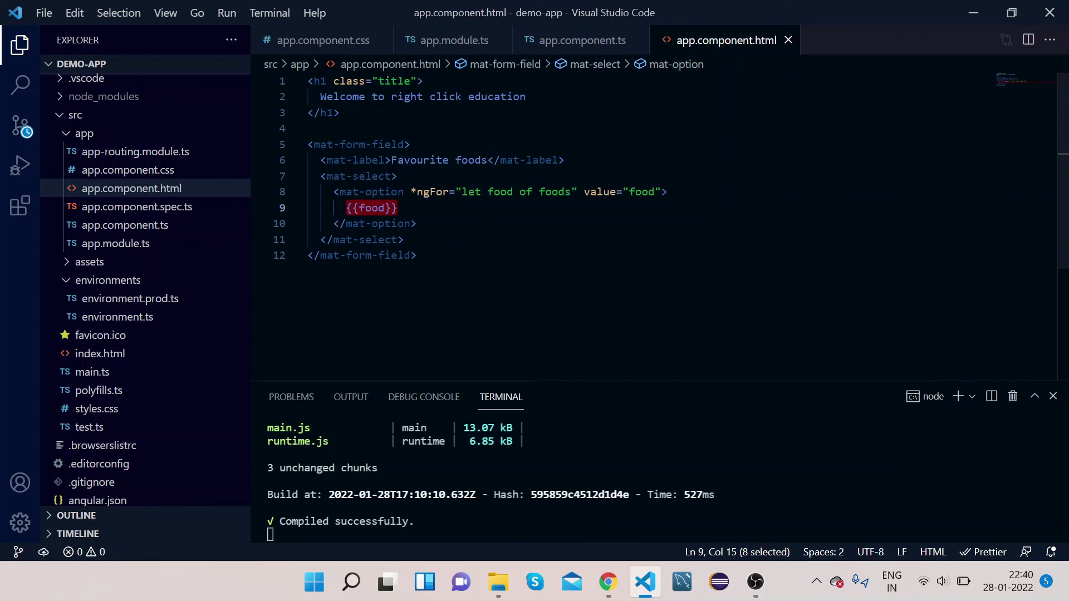
double_click(553, 191)
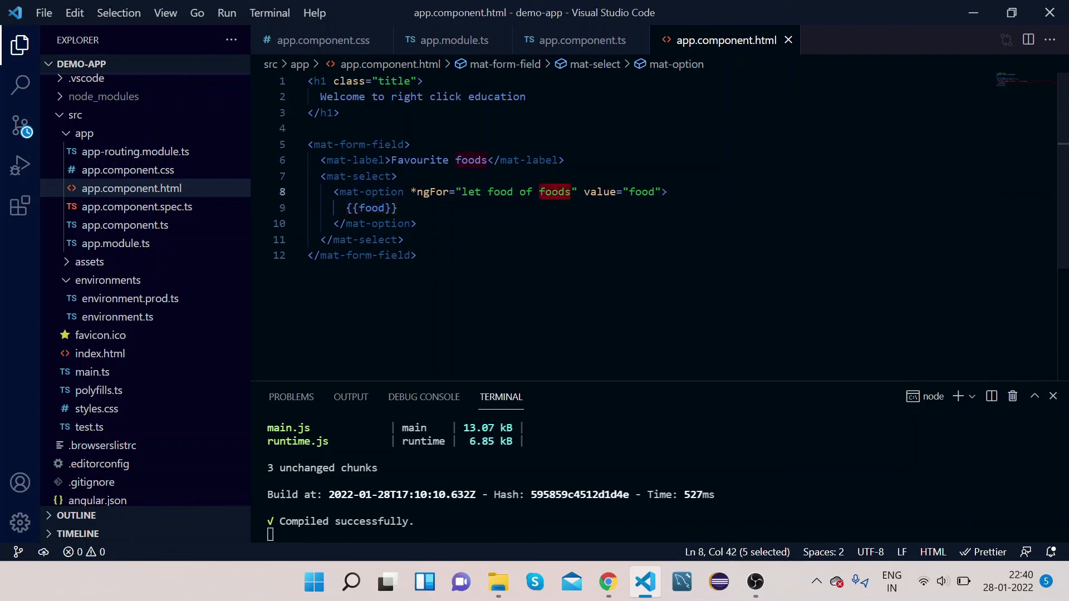
double_click(500, 192)
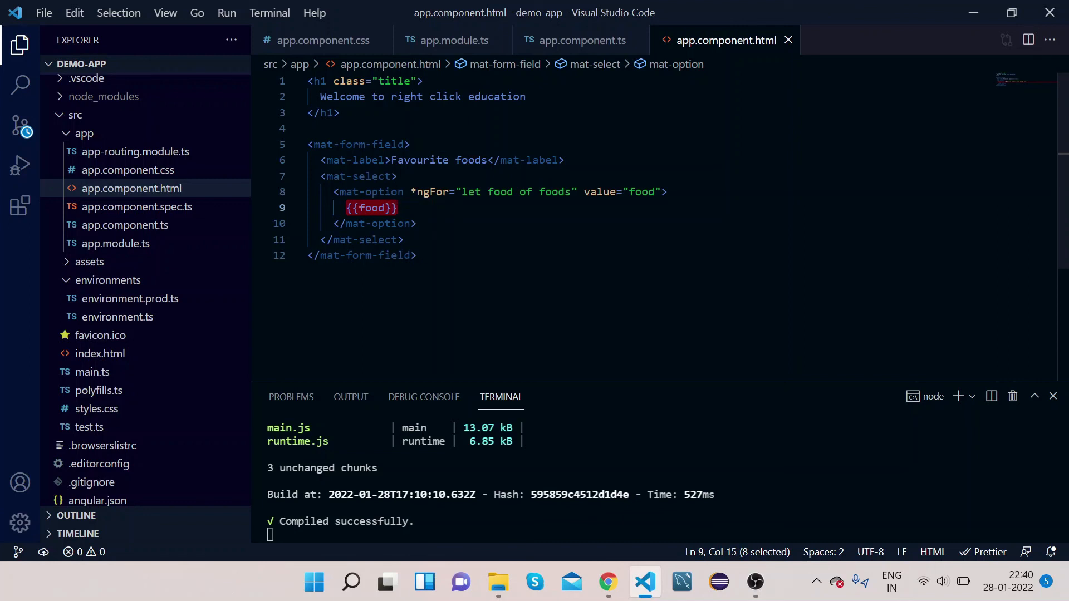
double_click(556, 191)
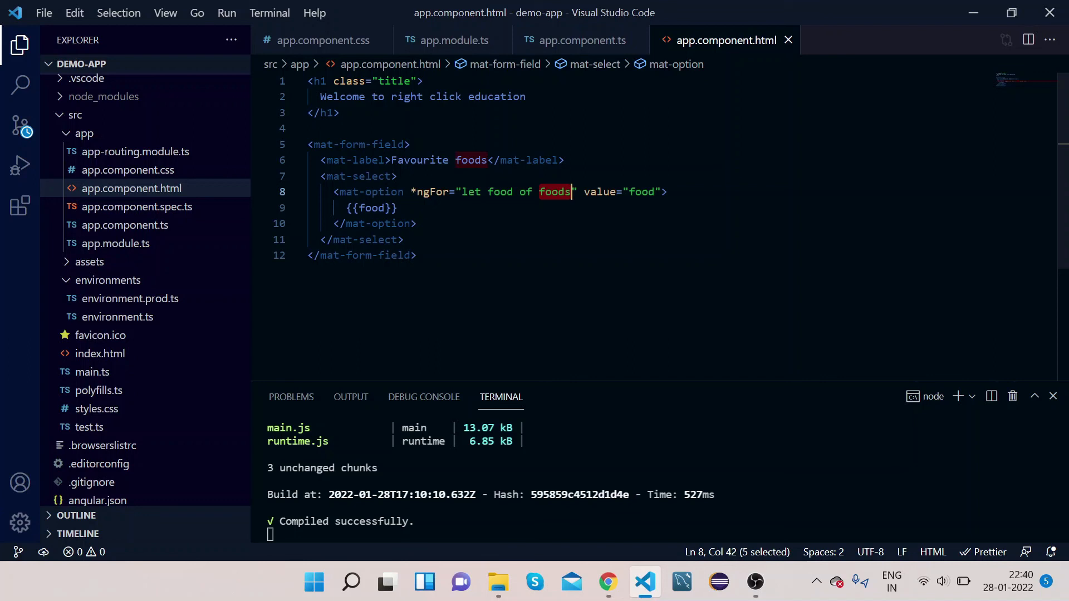
mouse_move(605, 582)
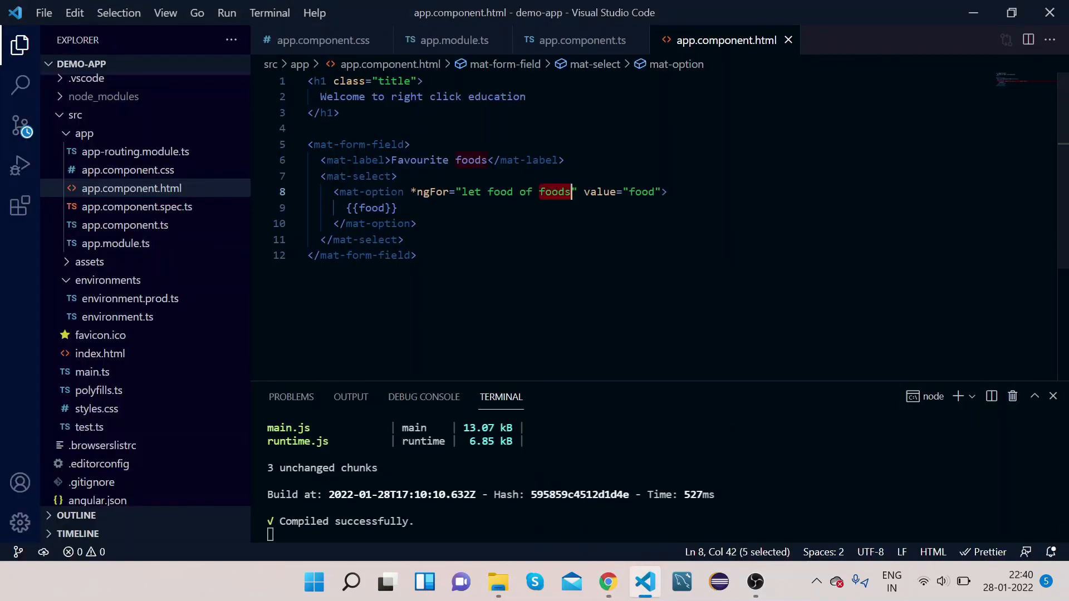
- Add appearance="outline" to the mat-form-field opening tag
text(a)
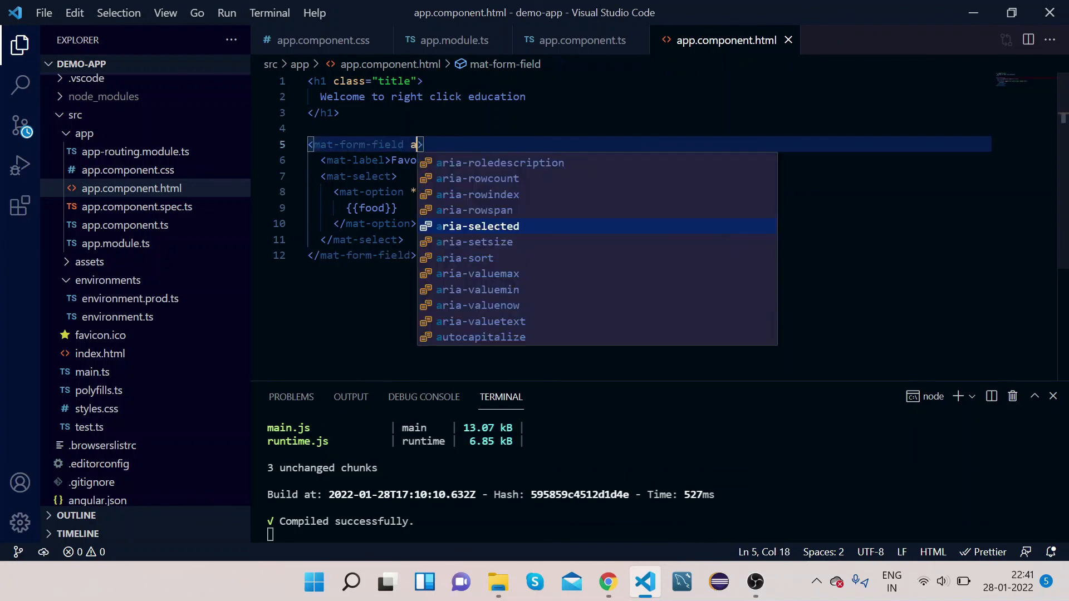
text(ppearance="ou)
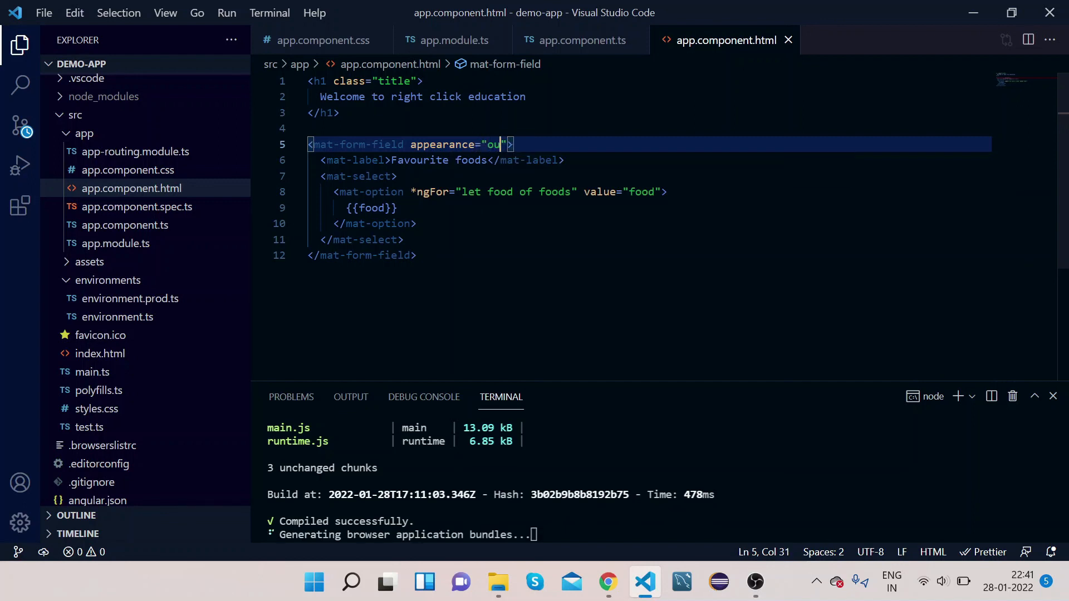
text(tline)
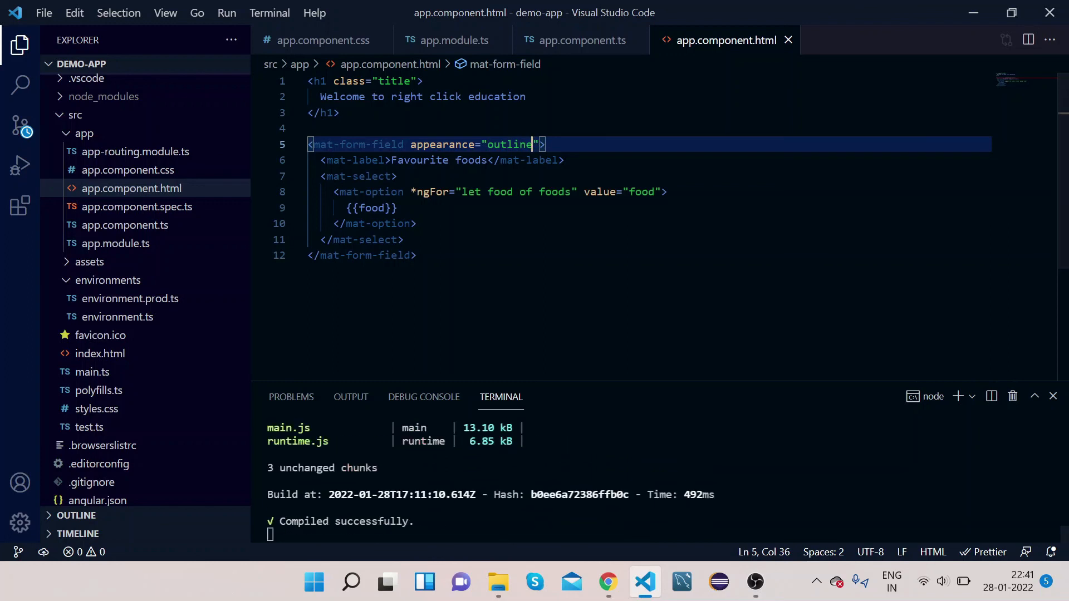
mouse_move(595, 565)
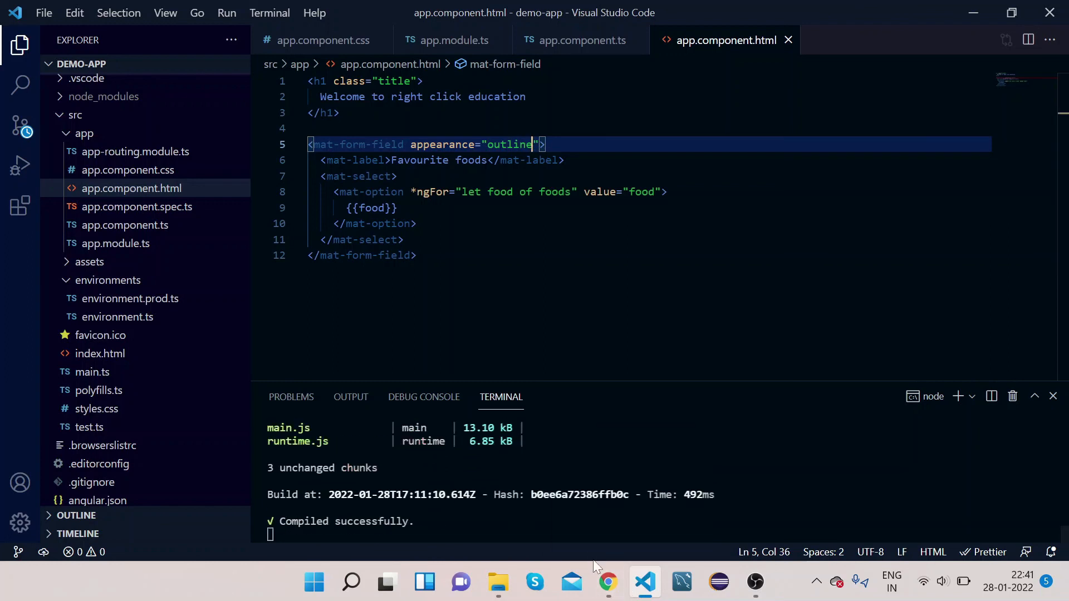
- In Chrome, choose pasta from the outlined Favourite foods dropdown and click away from the field
click(608, 582)
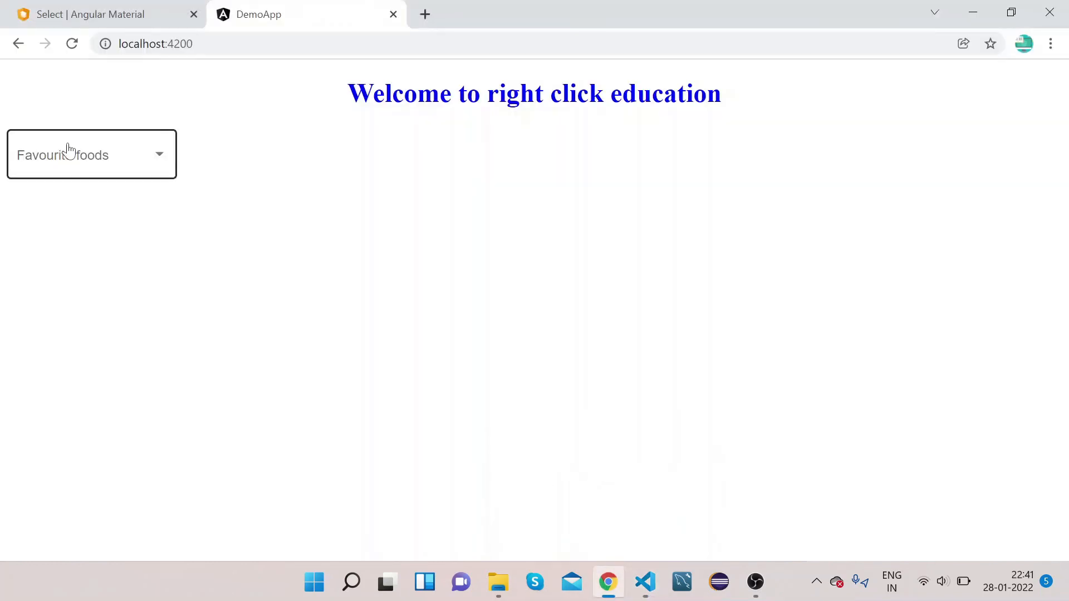
click(92, 155)
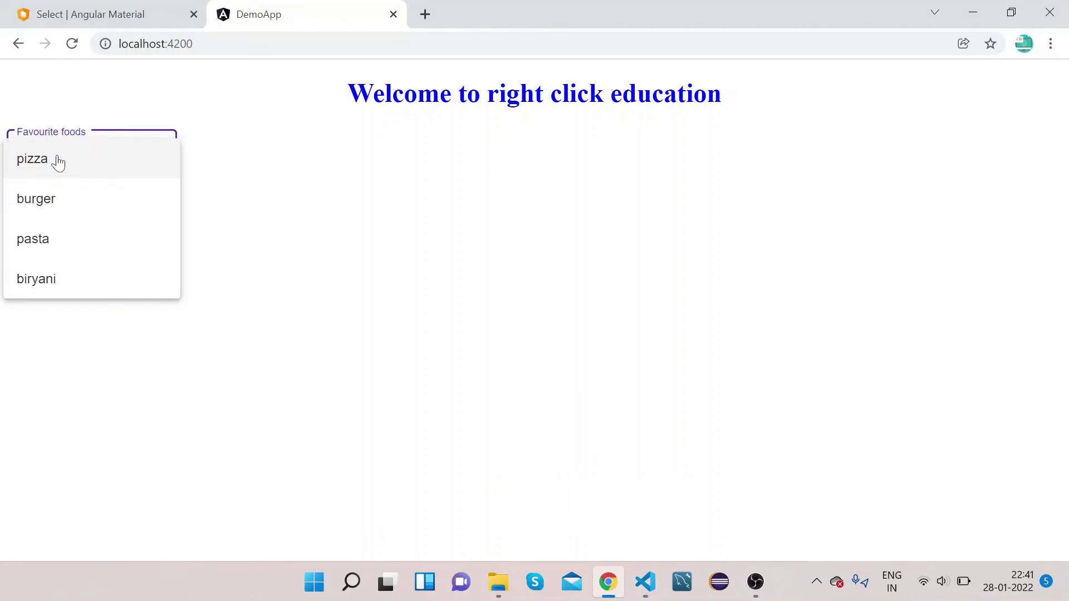
click(33, 238)
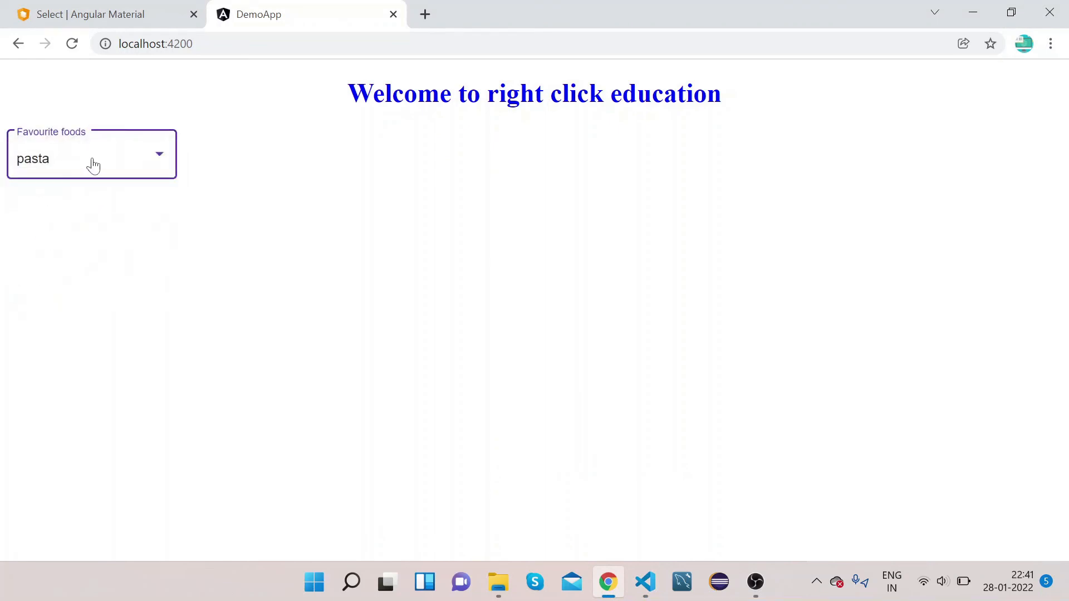
click(189, 211)
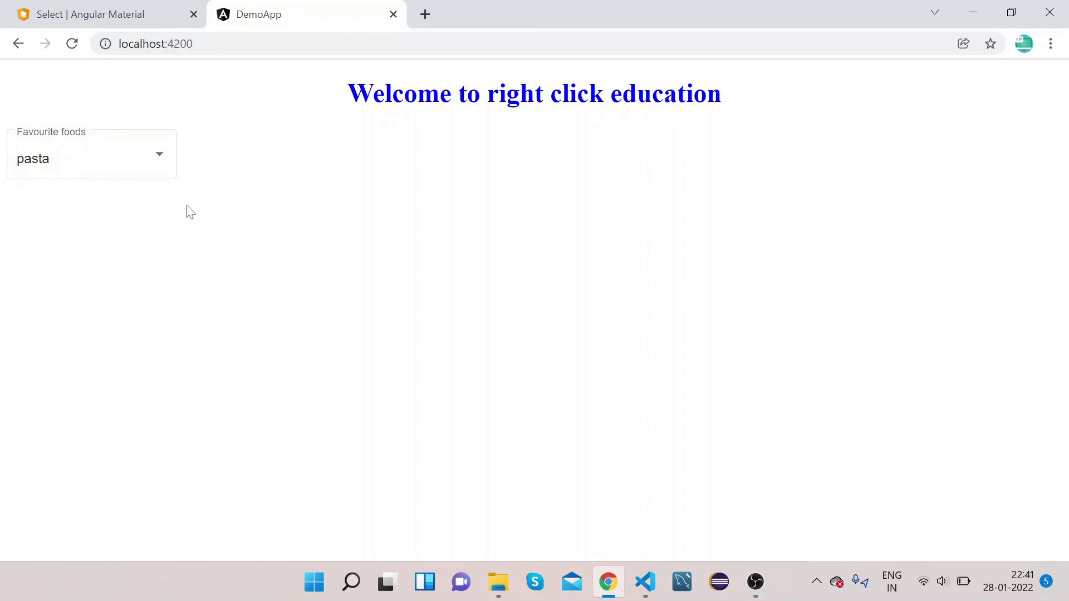
mouse_move(292, 251)
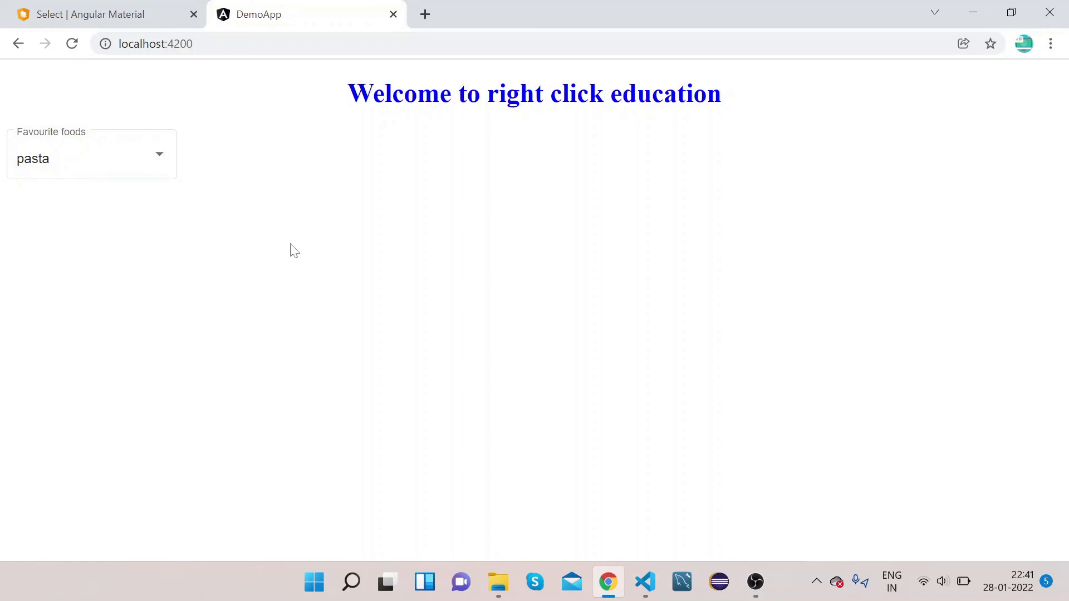
mouse_move(283, 248)
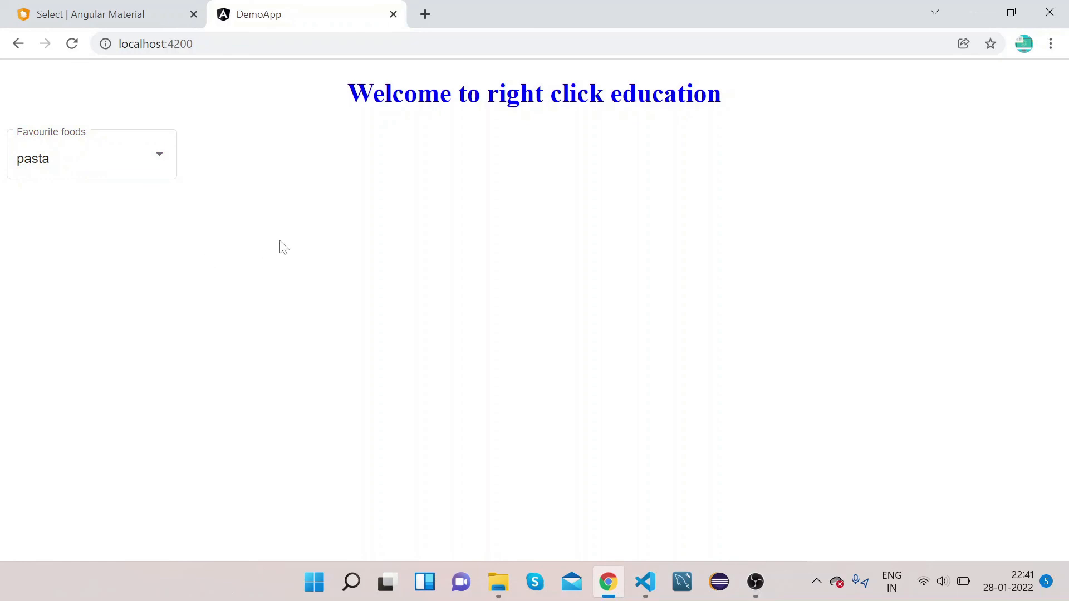